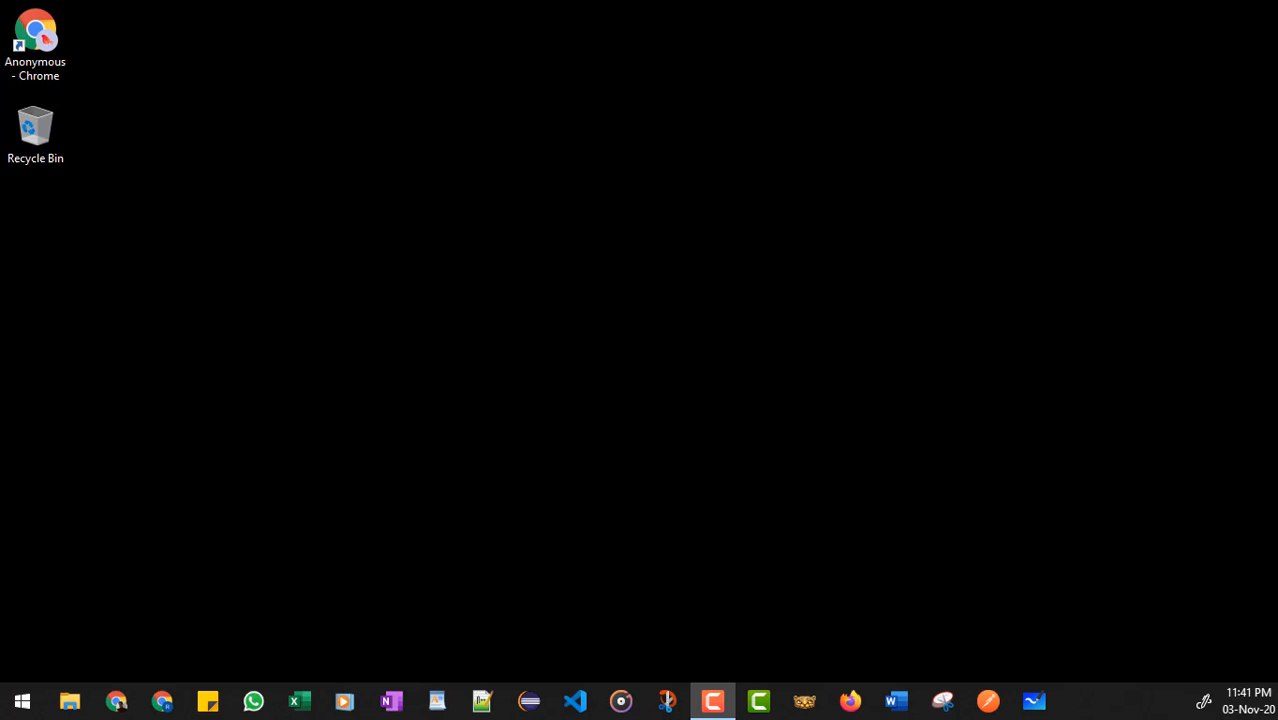
# Step: Launch Anonymous Chrome and search its settings for 'proxy'
pyautogui.click(36, 40)
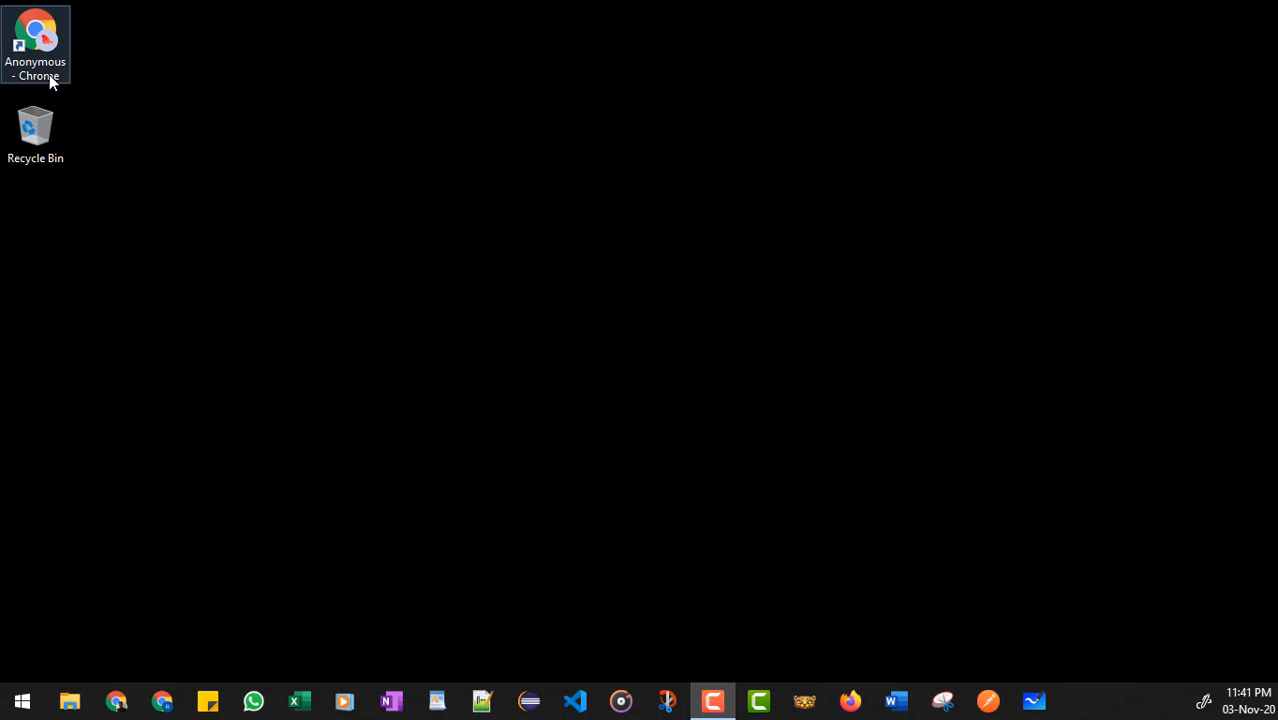
pyautogui.doubleClick(36, 36)
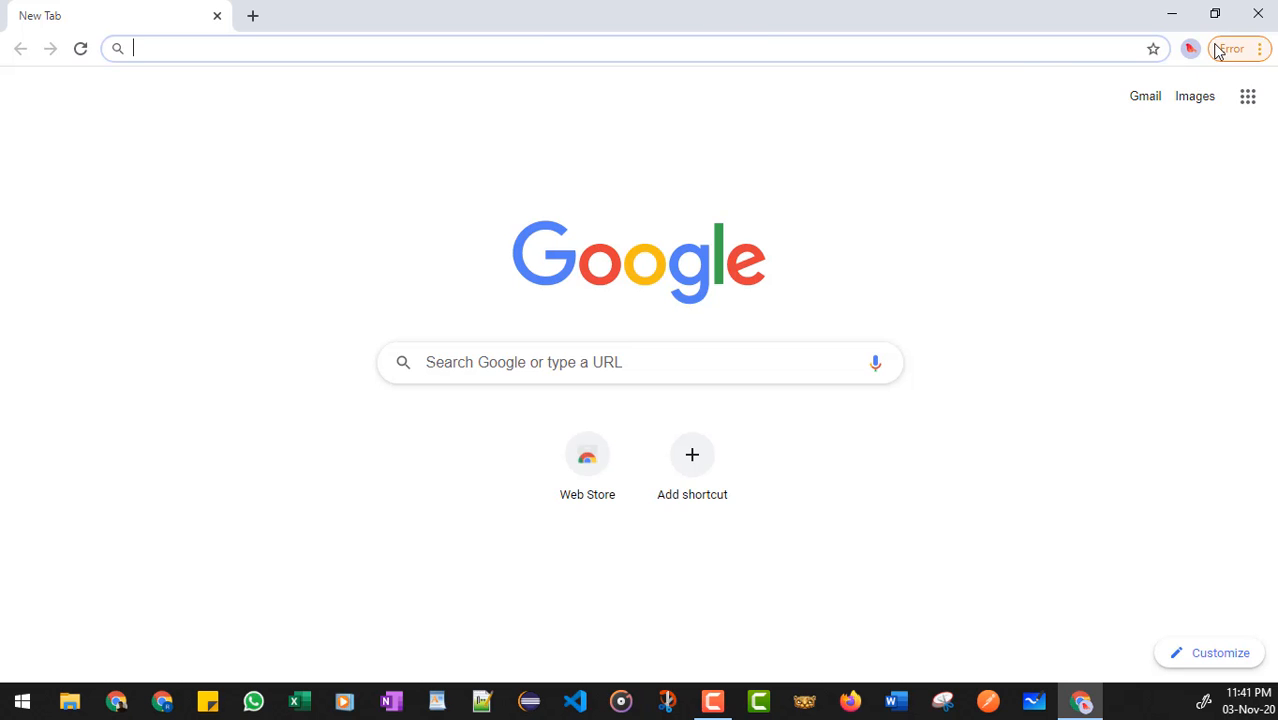
pyautogui.click(1260, 48)
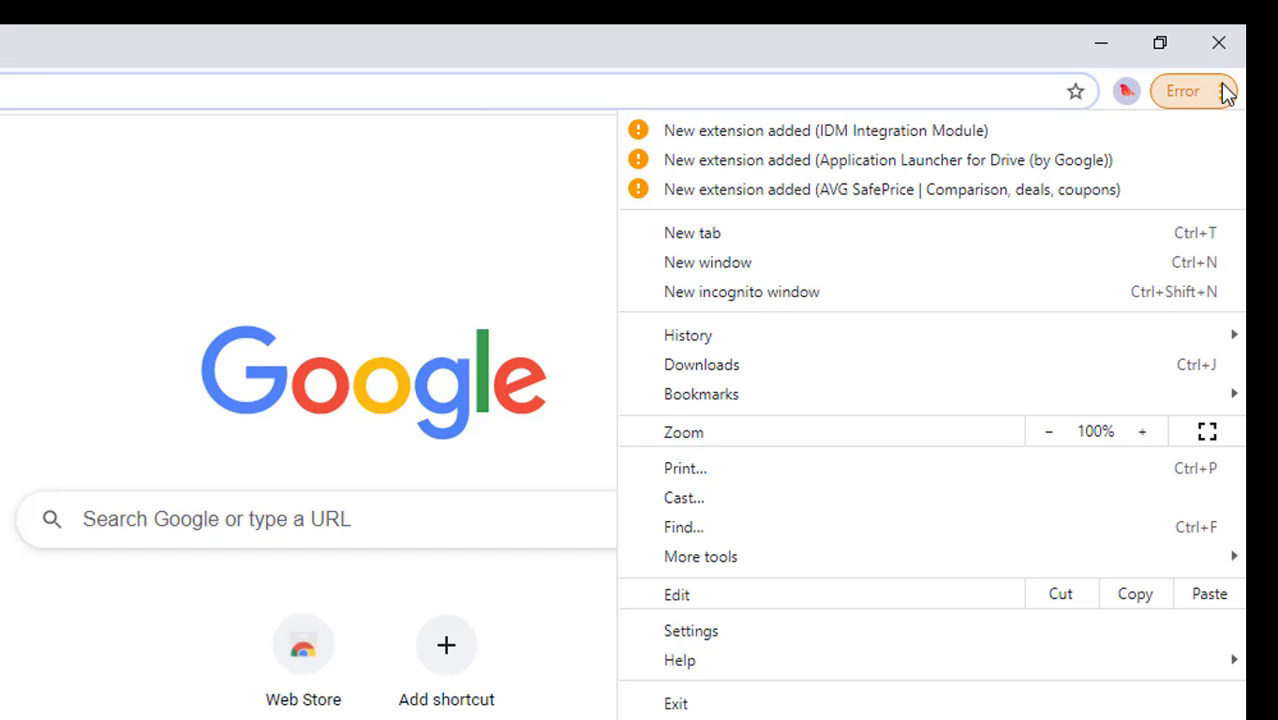
pyautogui.moveTo(692, 630)
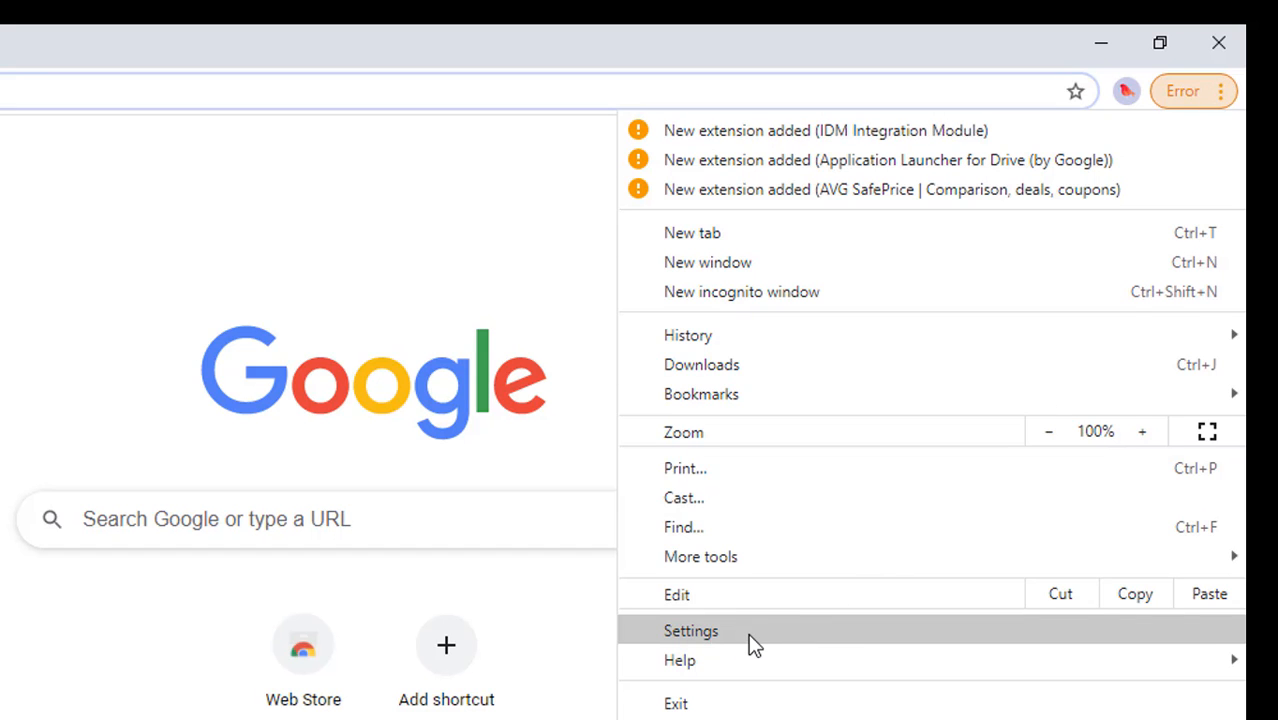
pyautogui.click(692, 630)
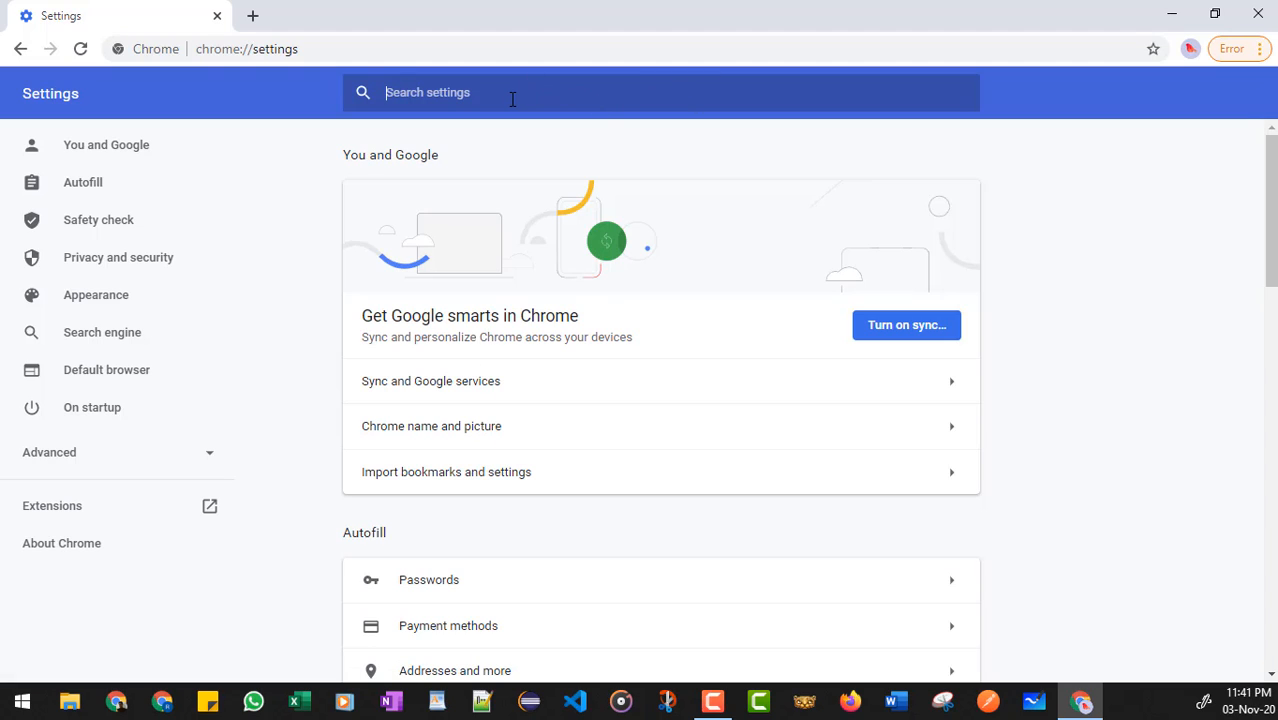
pyautogui.write('proxy')
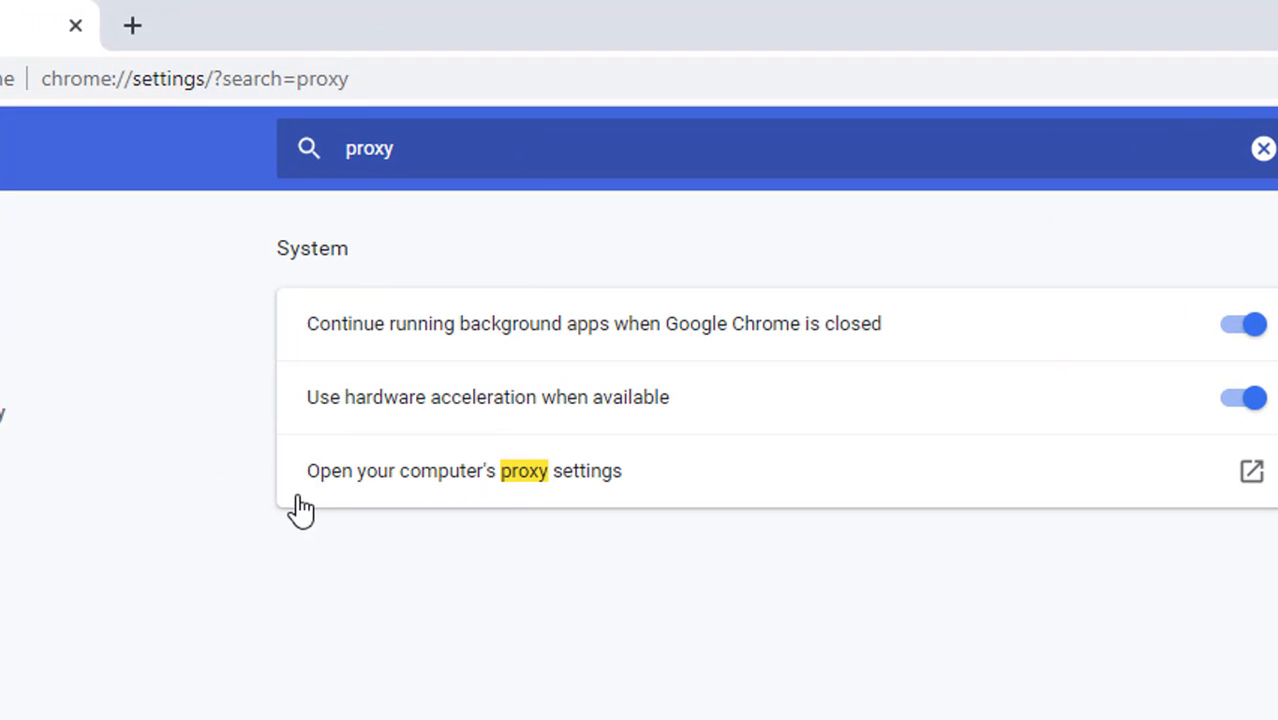
pyautogui.moveTo(544, 510)
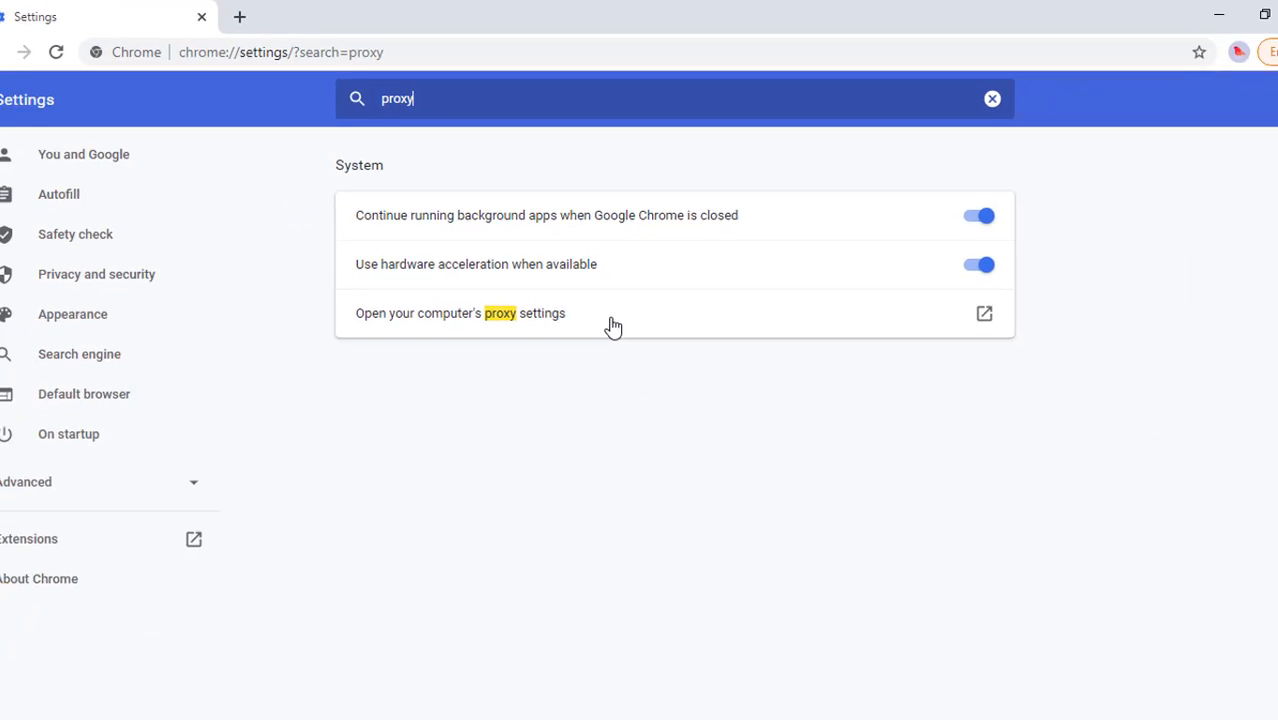
# Step: Reach the Windows Proxy page and leave 'Automatically detect settings' switched on
pyautogui.click(984, 312)
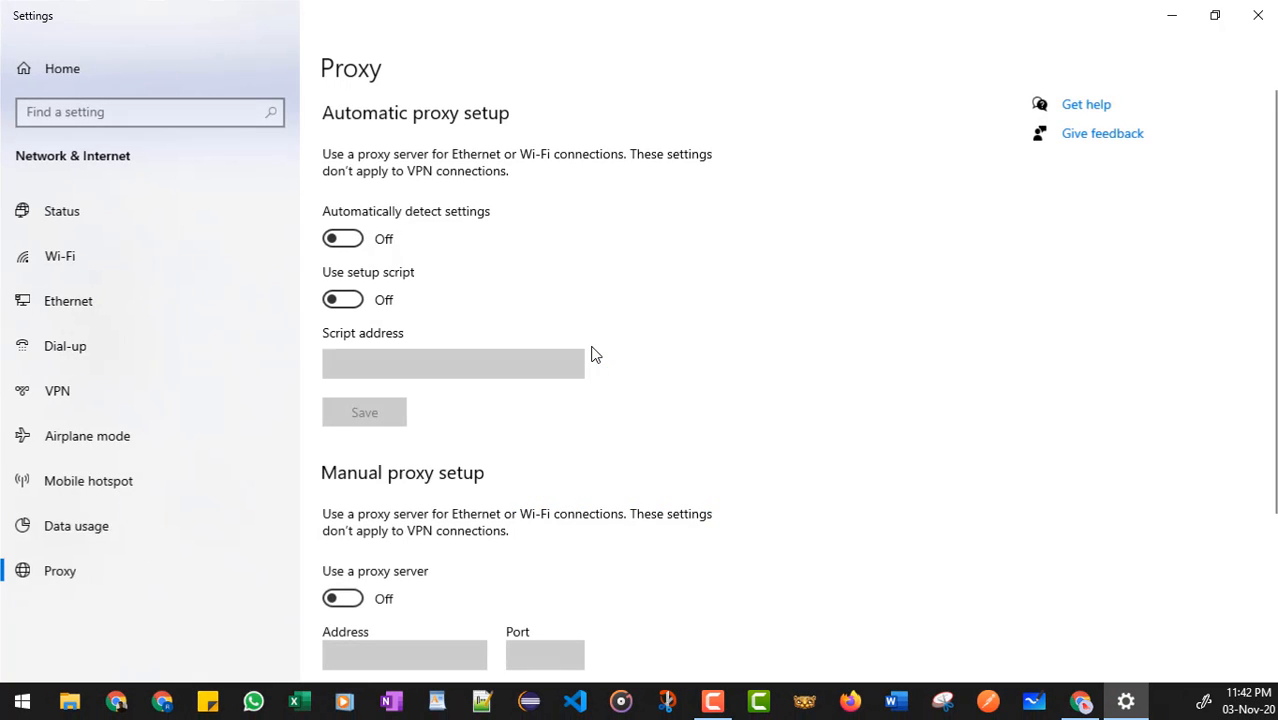
pyautogui.moveTo(1224, 480)
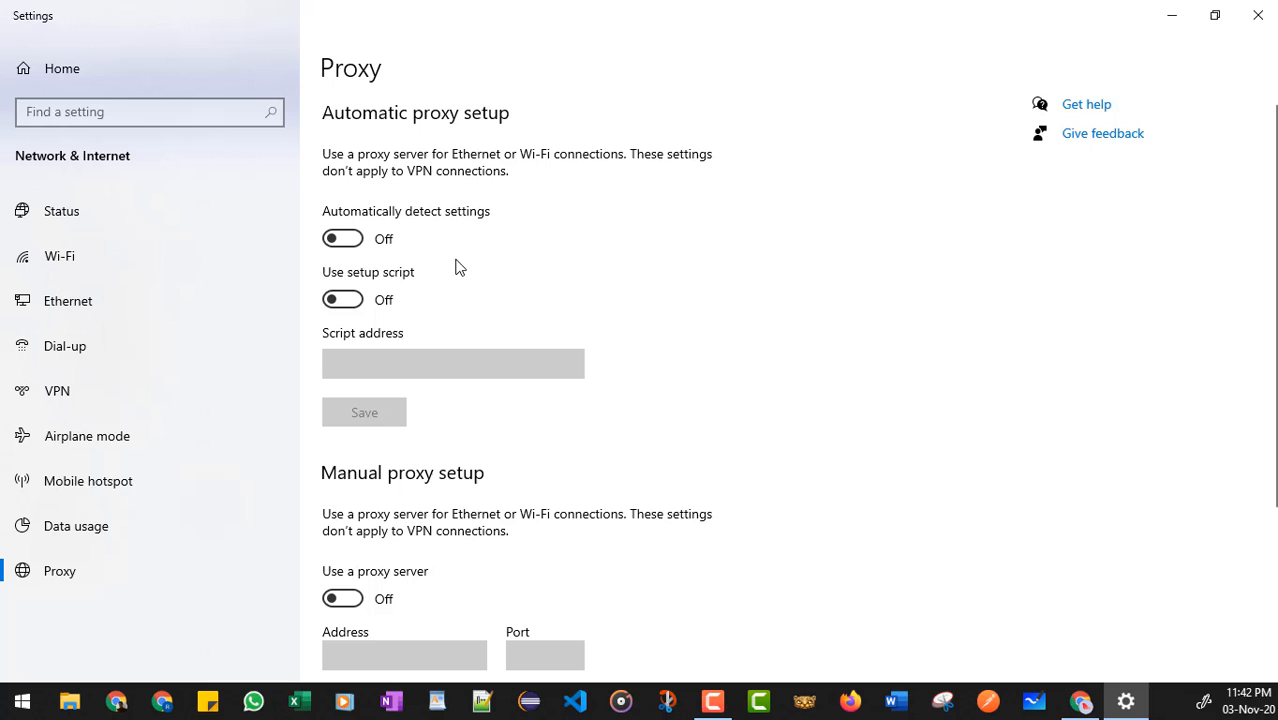
pyautogui.moveTo(344, 518)
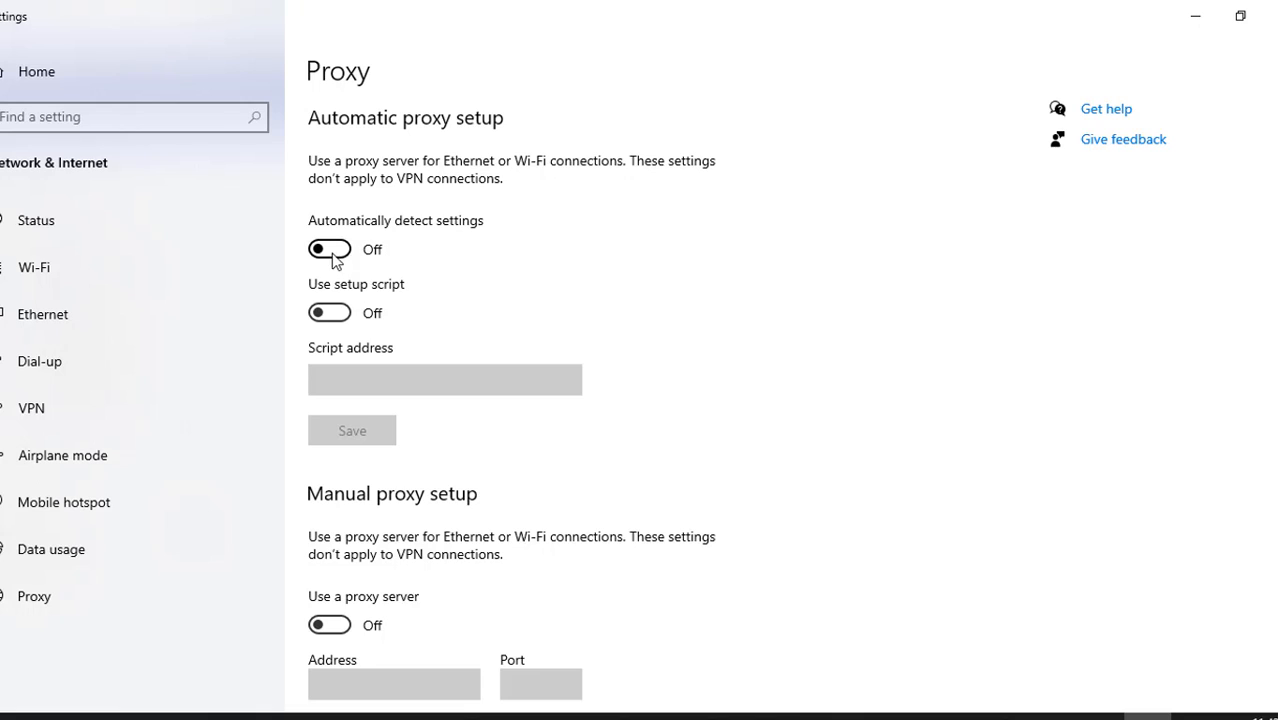
pyautogui.click(330, 248)
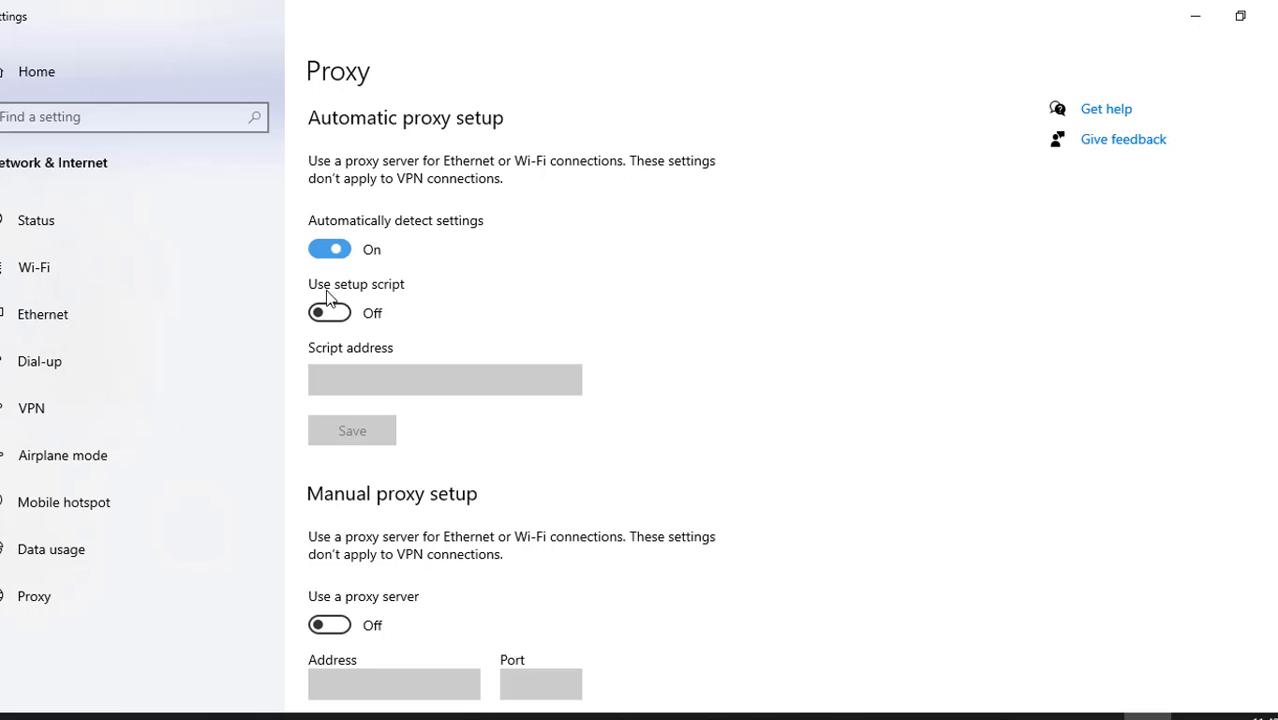
pyautogui.click(328, 248)
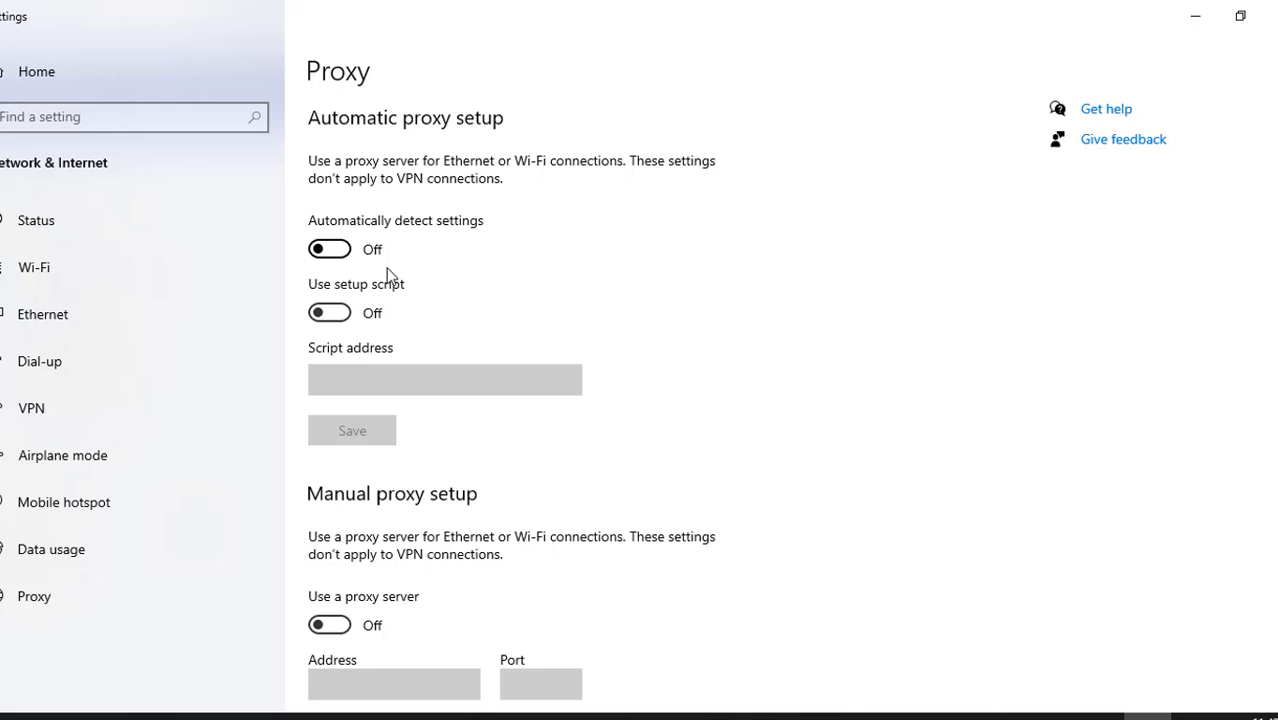
pyautogui.click(328, 248)
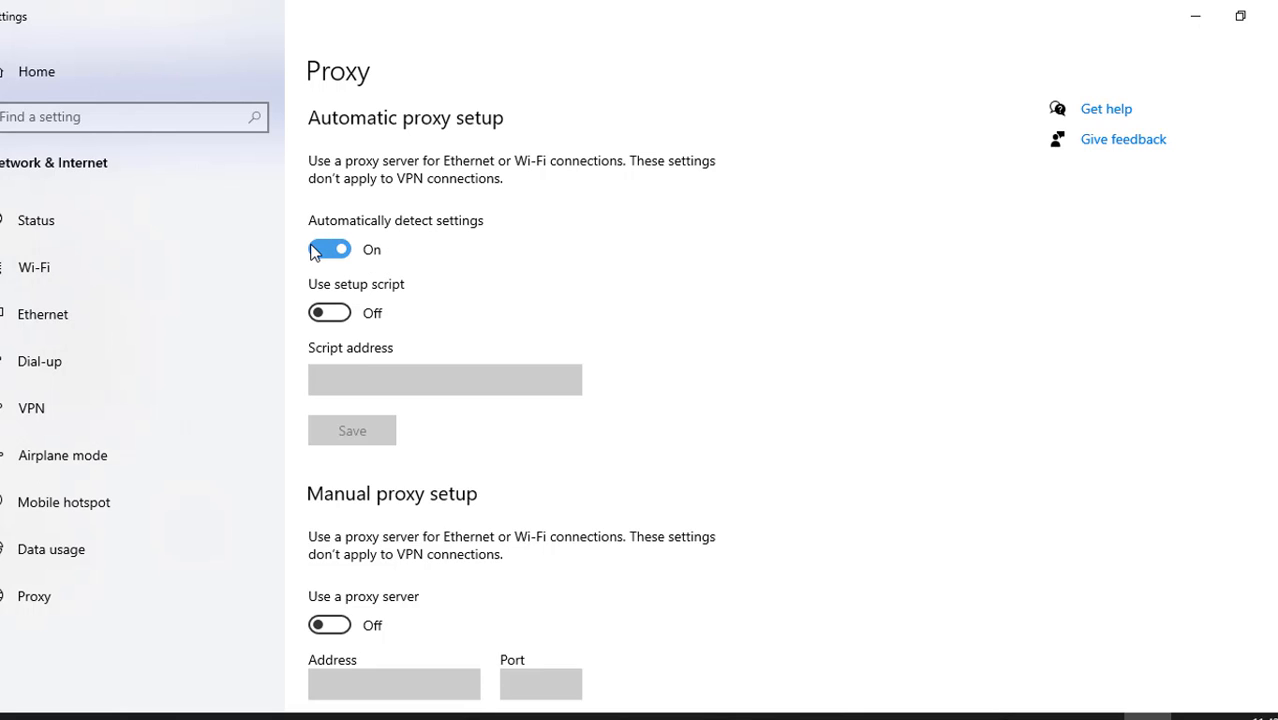
pyautogui.scroll(-3)
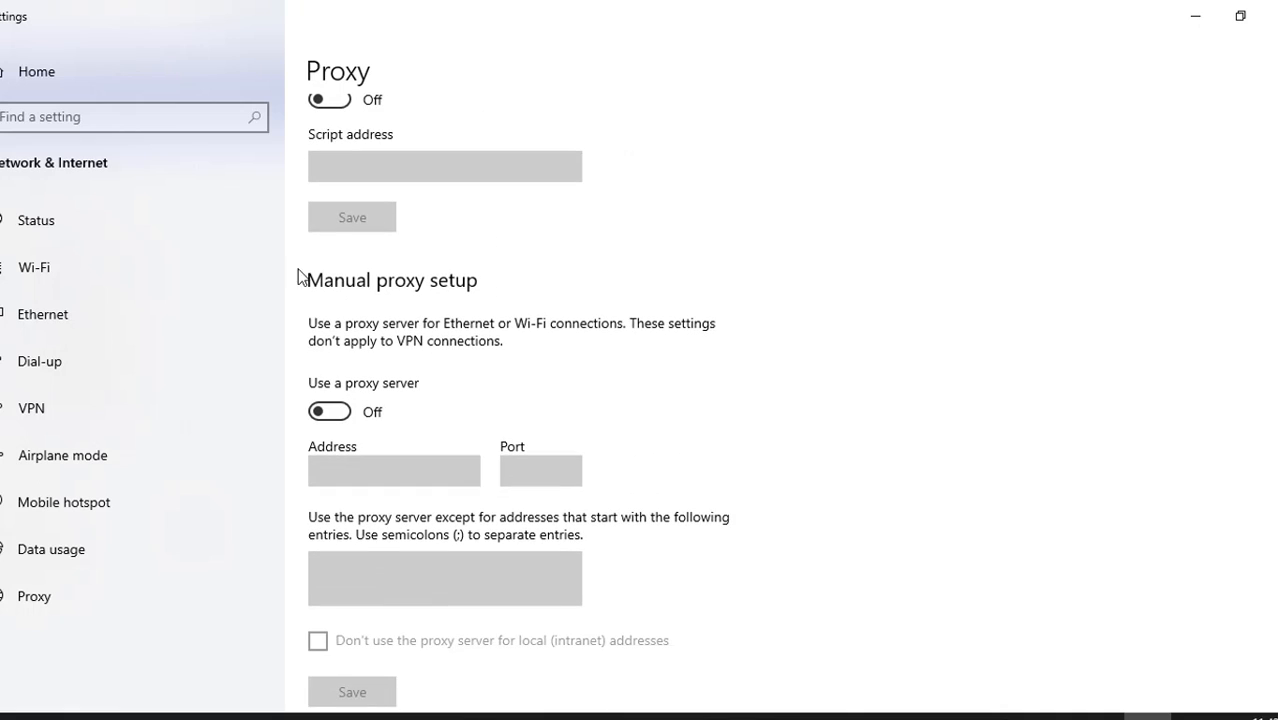
pyautogui.moveTo(476, 316)
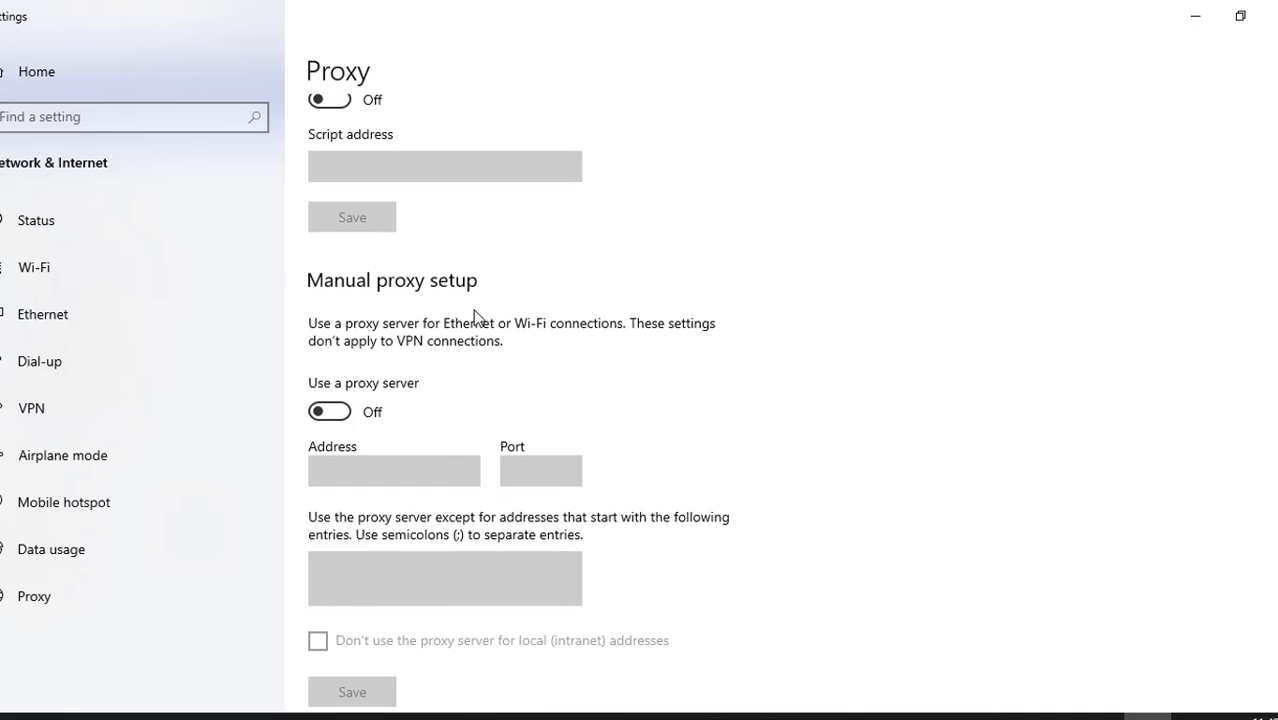
# Step: Enable 'Use a proxy server' with address proxy.companyname.com and port 8080
pyautogui.scroll(-3)
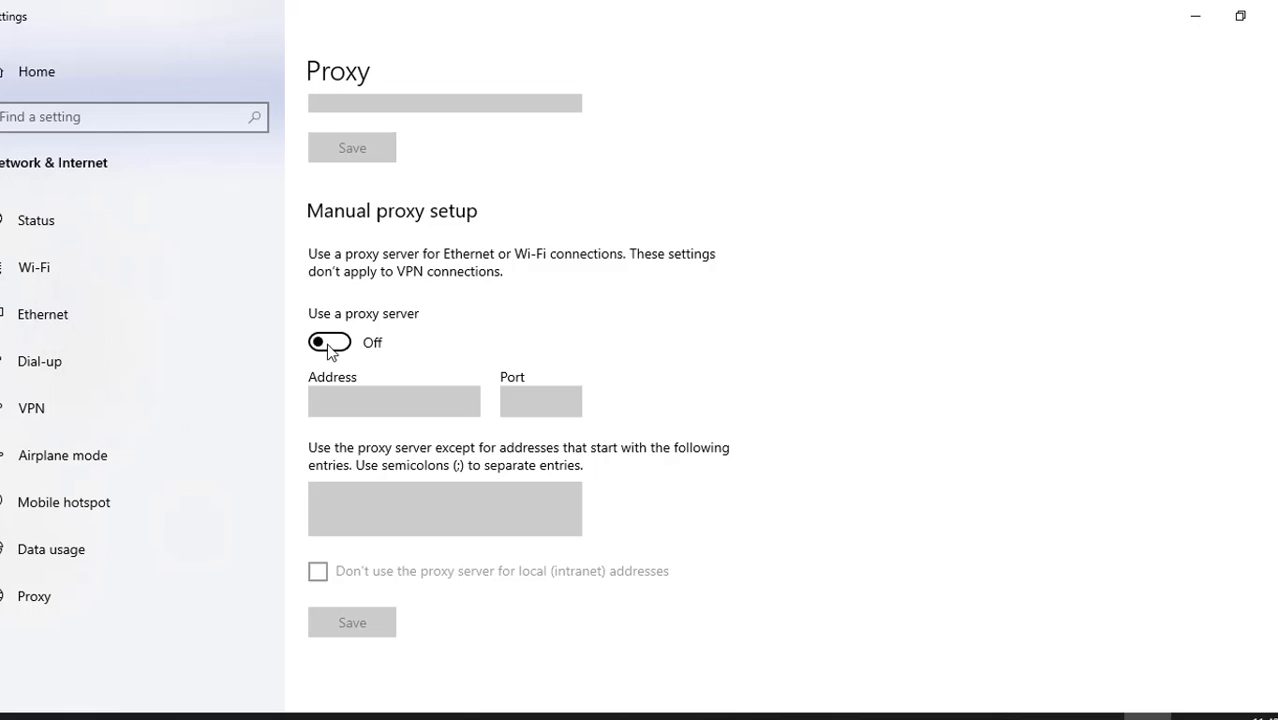
pyautogui.click(328, 342)
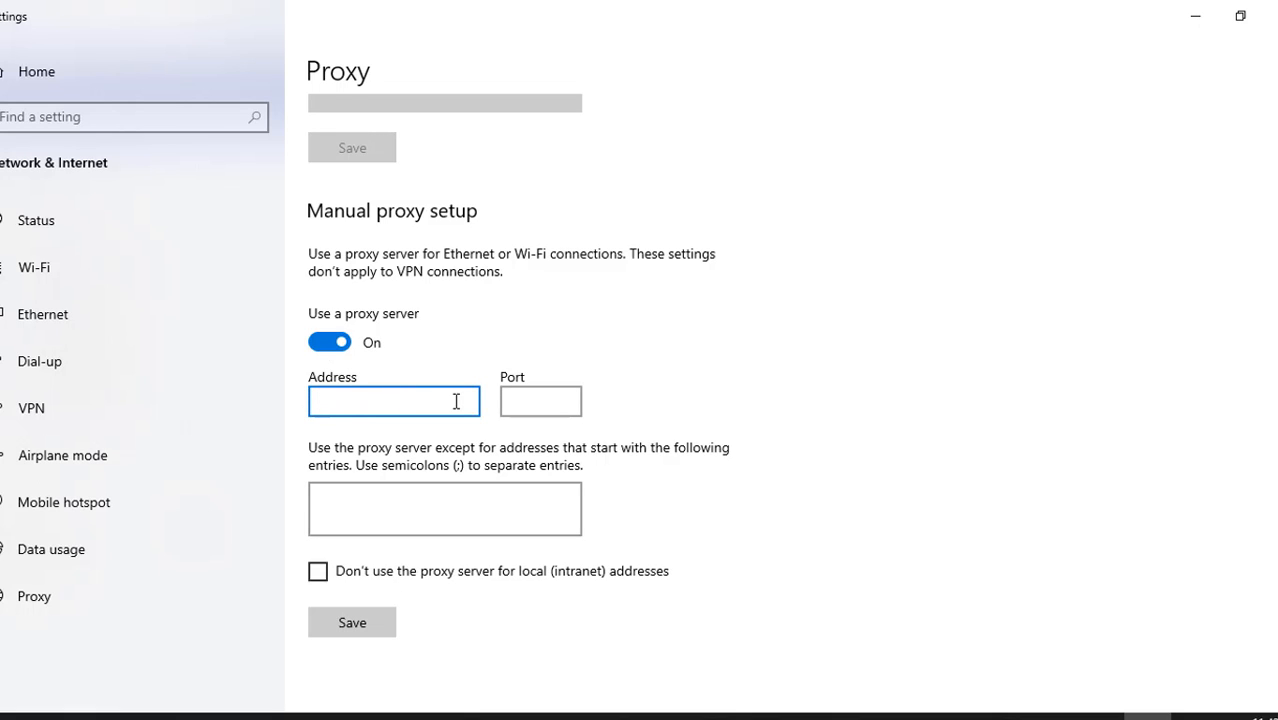
pyautogui.write('prx')
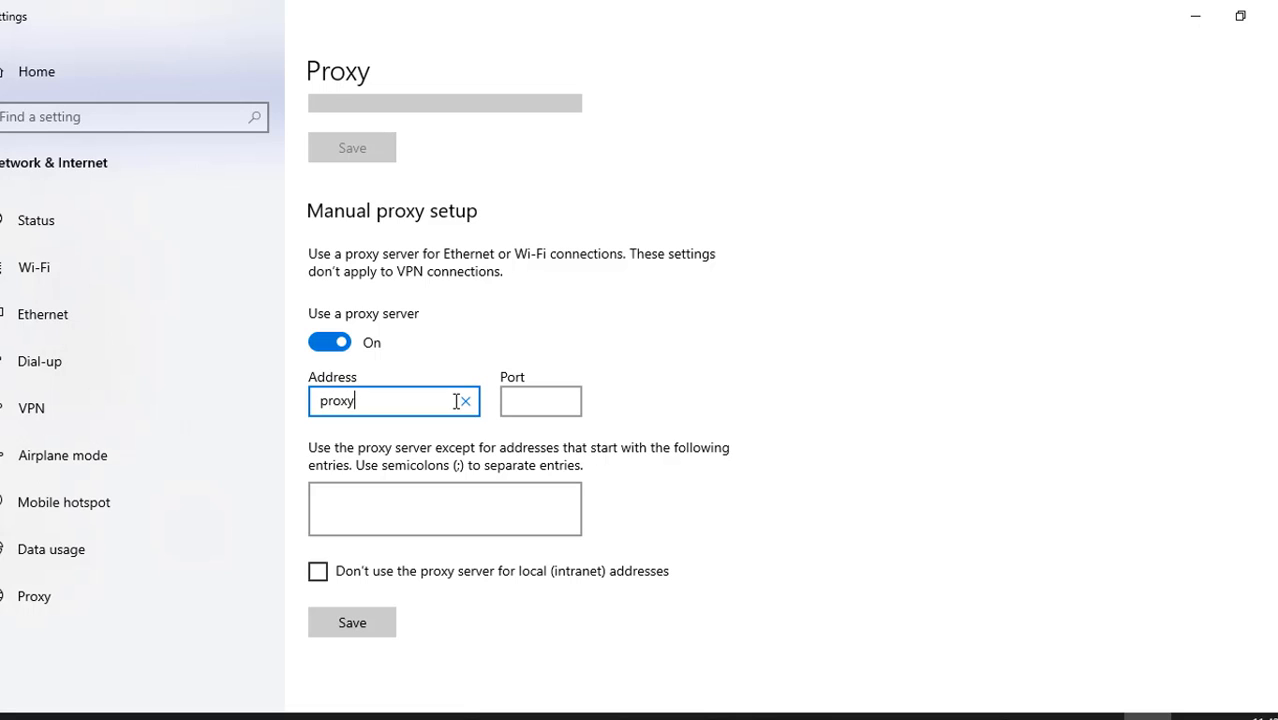
pyautogui.write('.companyname.com')
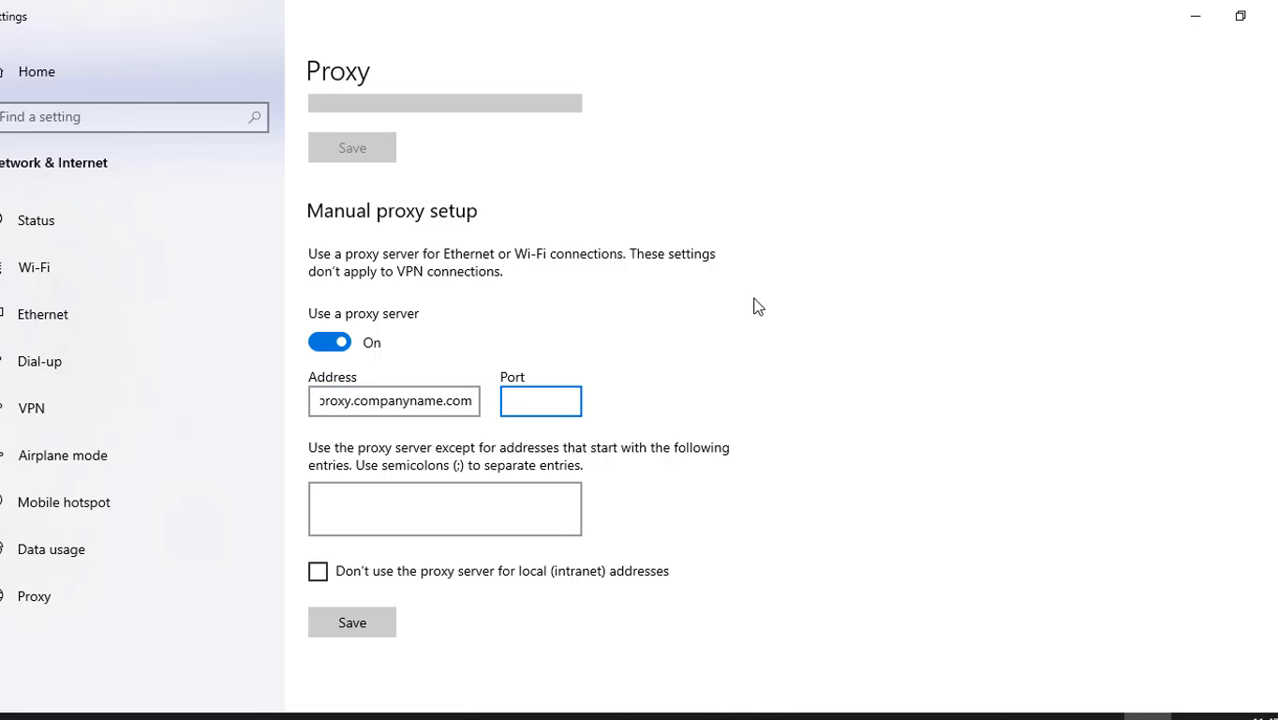
pyautogui.write('8')
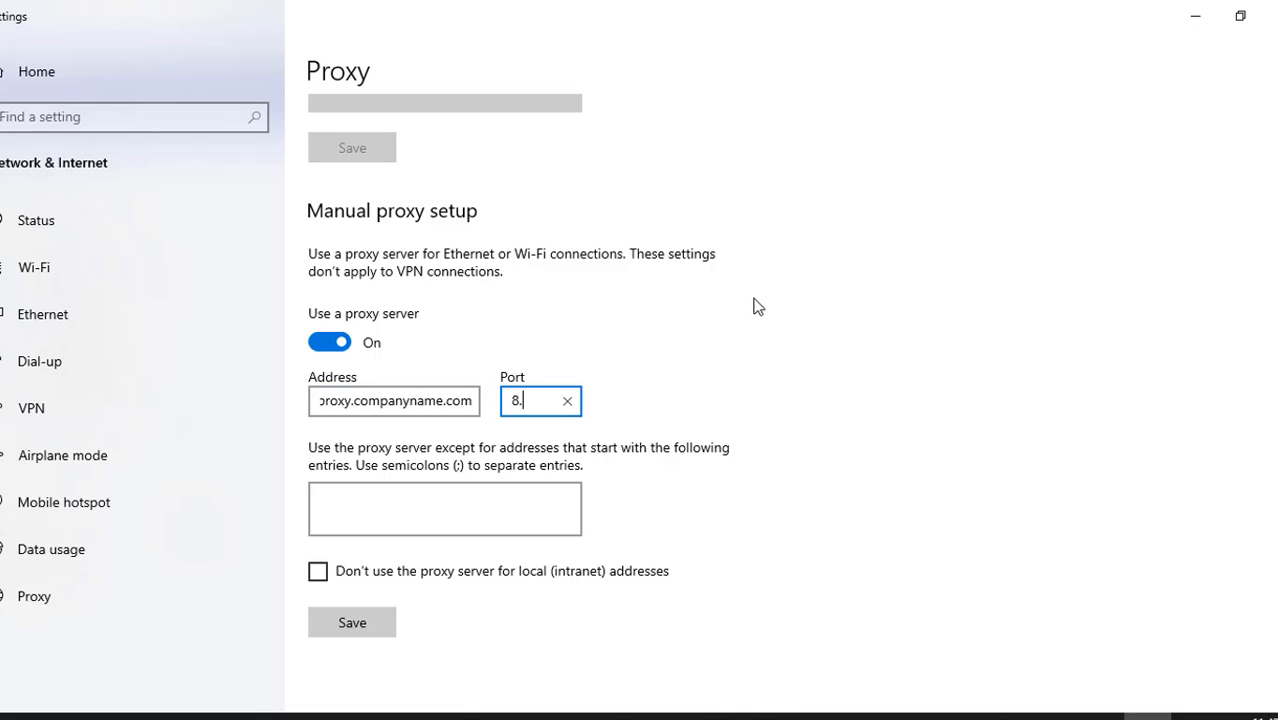
pyautogui.write('080')
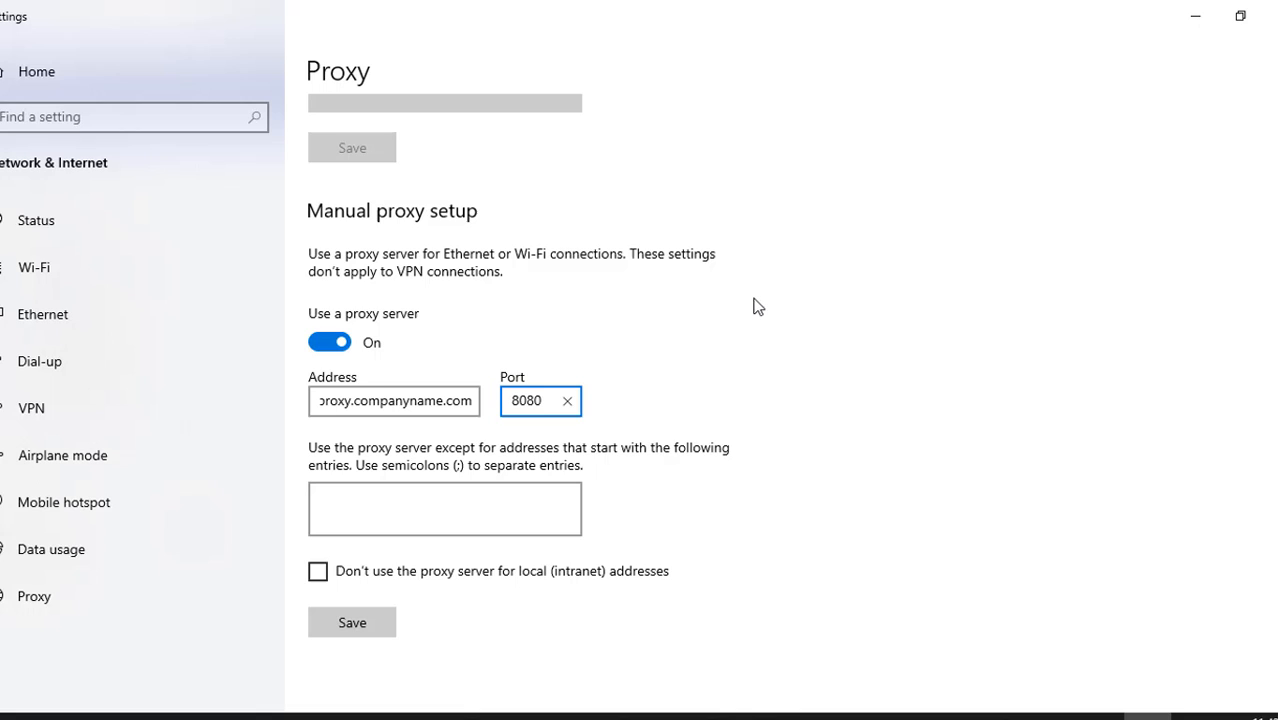
pyautogui.click(548, 400)
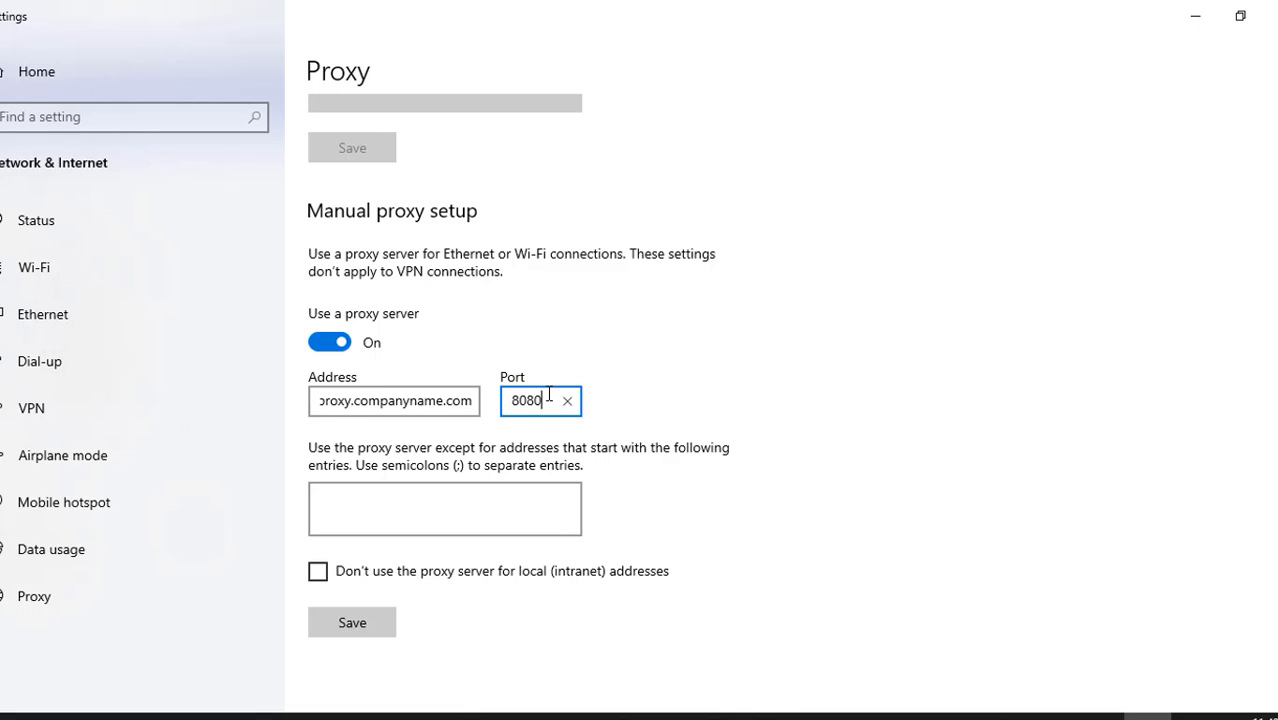
pyautogui.click(444, 508)
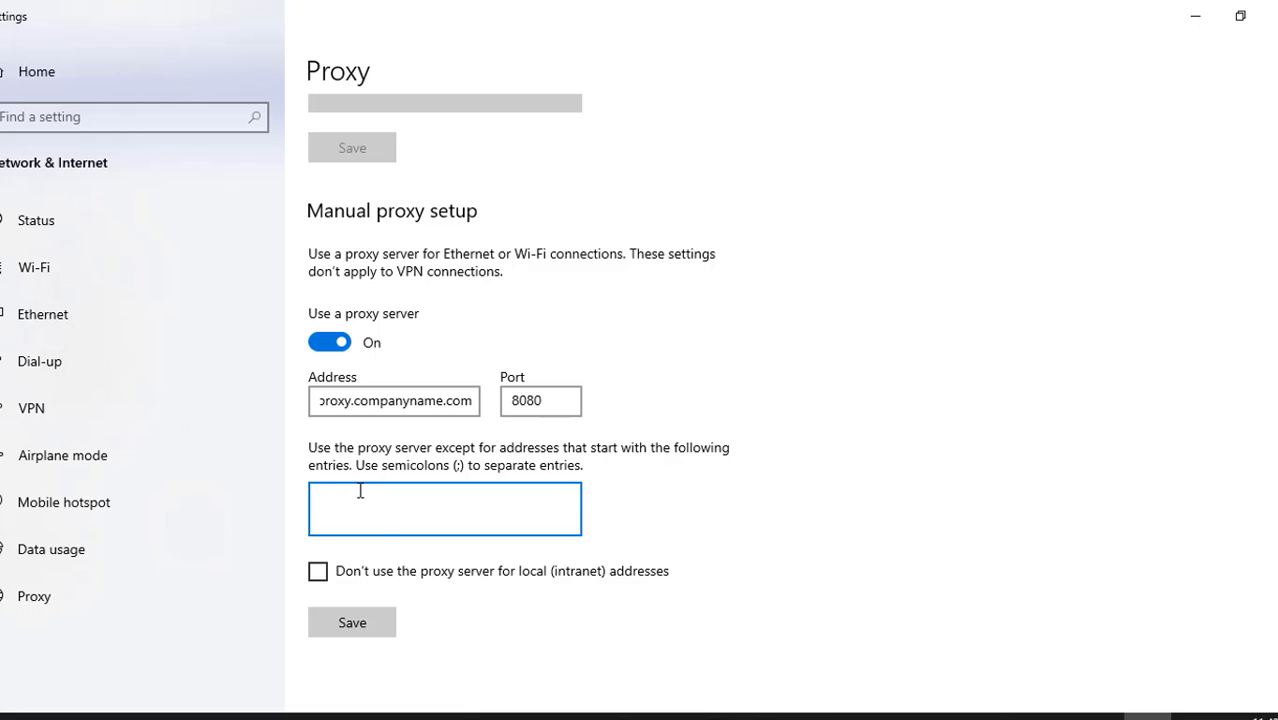
pyautogui.moveTo(384, 524)
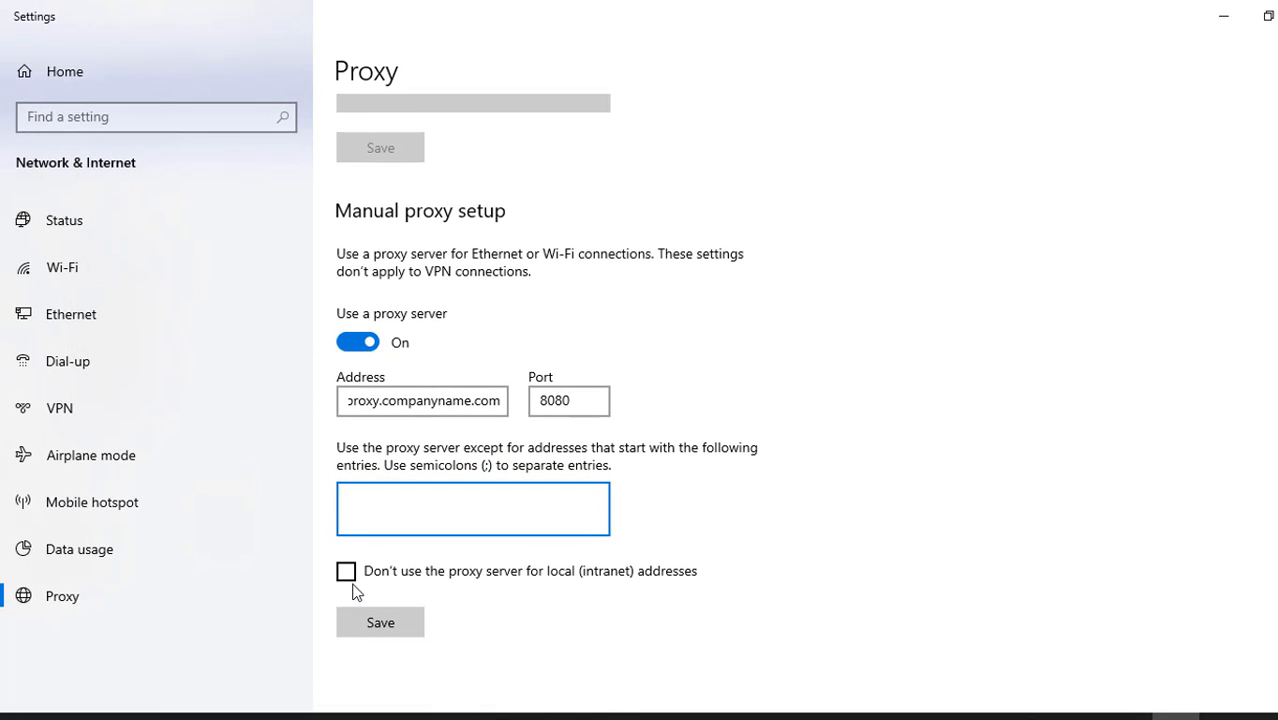
pyautogui.moveTo(380, 588)
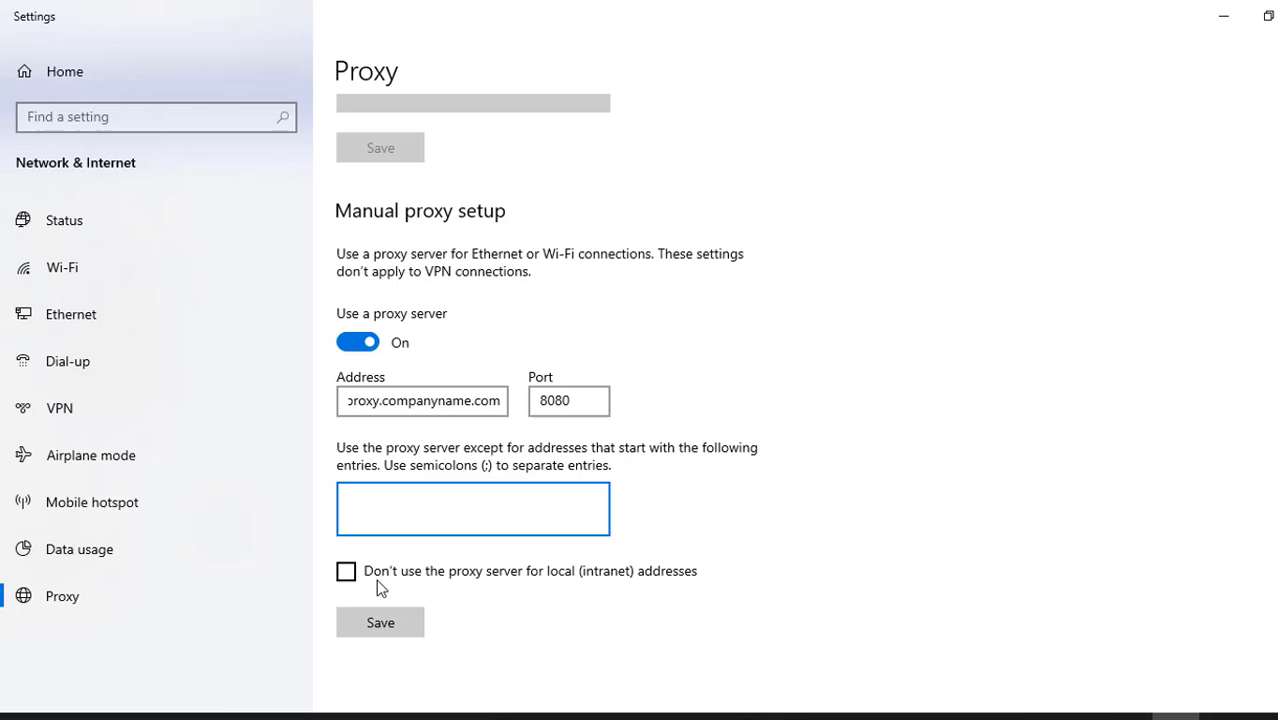
# Step: Tick 'Don't use the proxy server for local (intranet) addresses'
pyautogui.click(472, 508)
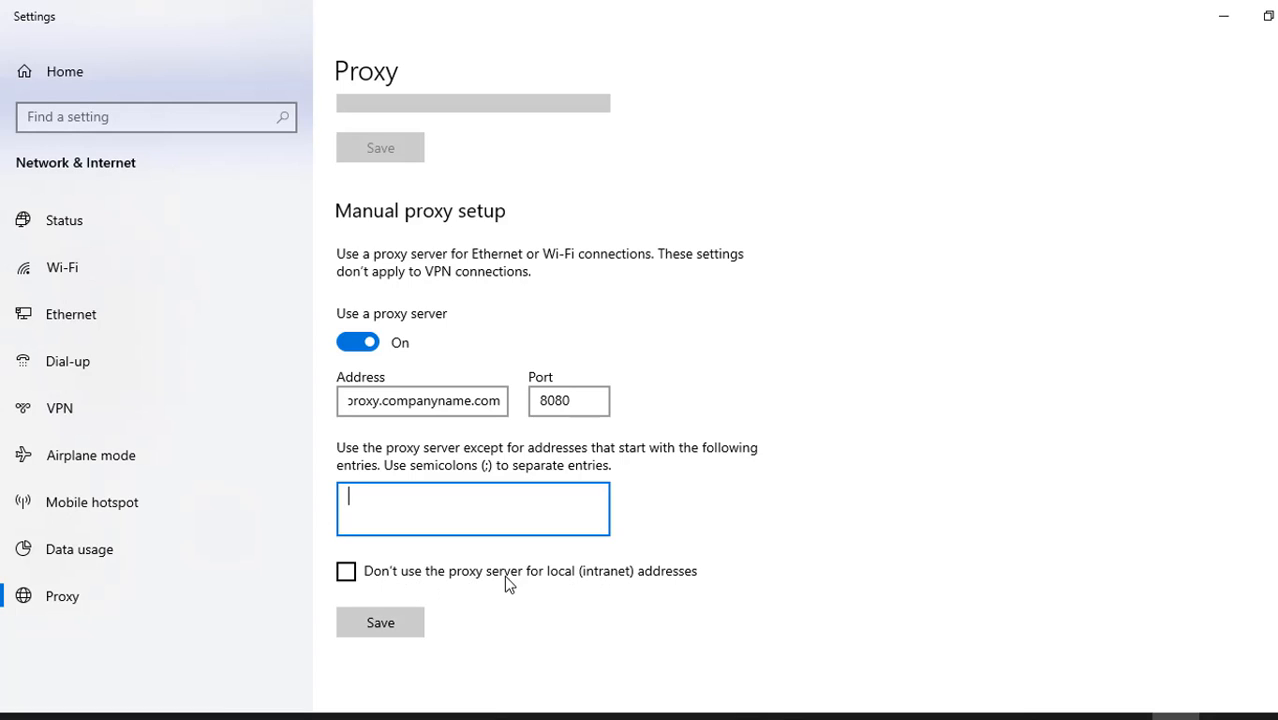
pyautogui.moveTo(548, 582)
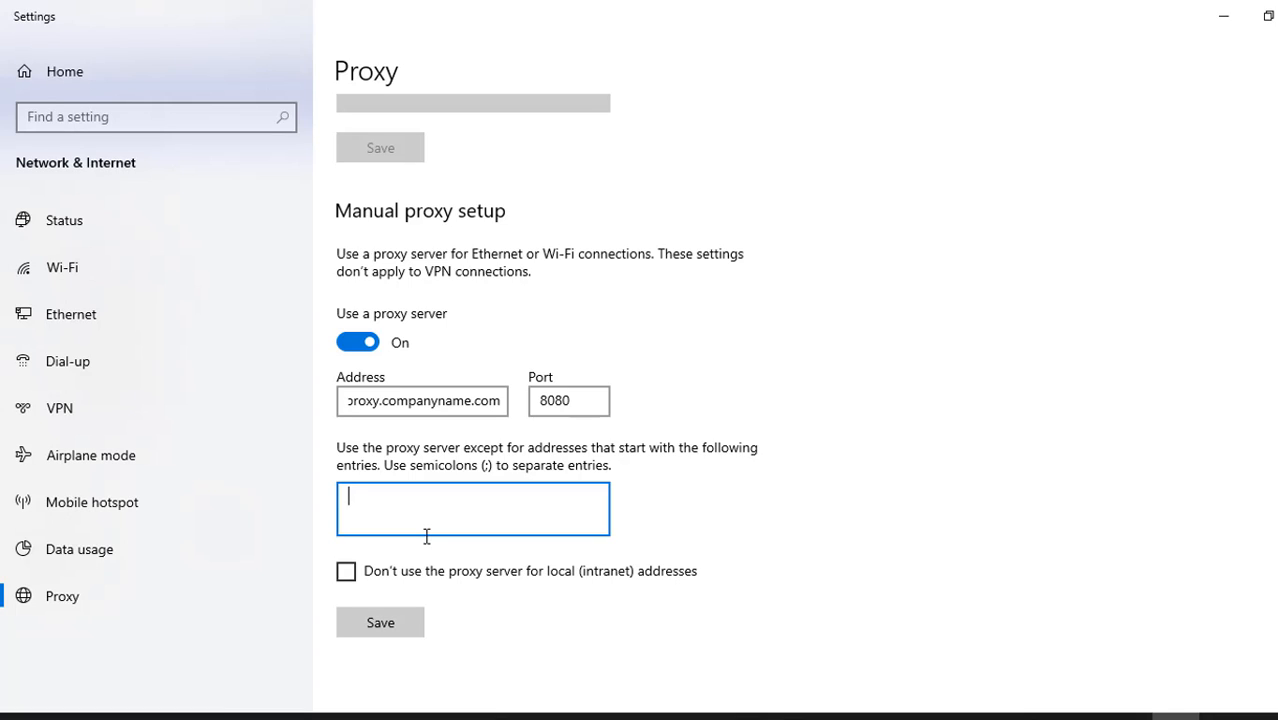
pyautogui.moveTo(428, 566)
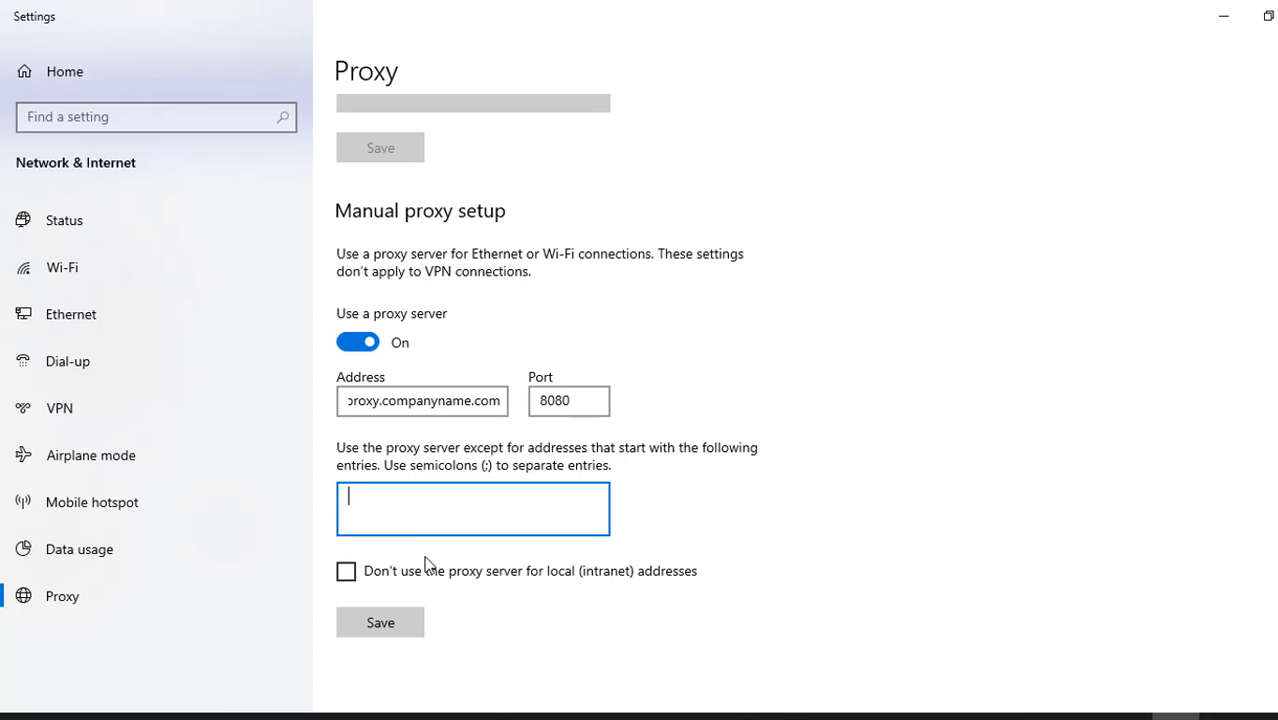
pyautogui.moveTo(582, 570)
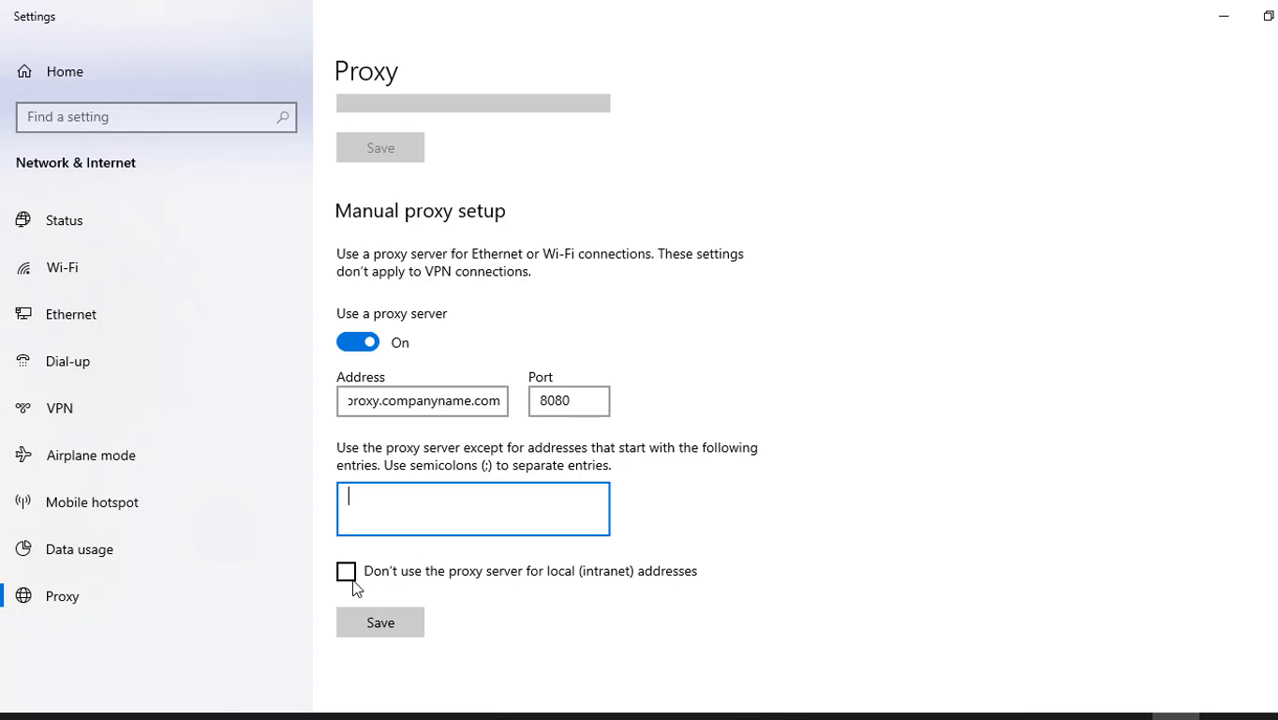
pyautogui.click(344, 572)
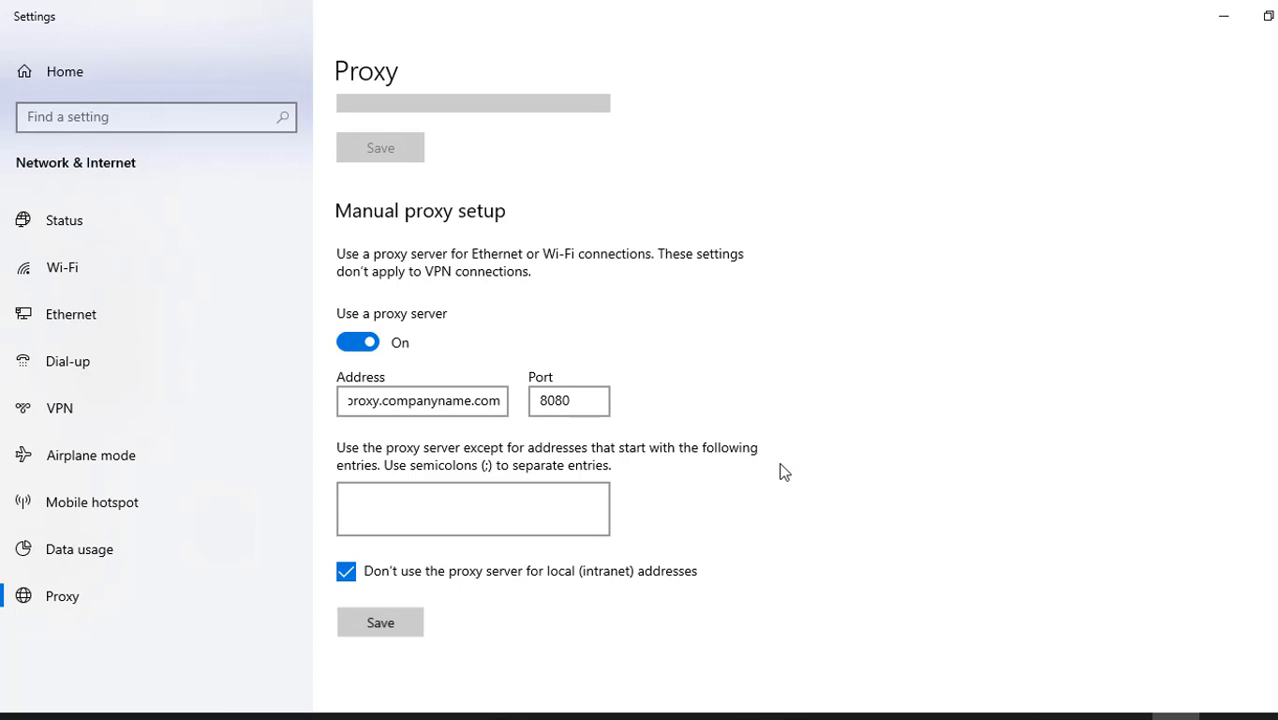
pyautogui.moveTo(380, 622)
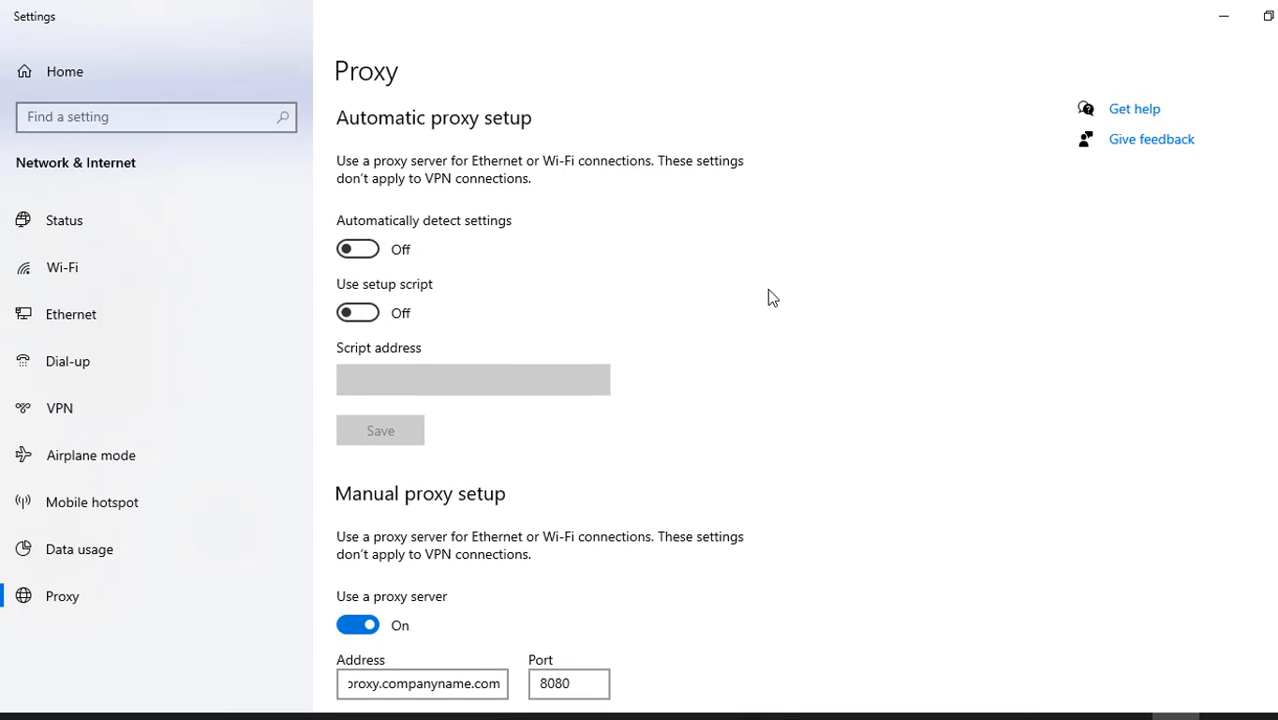
# Step: Find Control Panel via a Start search for 'control' and launch it
pyautogui.scroll(-3)
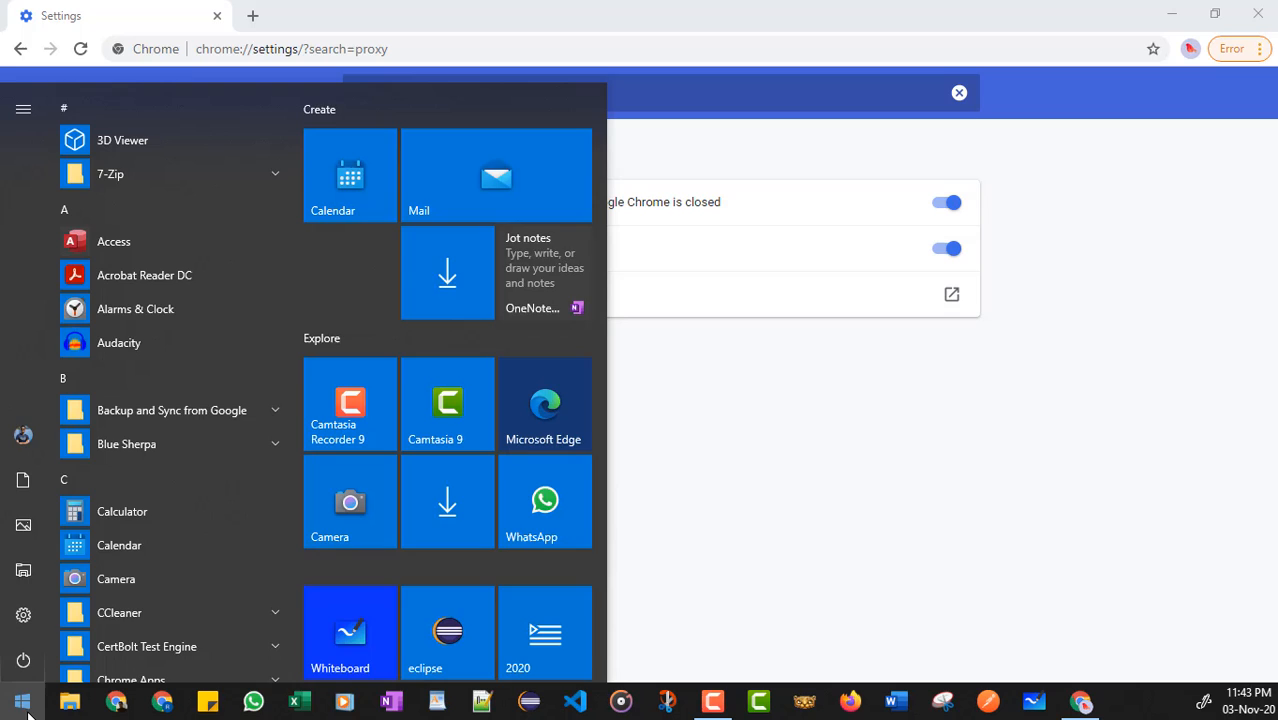
pyautogui.write('control')
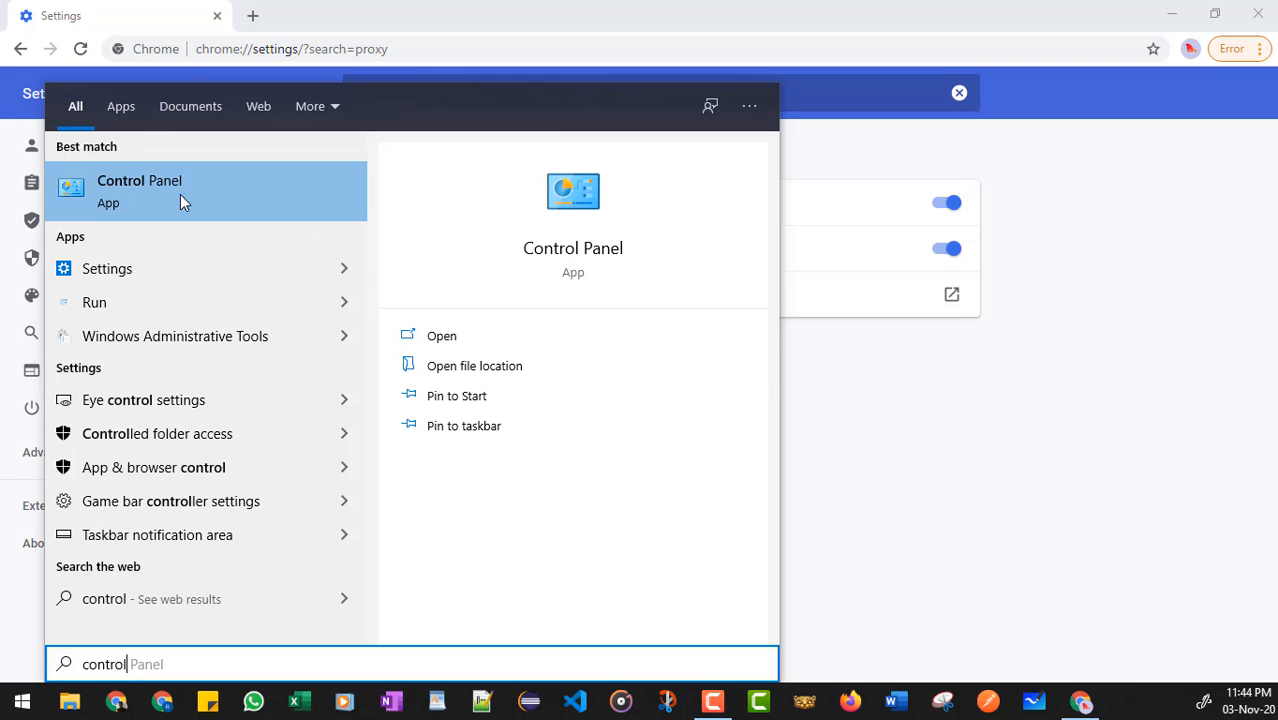
pyautogui.click(140, 190)
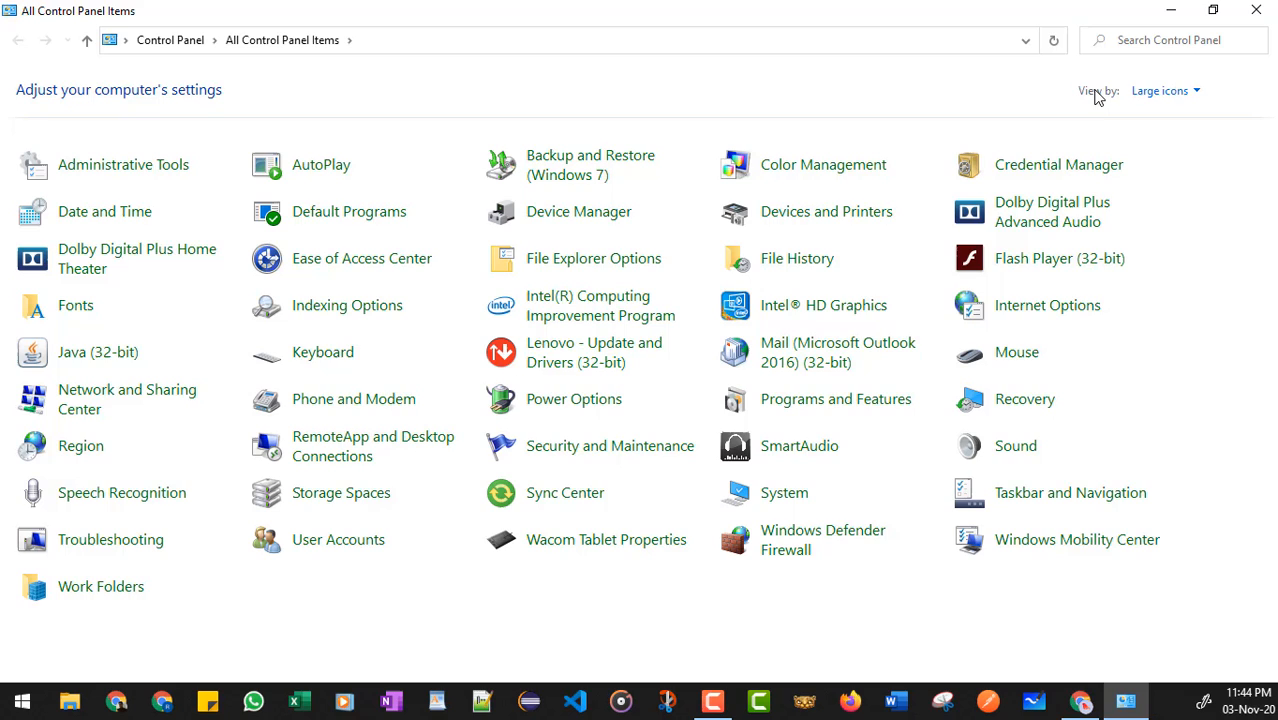
pyautogui.click(1164, 90)
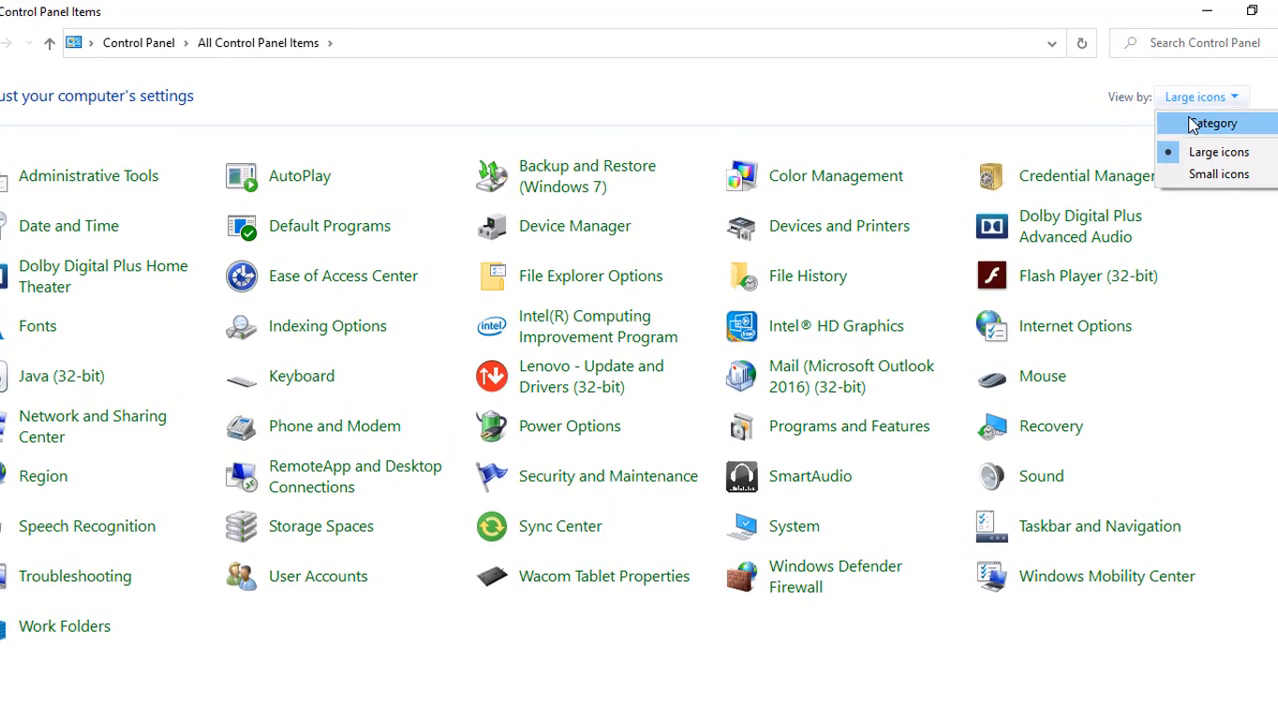
pyautogui.click(1212, 124)
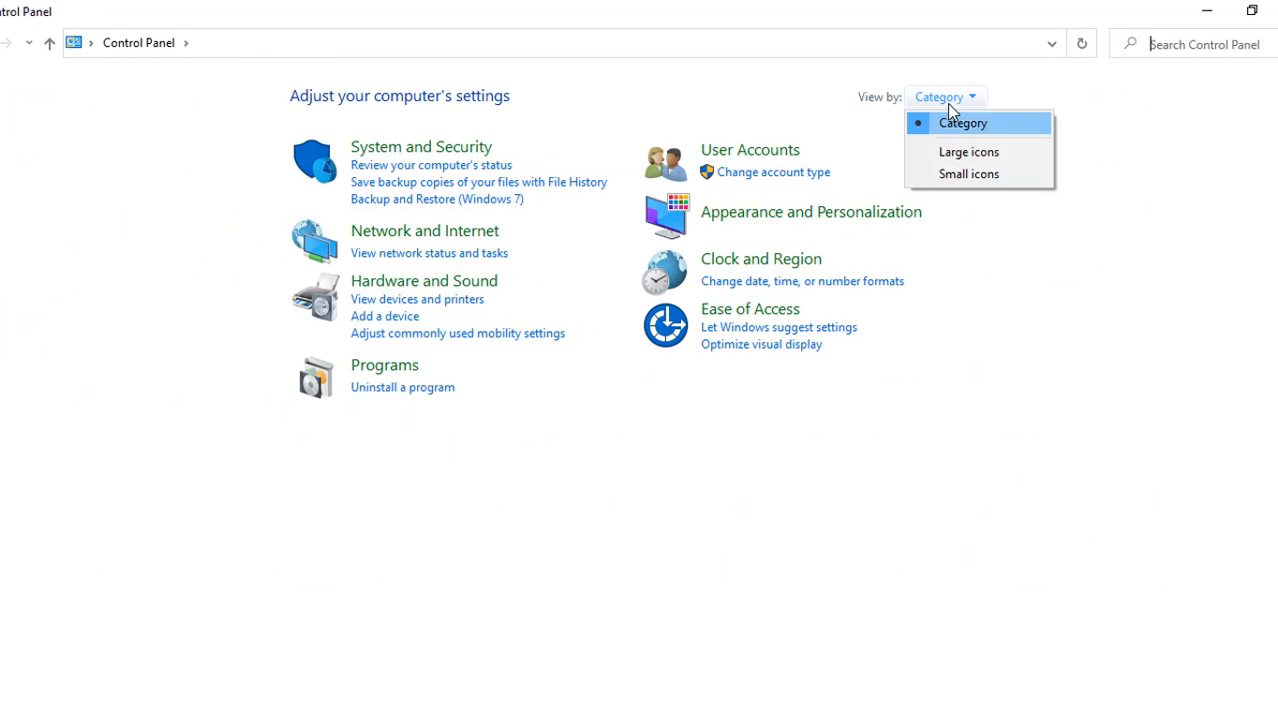
pyautogui.click(968, 152)
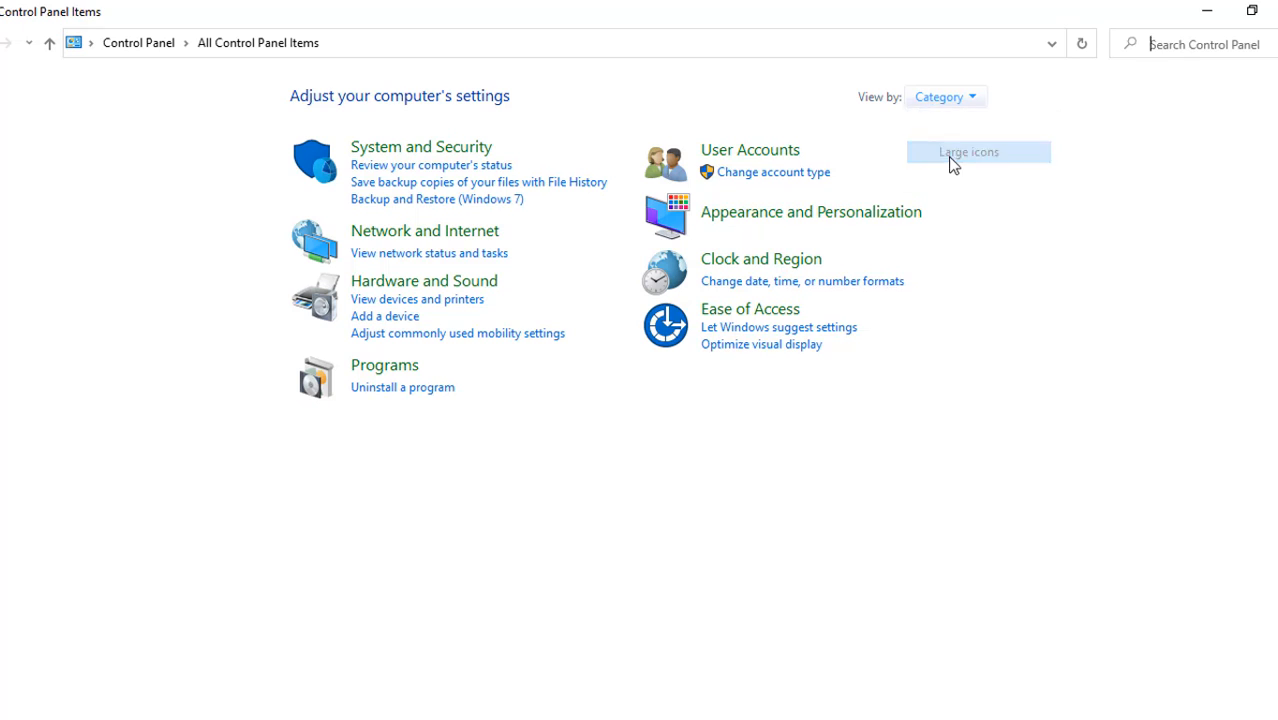
pyautogui.click(968, 152)
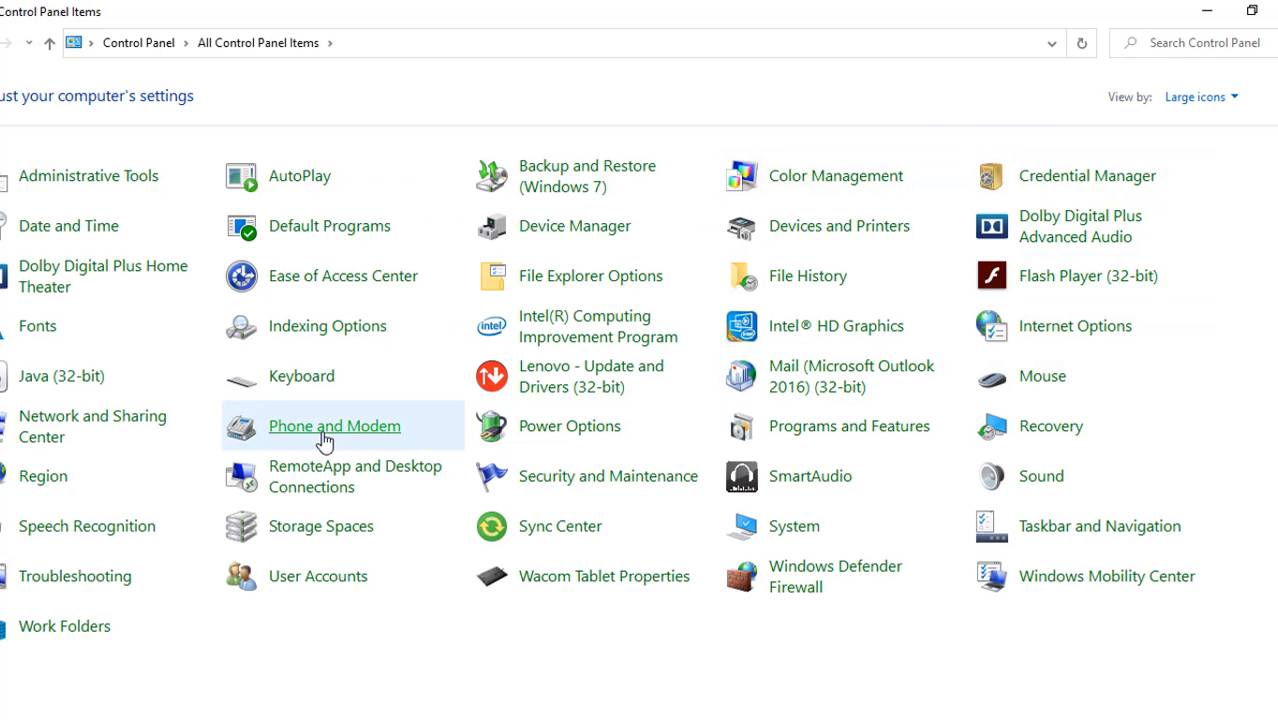
pyautogui.moveTo(1074, 324)
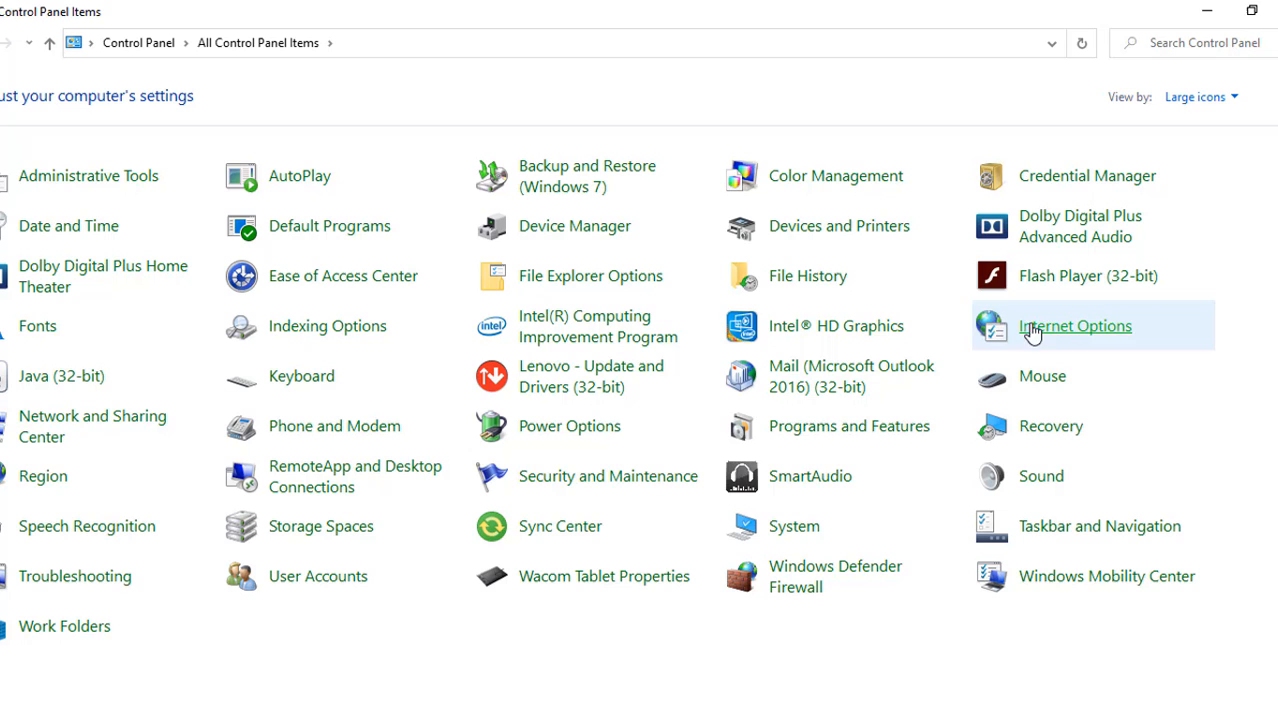
# Step: From Internet Options' Connections settings, bring up the LAN proxy settings
pyautogui.click(1076, 324)
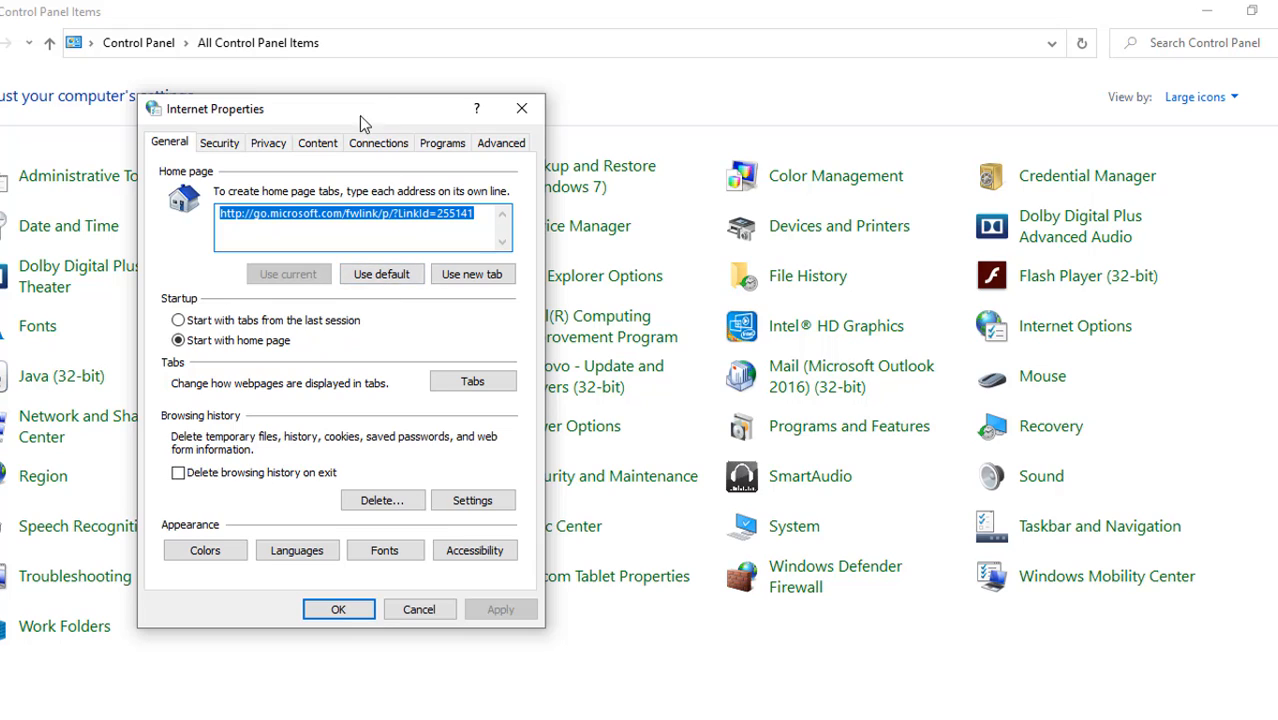
pyautogui.click(378, 142)
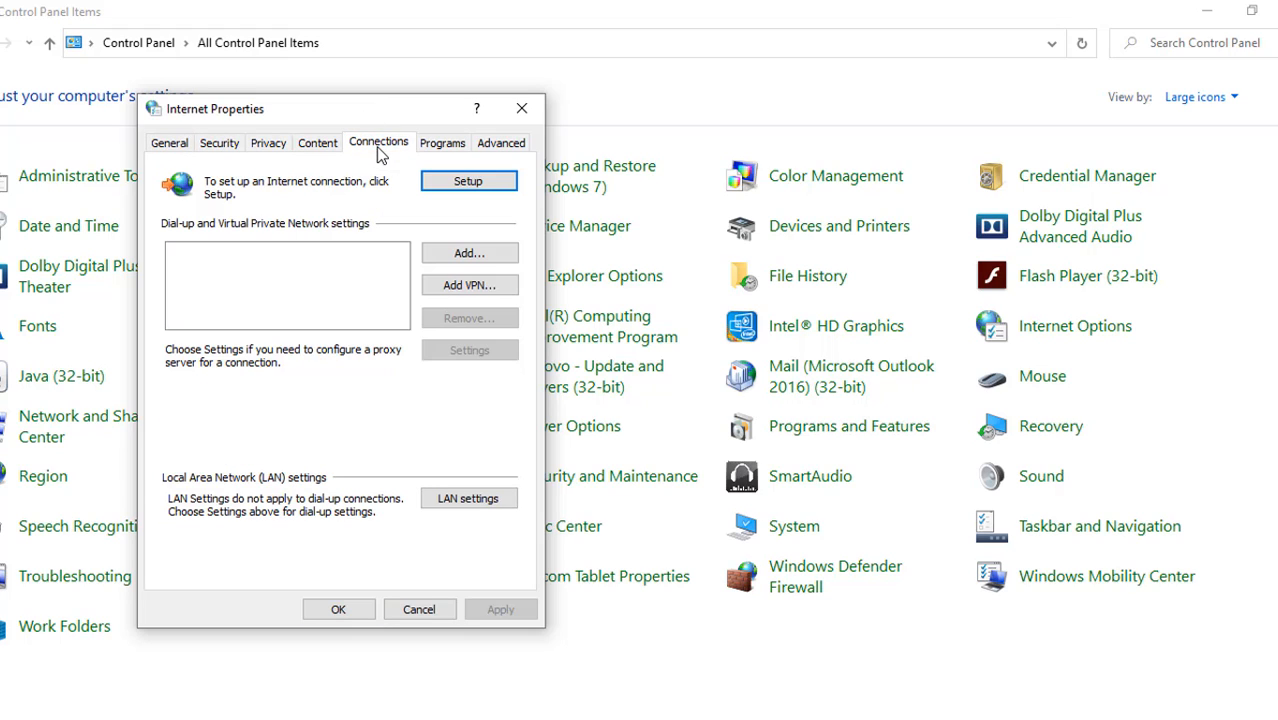
pyautogui.moveTo(208, 448)
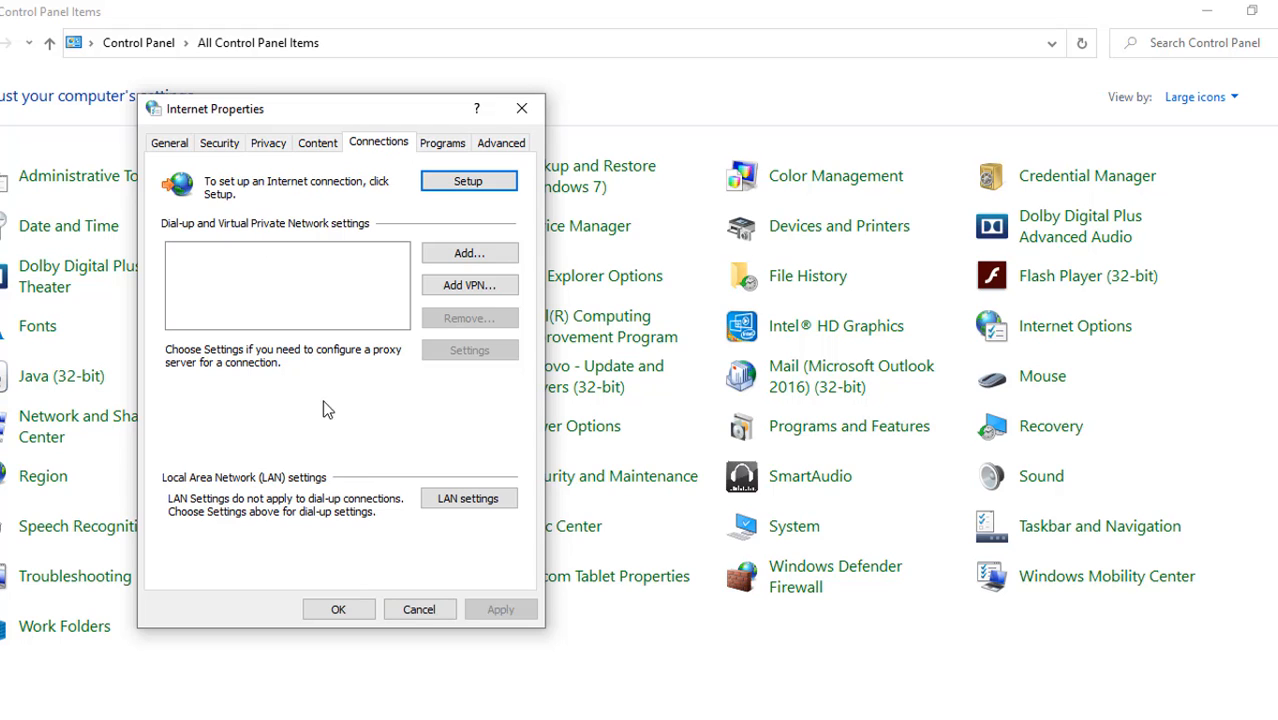
pyautogui.moveTo(428, 498)
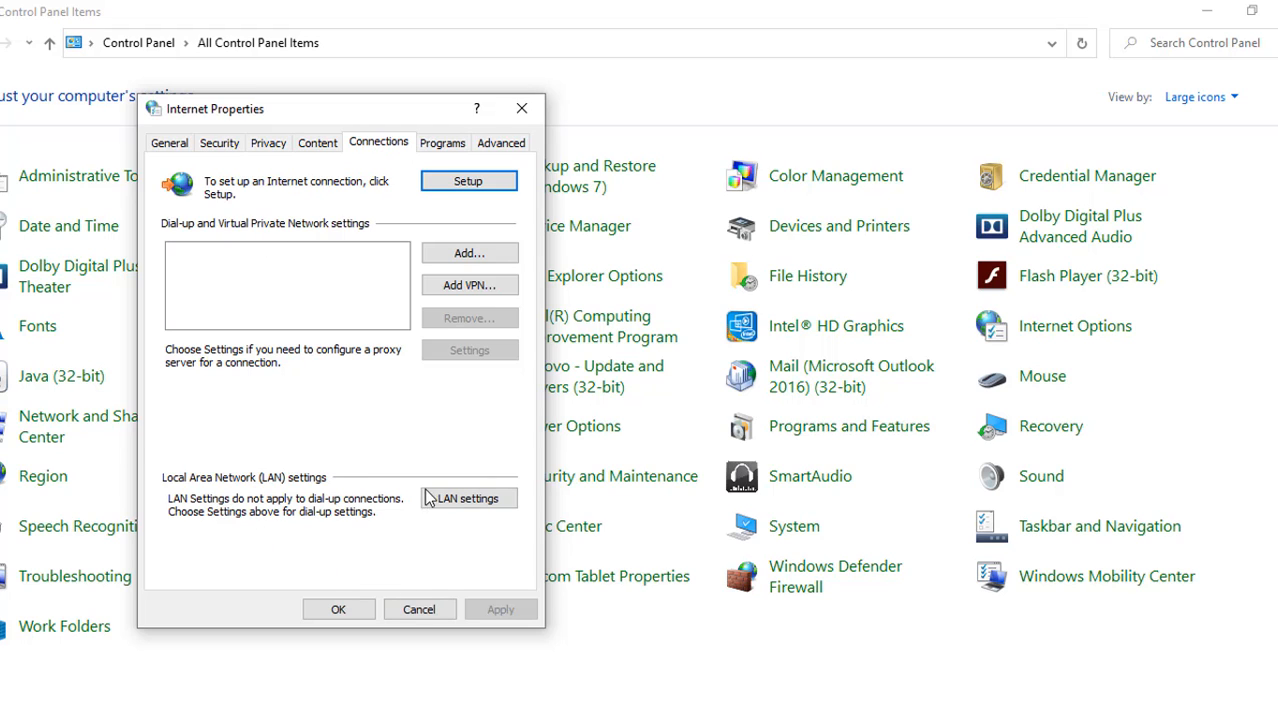
pyautogui.click(468, 498)
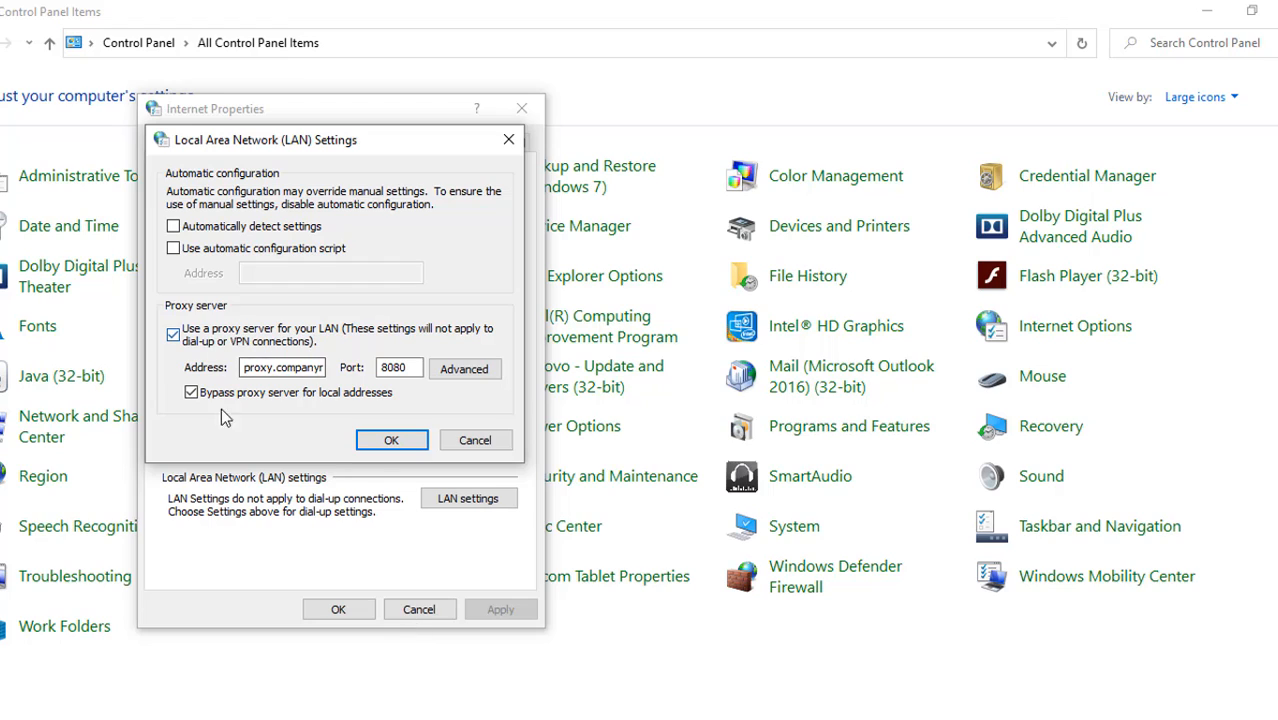
pyautogui.click(192, 390)
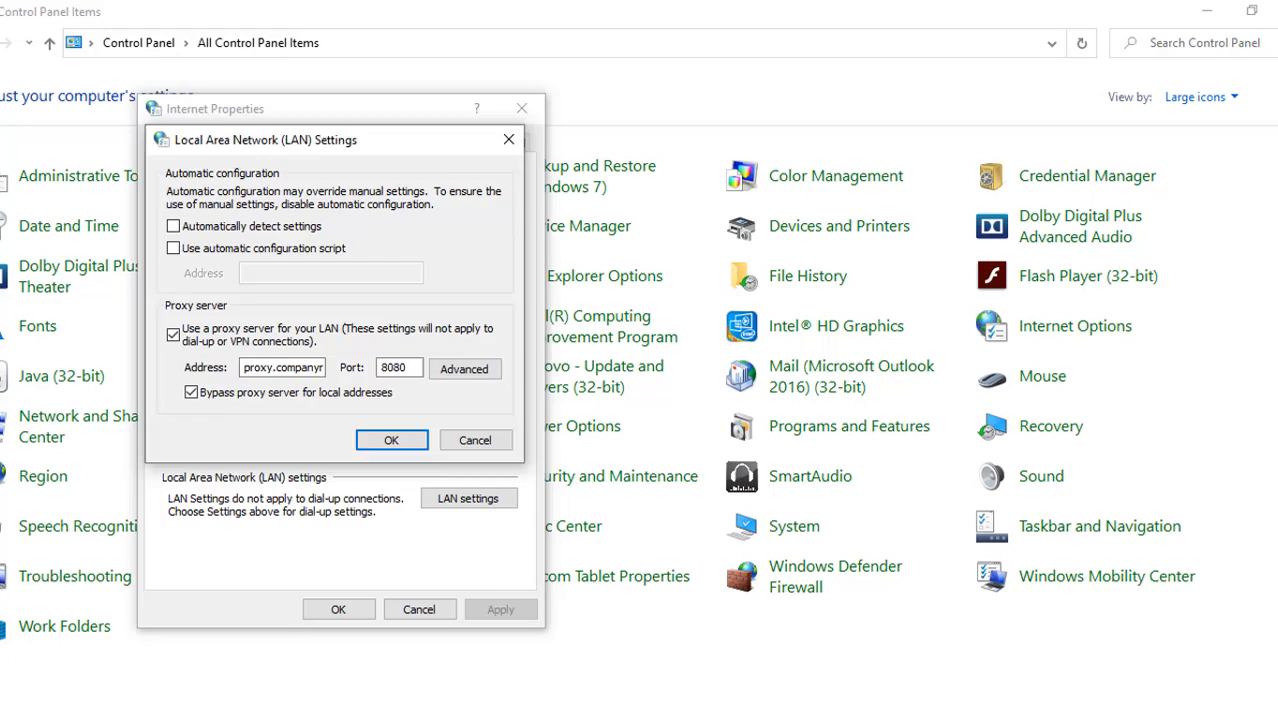
pyautogui.click(390, 440)
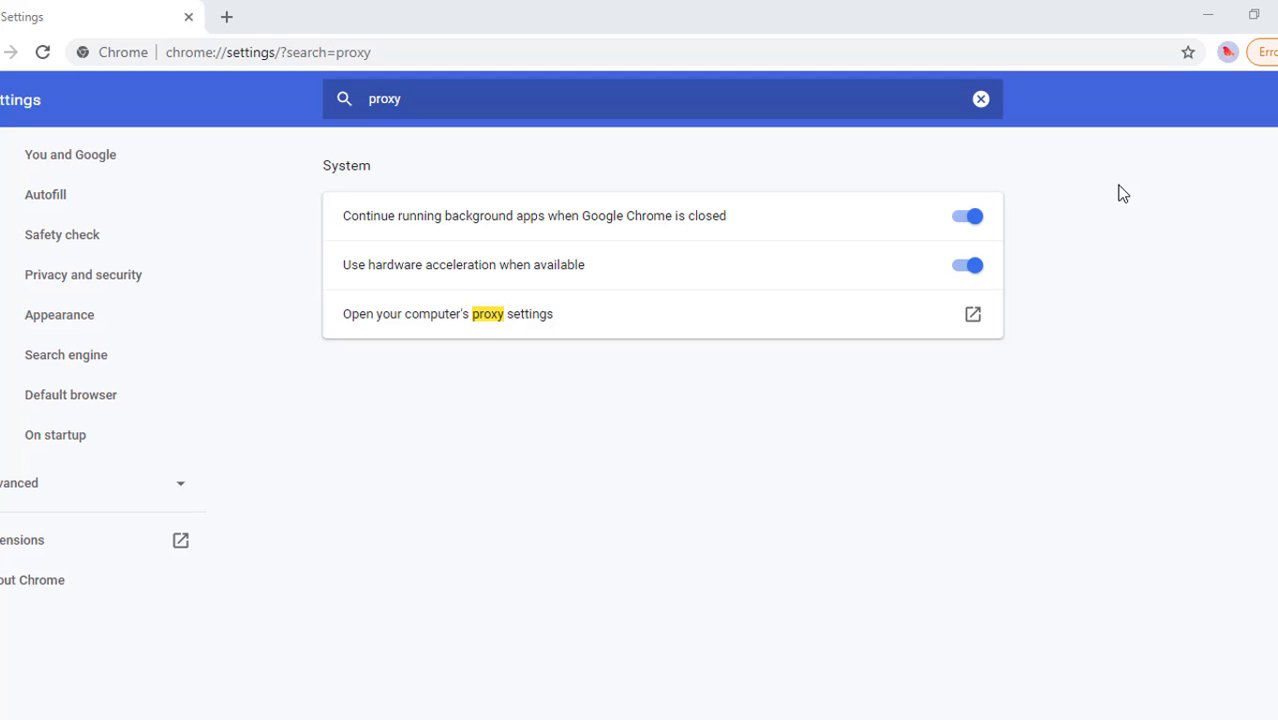
pyautogui.moveTo(524, 320)
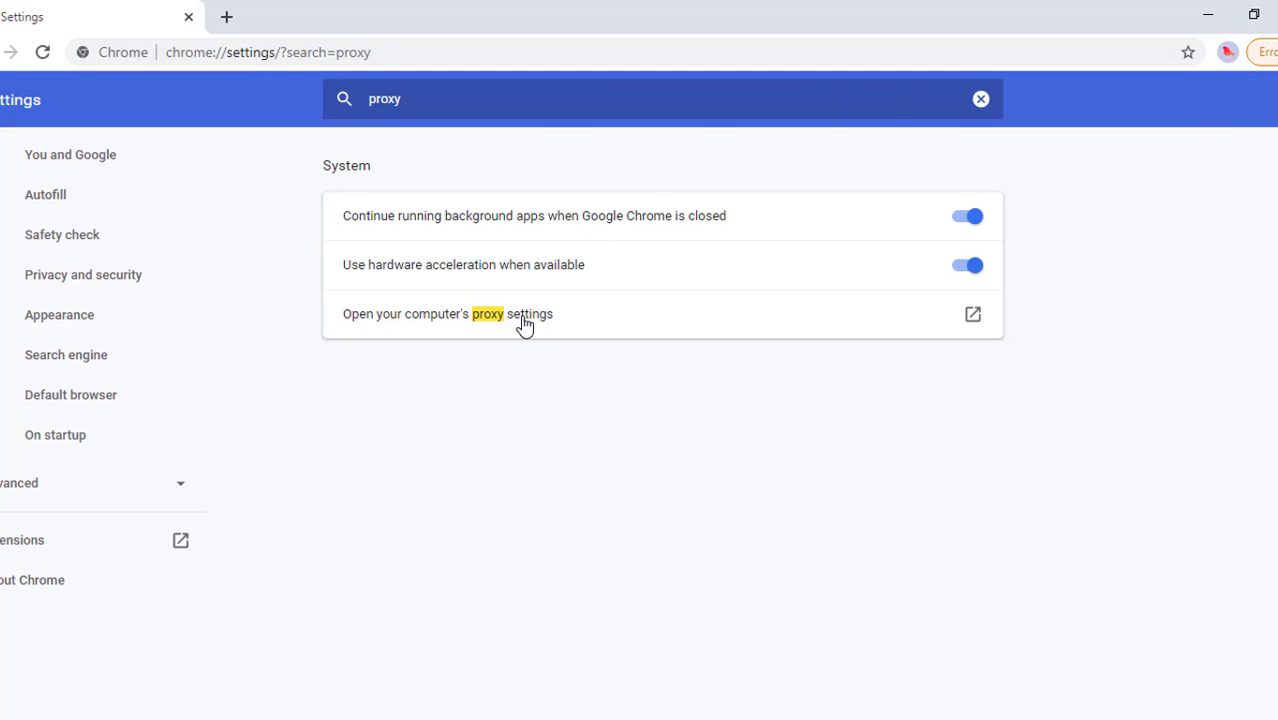
pyautogui.click(524, 312)
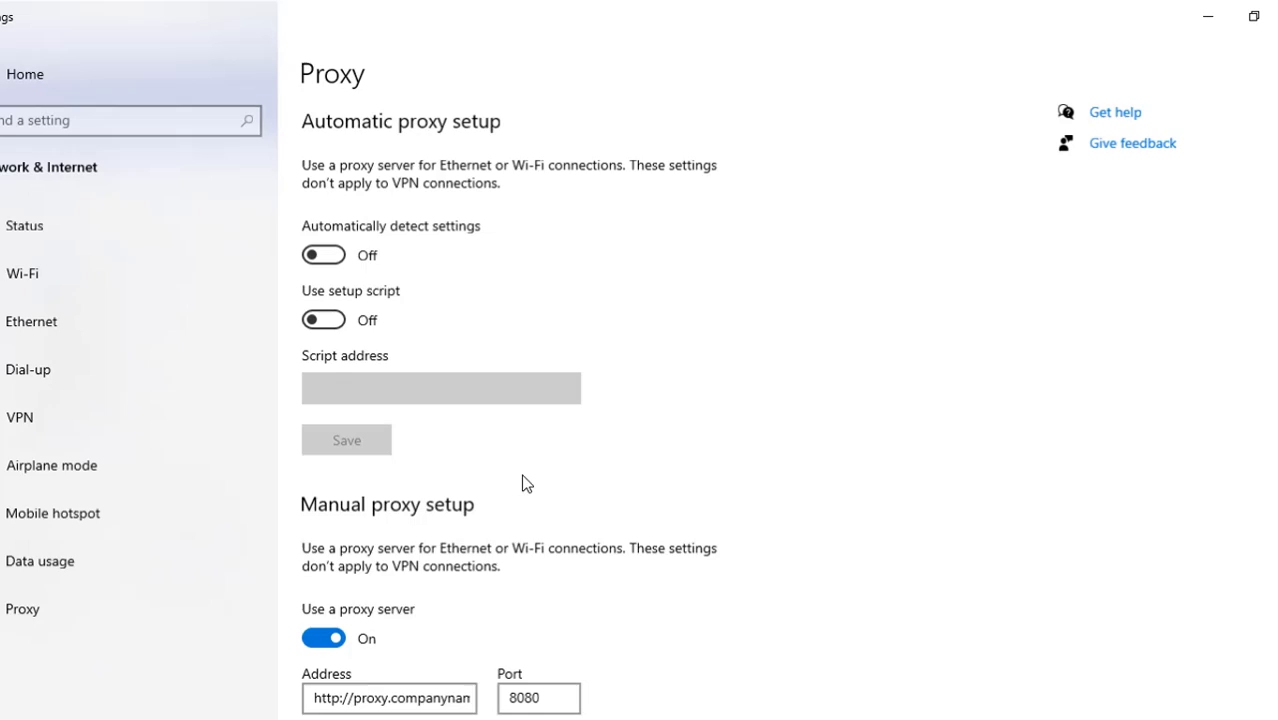
pyautogui.scroll(-3)
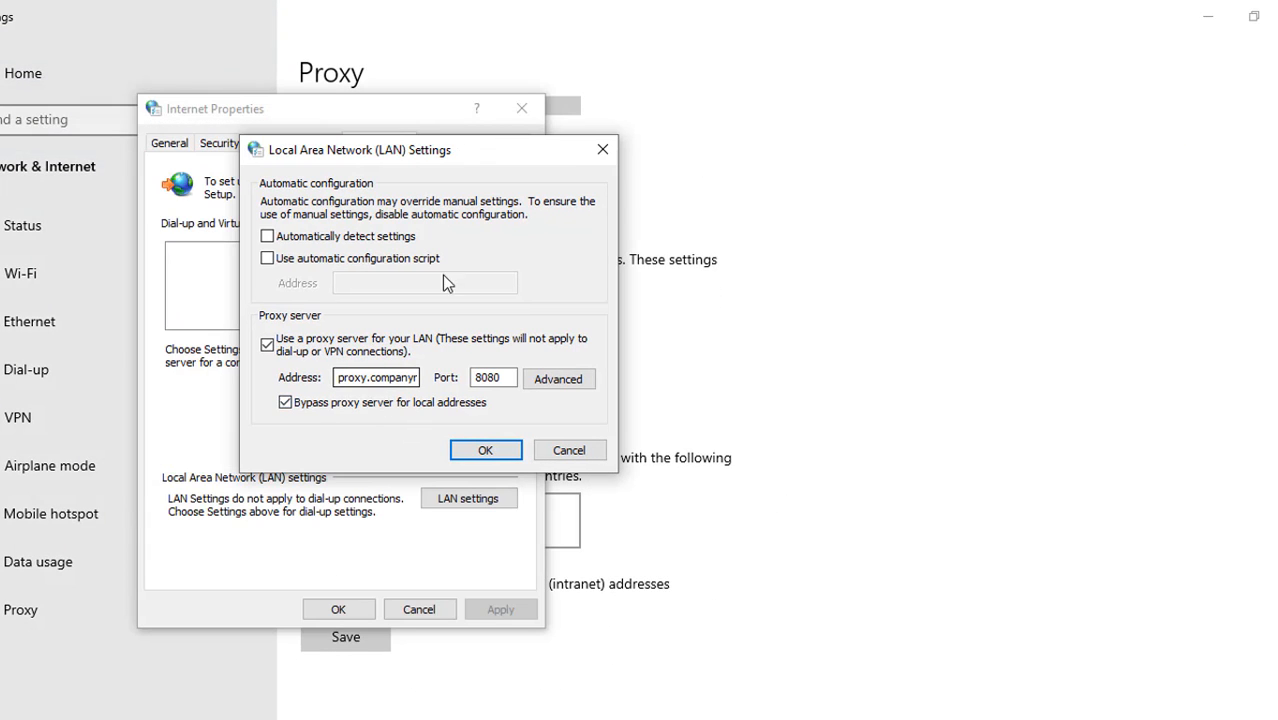
pyautogui.click(484, 448)
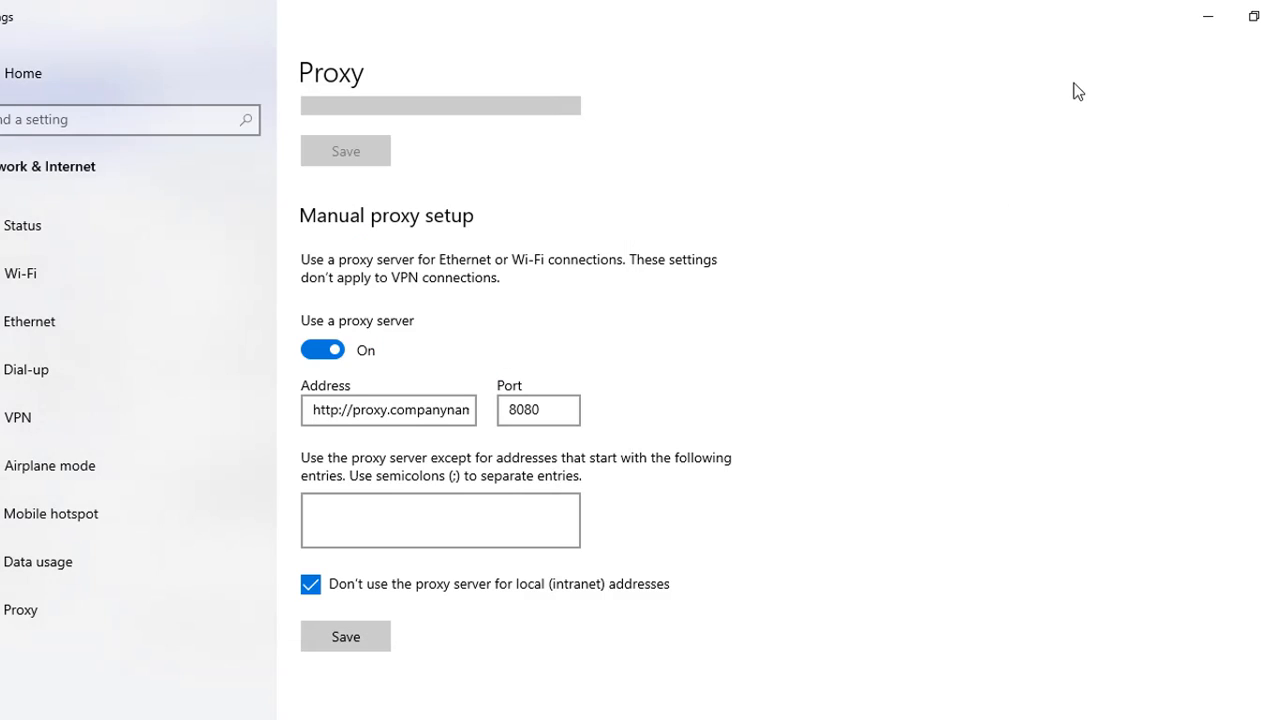
pyautogui.moveTo(1036, 592)
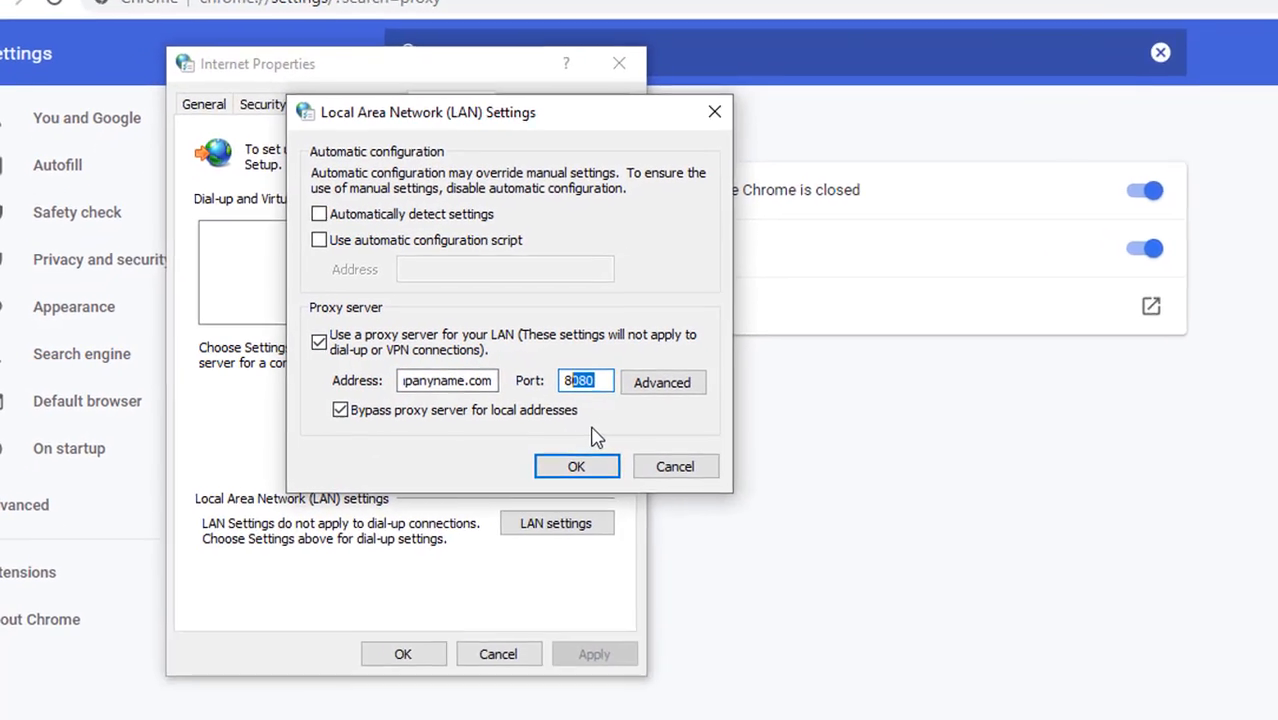
pyautogui.click(662, 382)
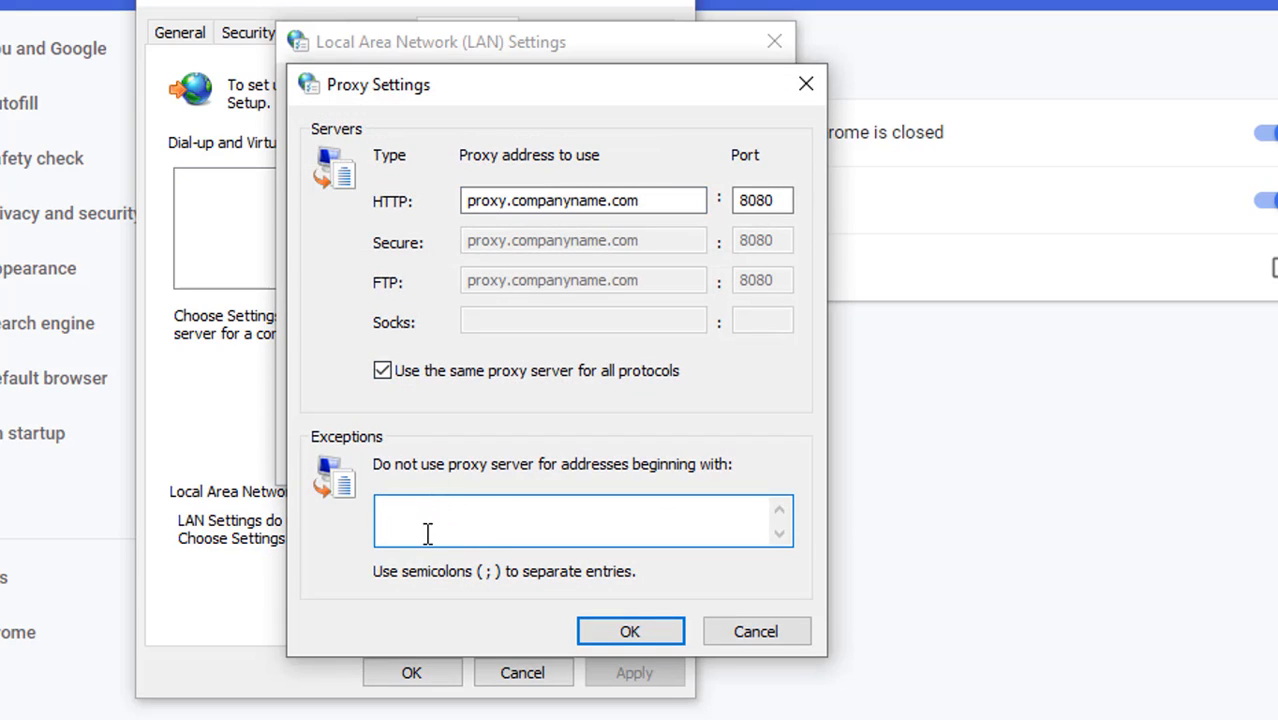
pyautogui.moveTo(528, 532)
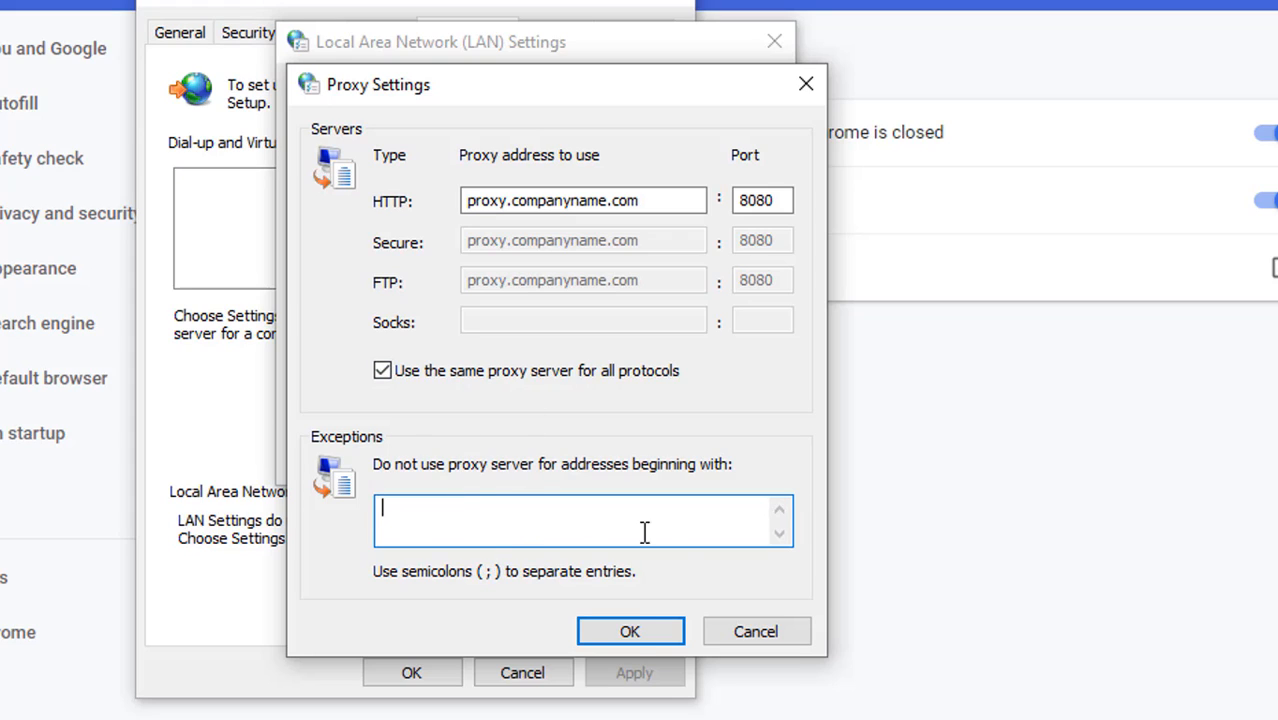
pyautogui.moveTo(392, 524)
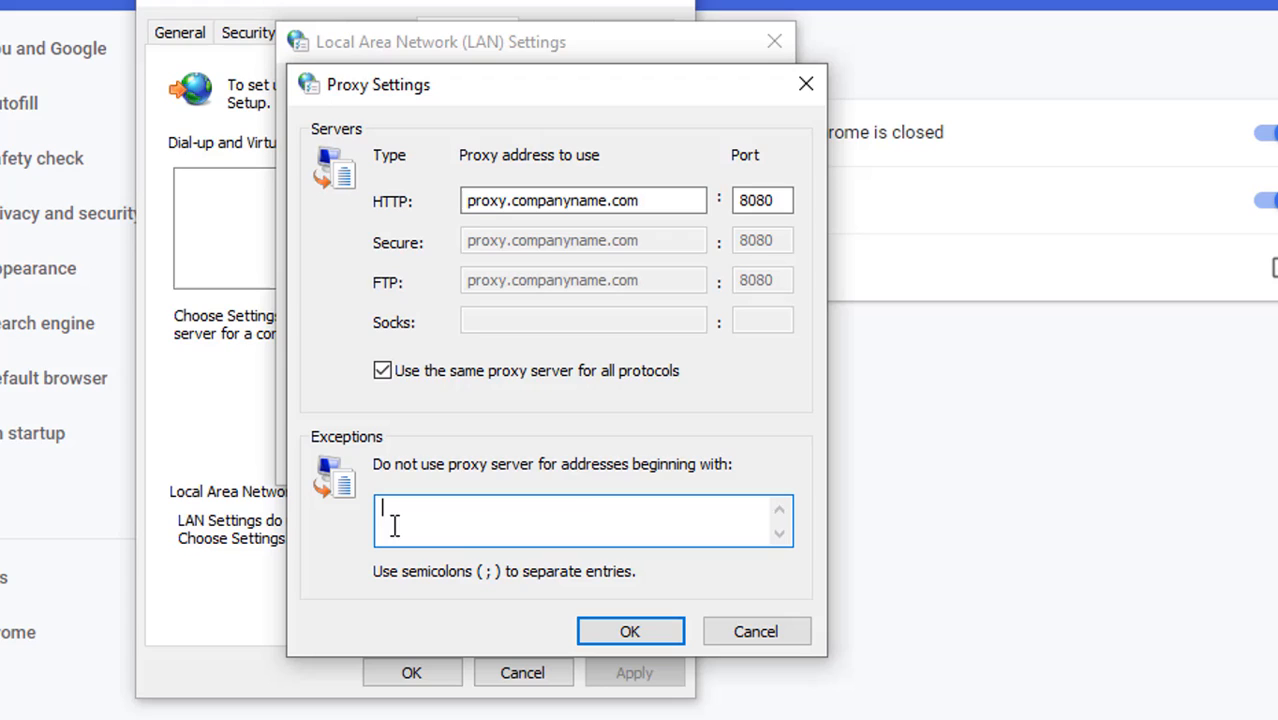
pyautogui.moveTo(590, 502)
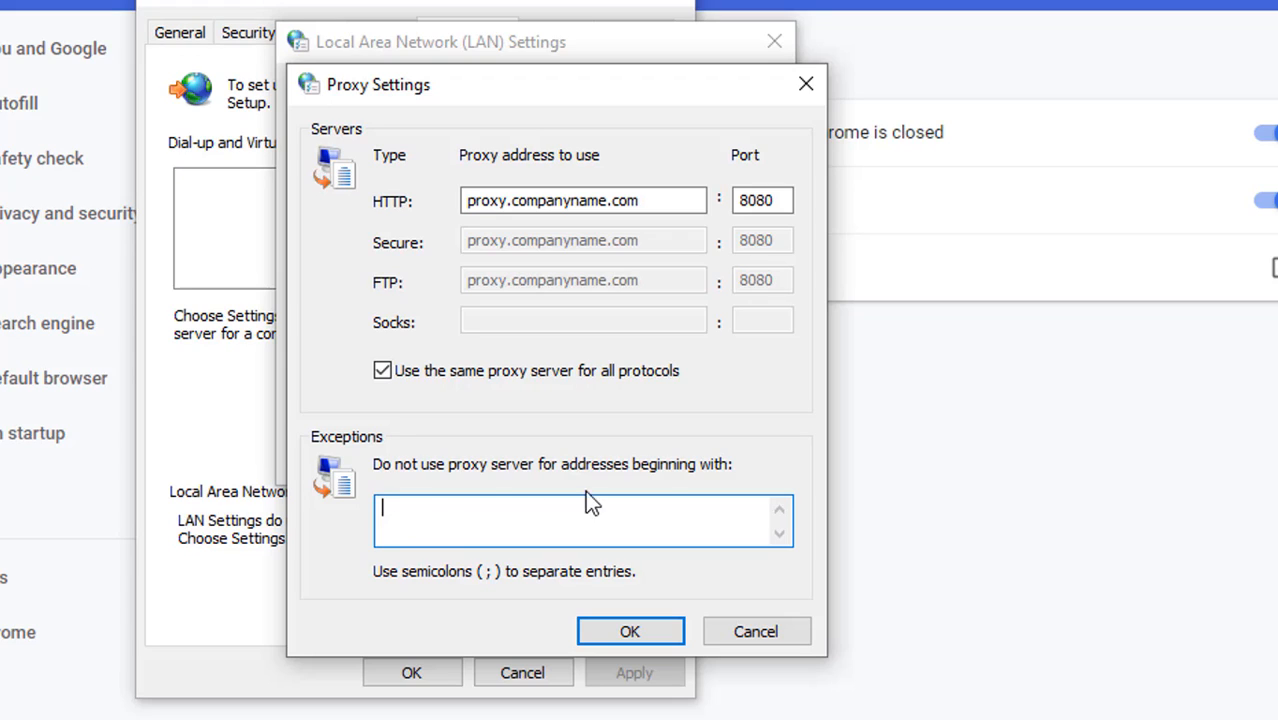
pyautogui.moveTo(544, 580)
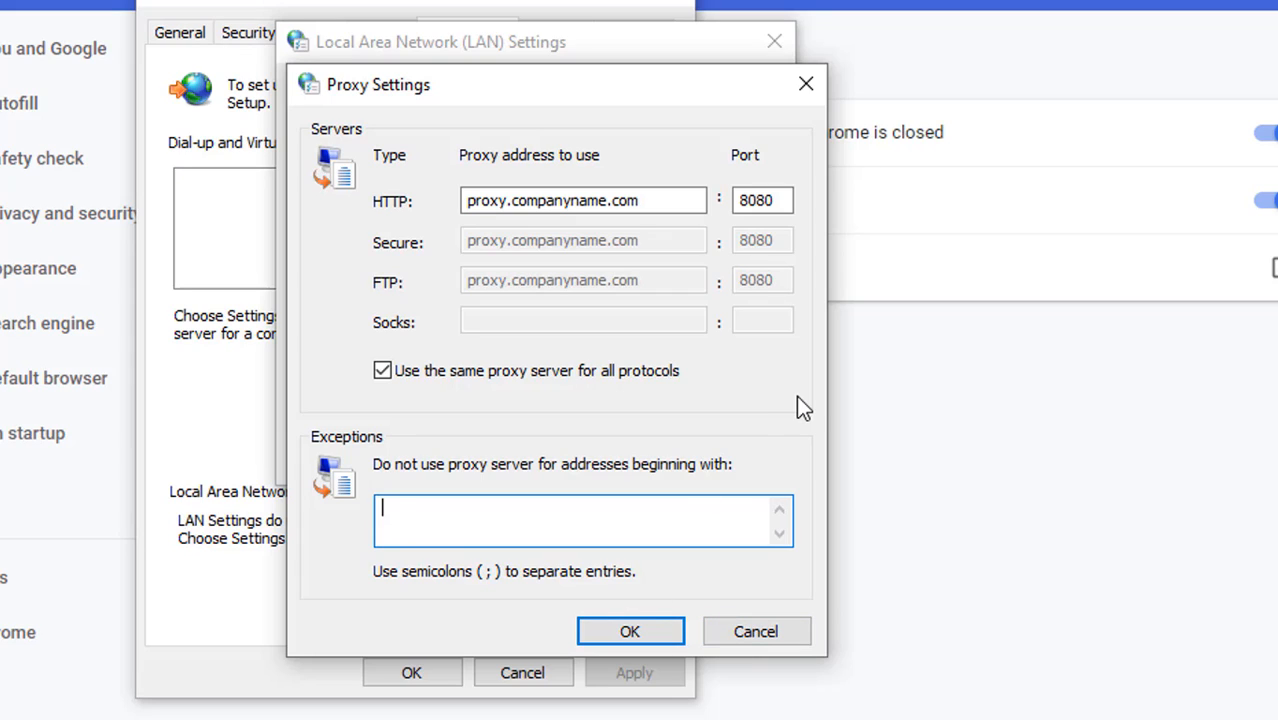
# Step: Enter google.com;yahoo.com in the Proxy Settings Exceptions box
pyautogui.write('google.com')
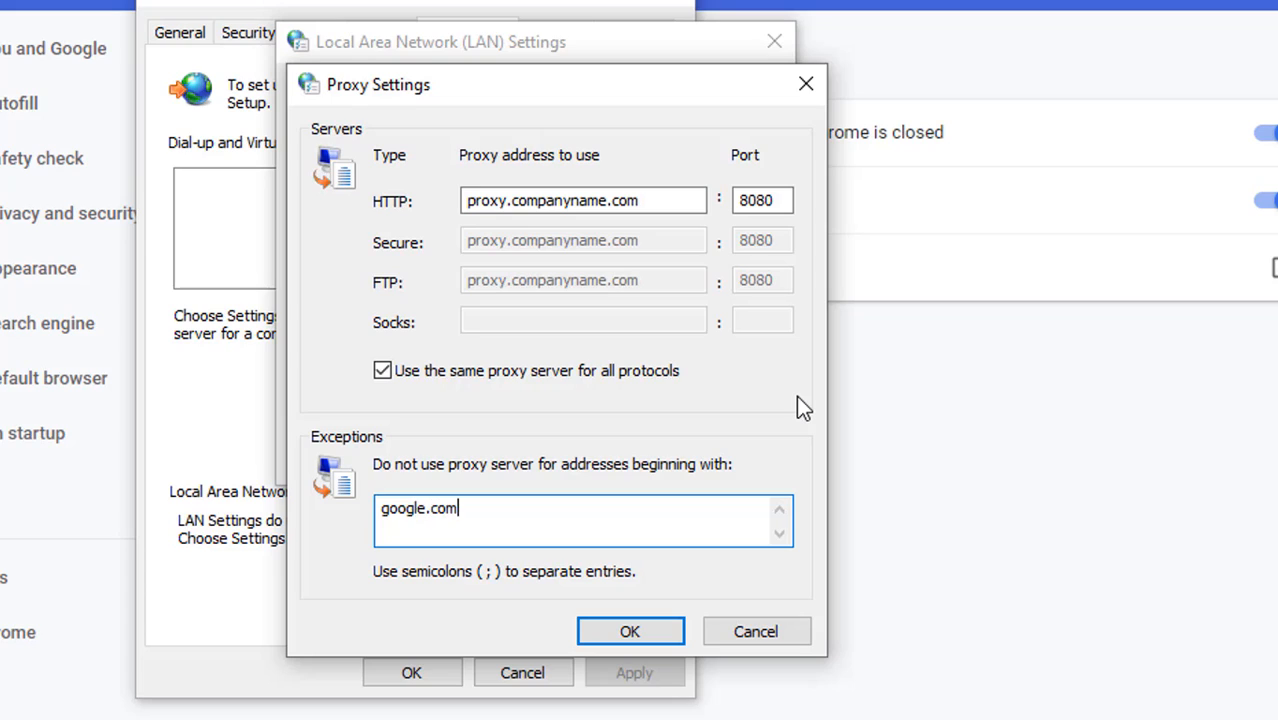
pyautogui.write(';')
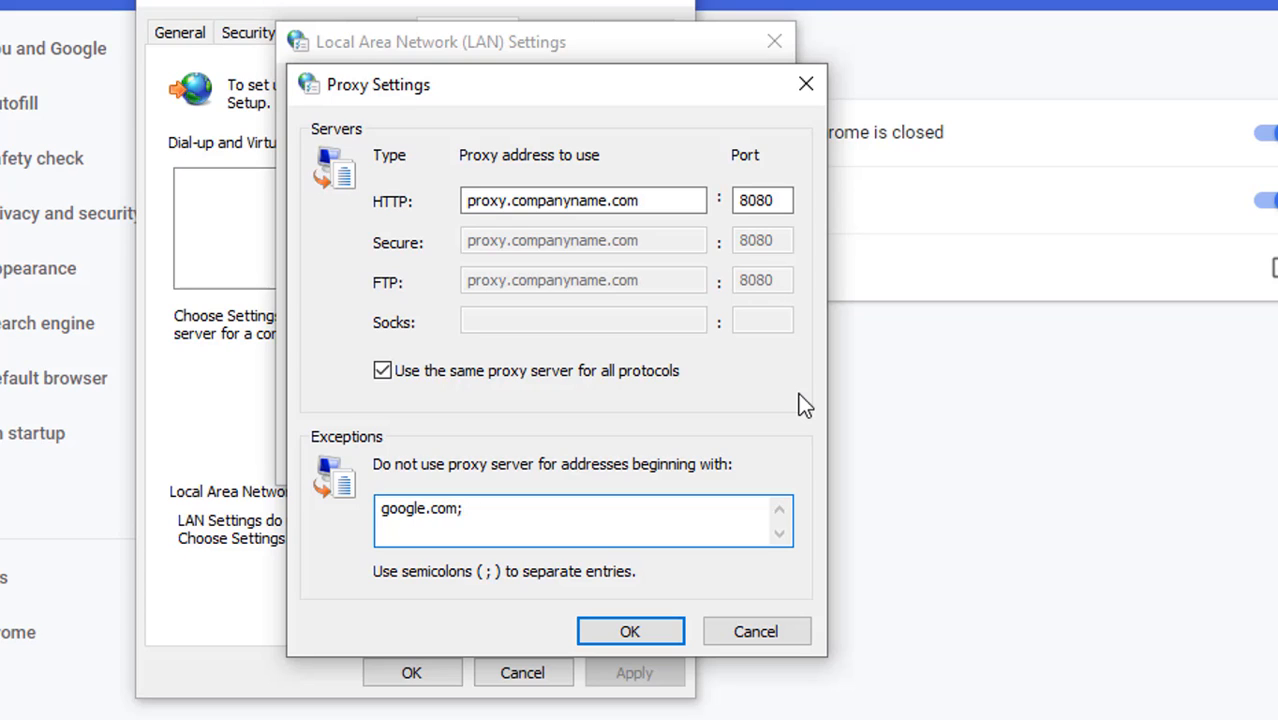
pyautogui.write('yahoo.co')
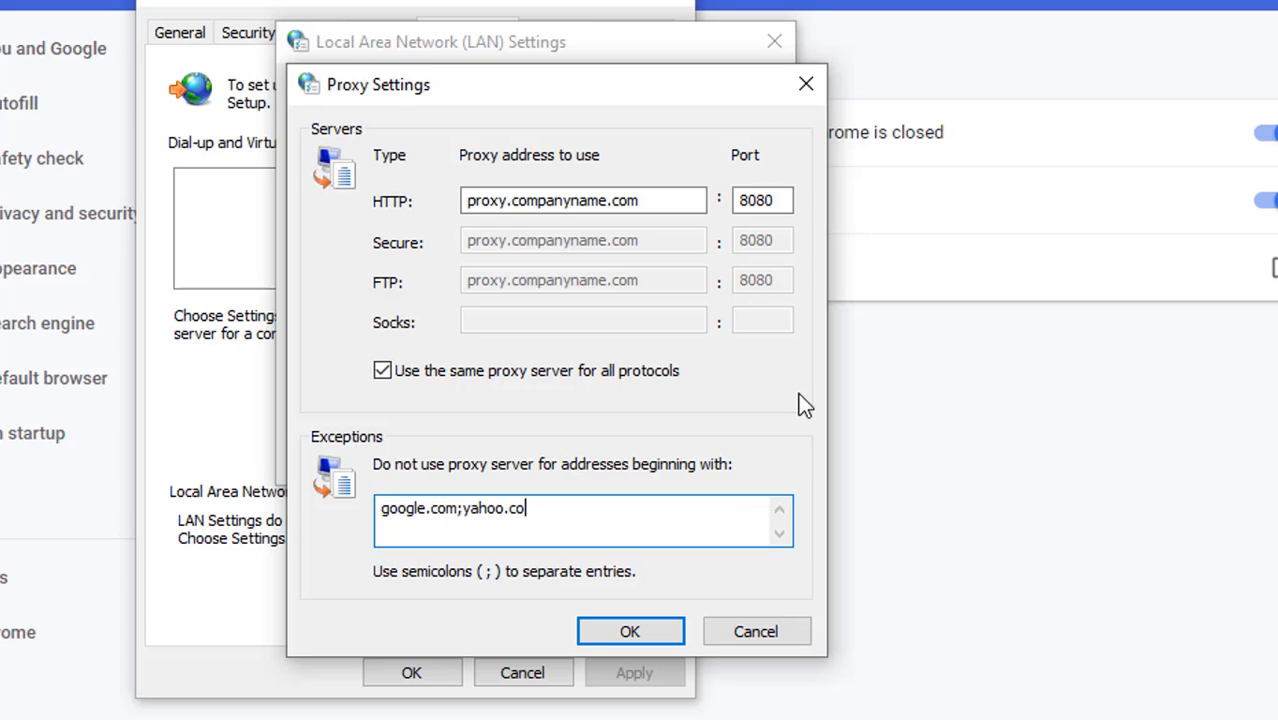
pyautogui.write('m')
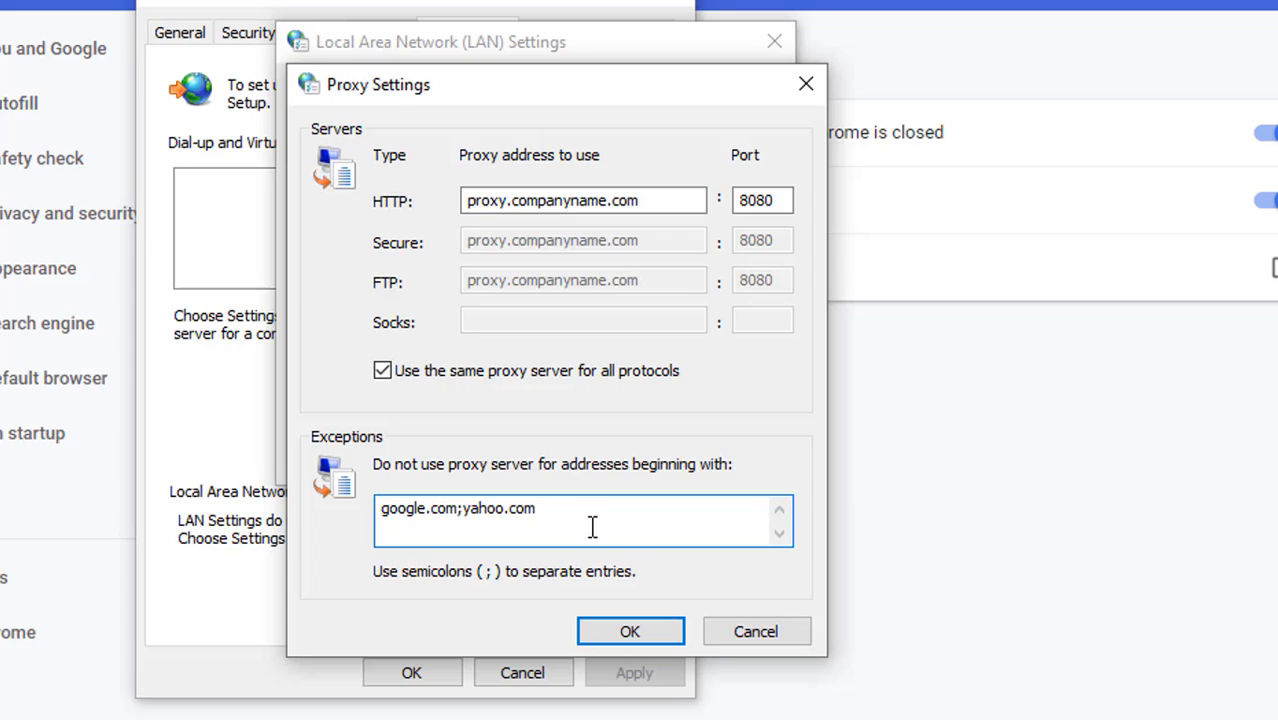
pyautogui.tripleClick(458, 508)
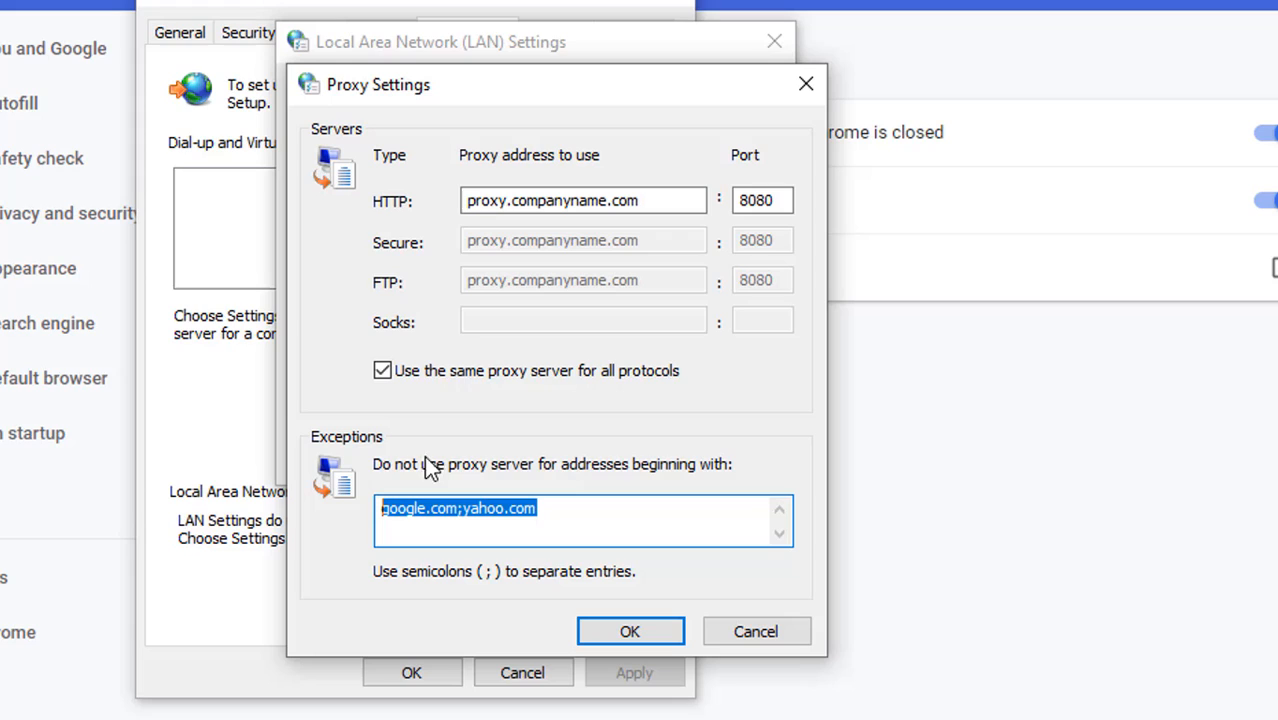
pyautogui.click(584, 200)
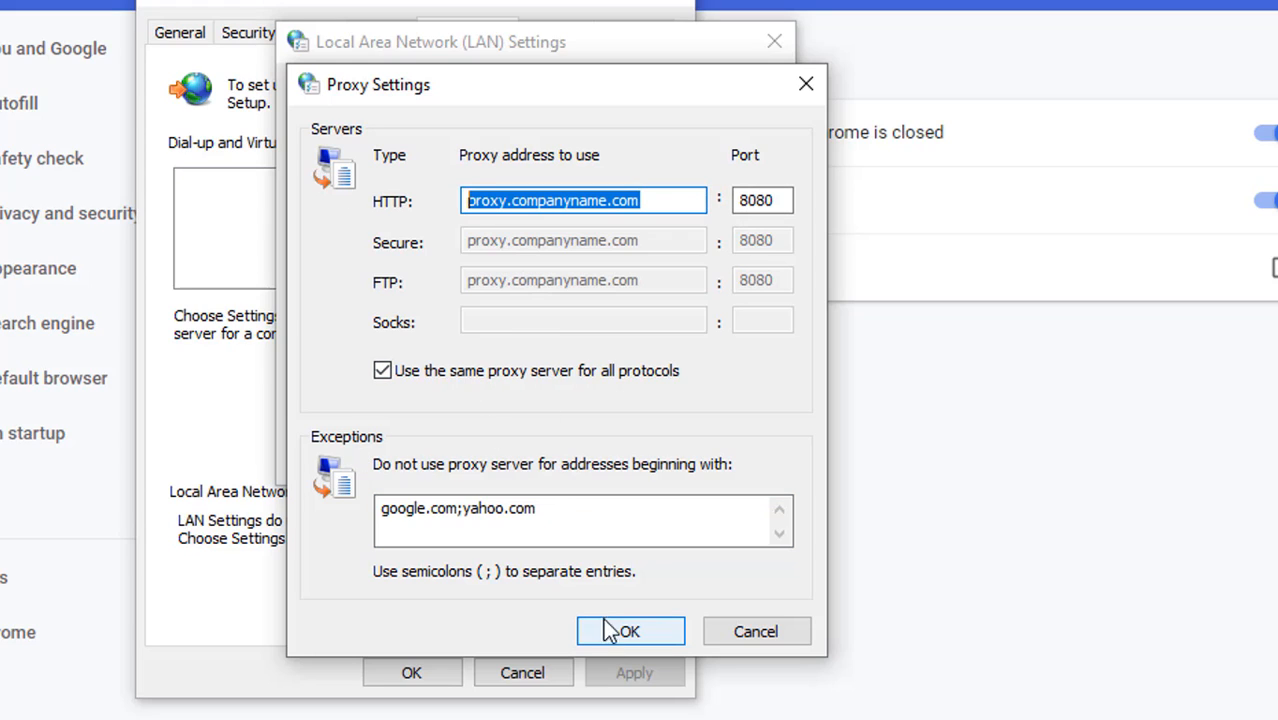
pyautogui.moveTo(740, 632)
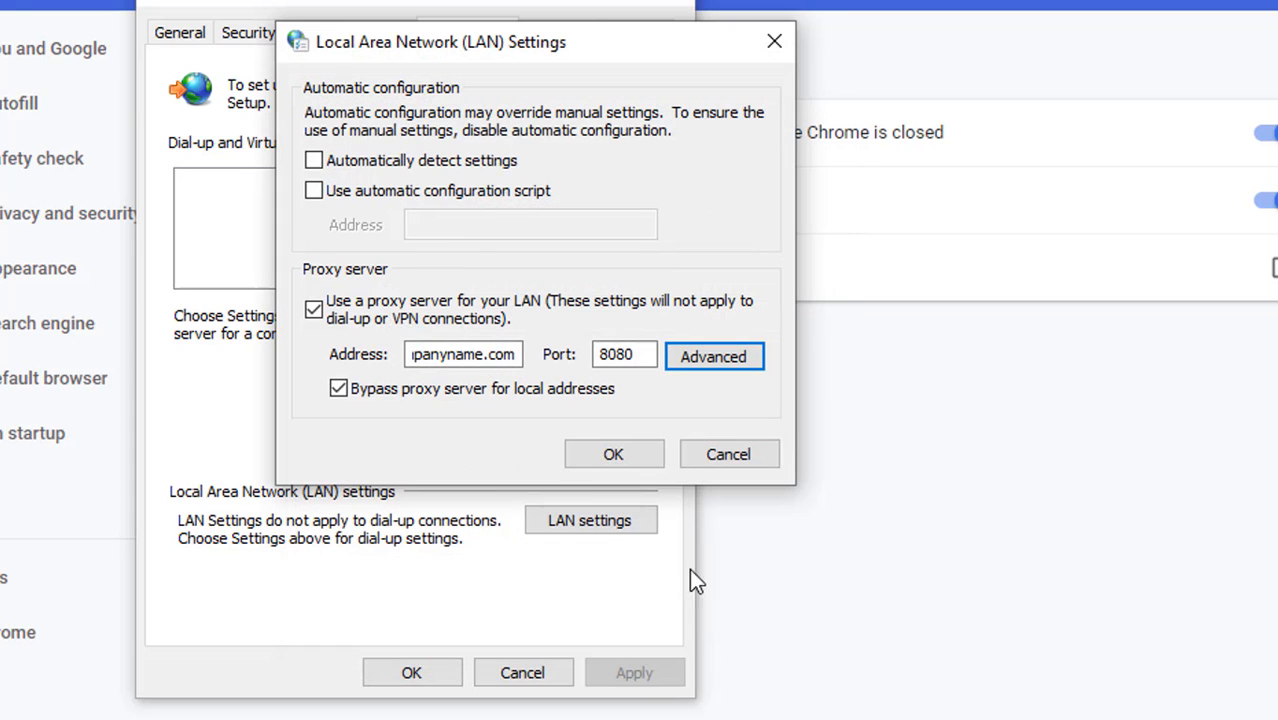
pyautogui.moveTo(702, 340)
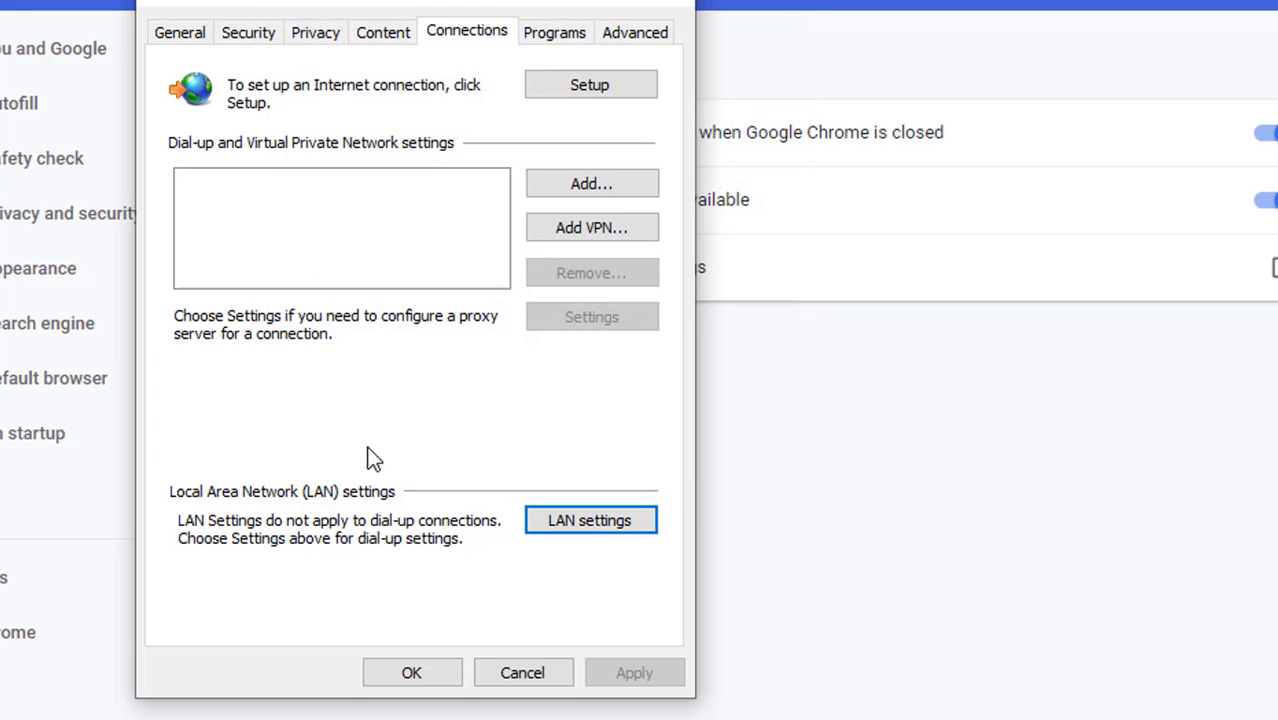
pyautogui.moveTo(510, 690)
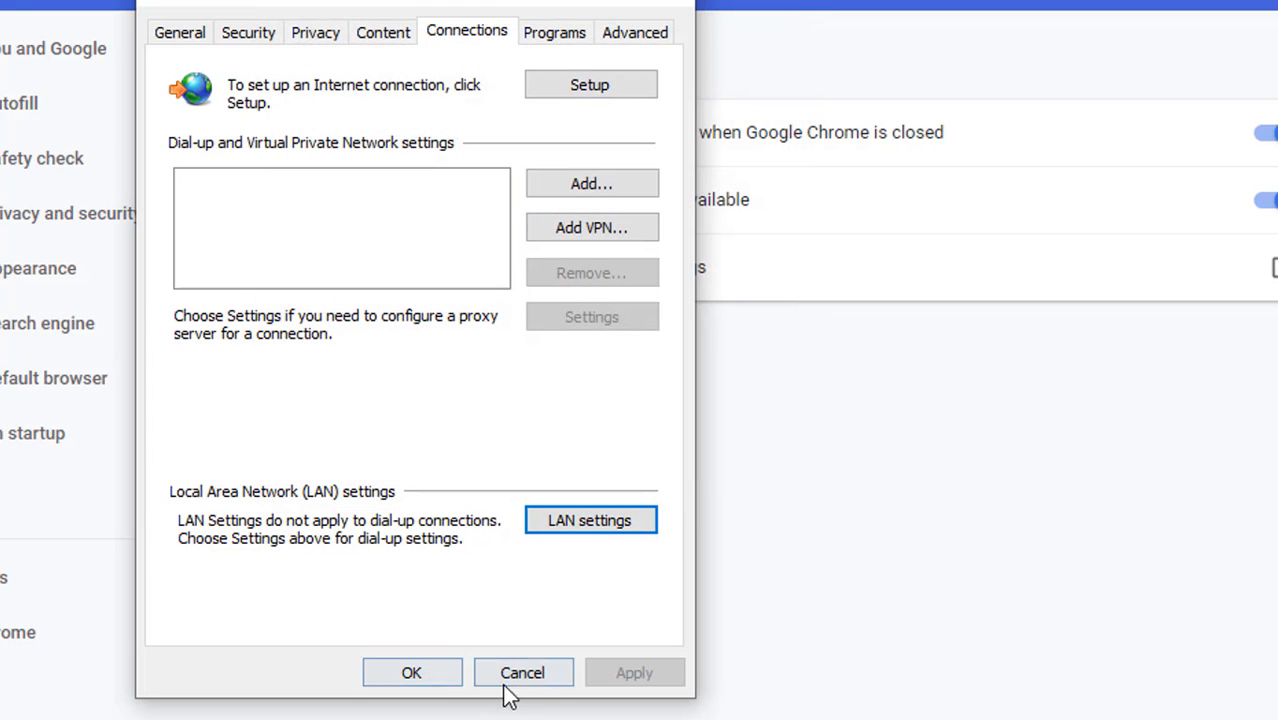
# Step: Dismiss Internet Properties with Cancel
pyautogui.click(522, 672)
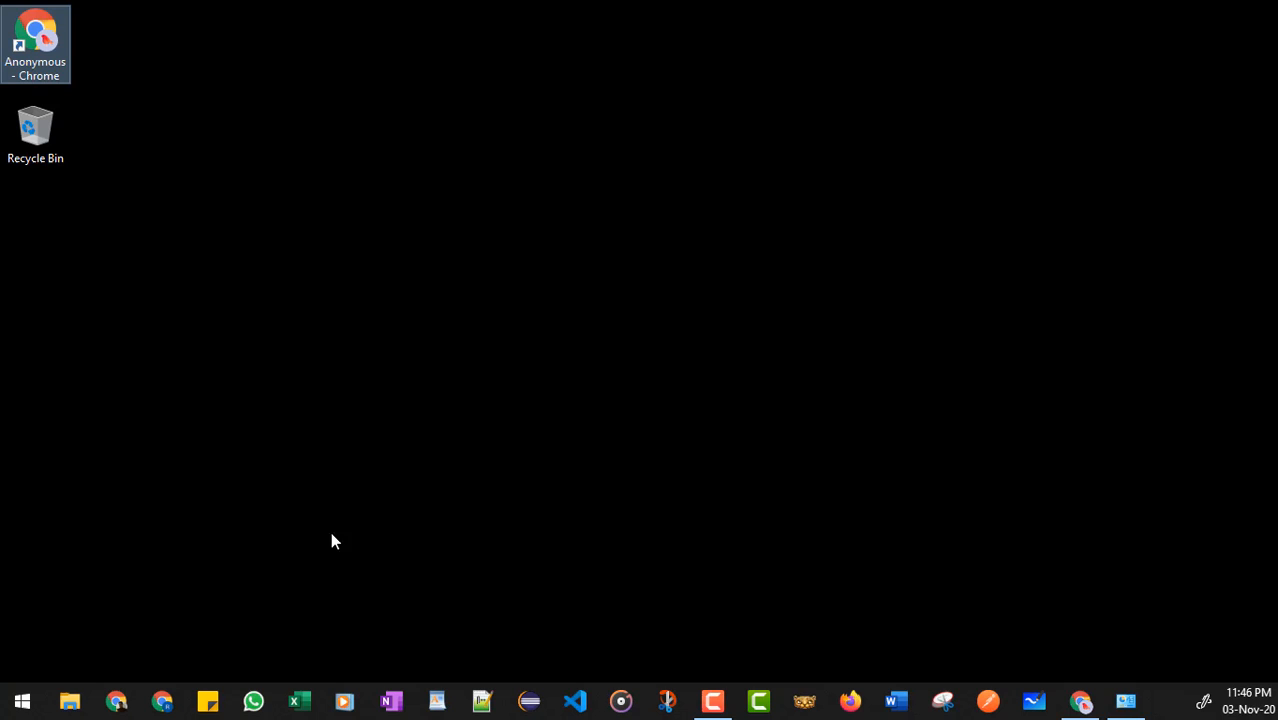
pyautogui.moveTo(252, 476)
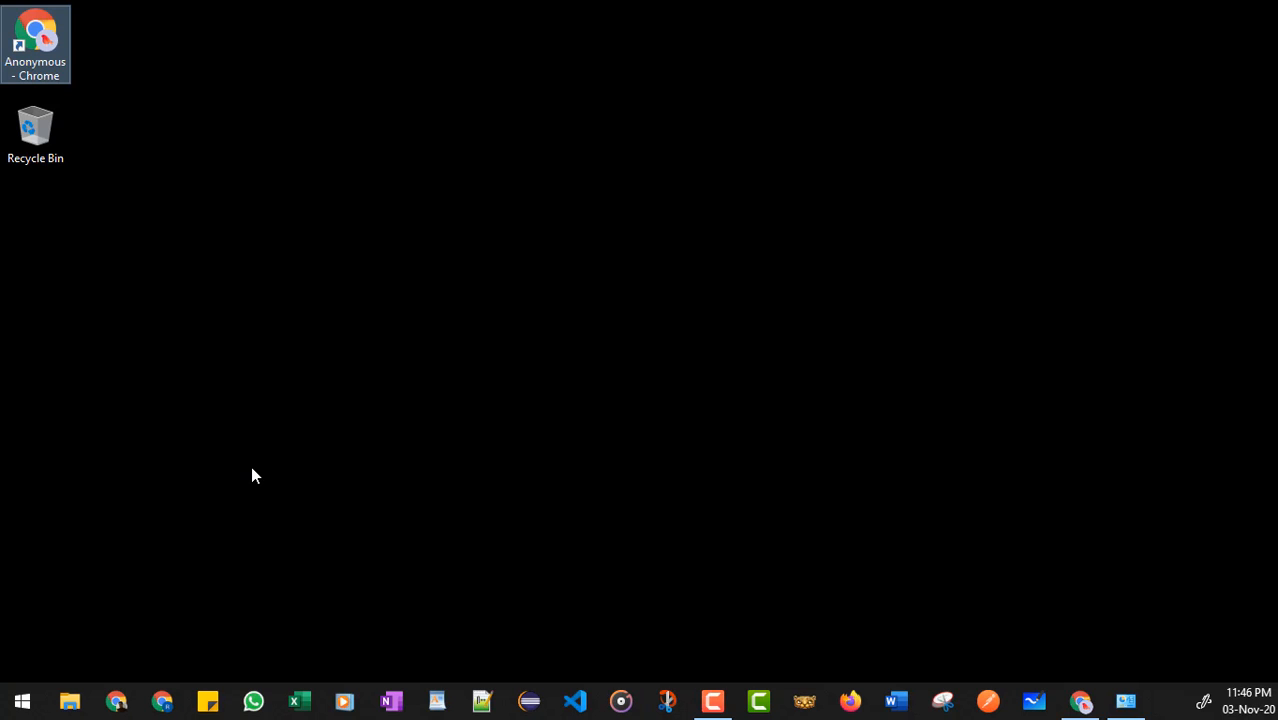
pyautogui.press('win+r')
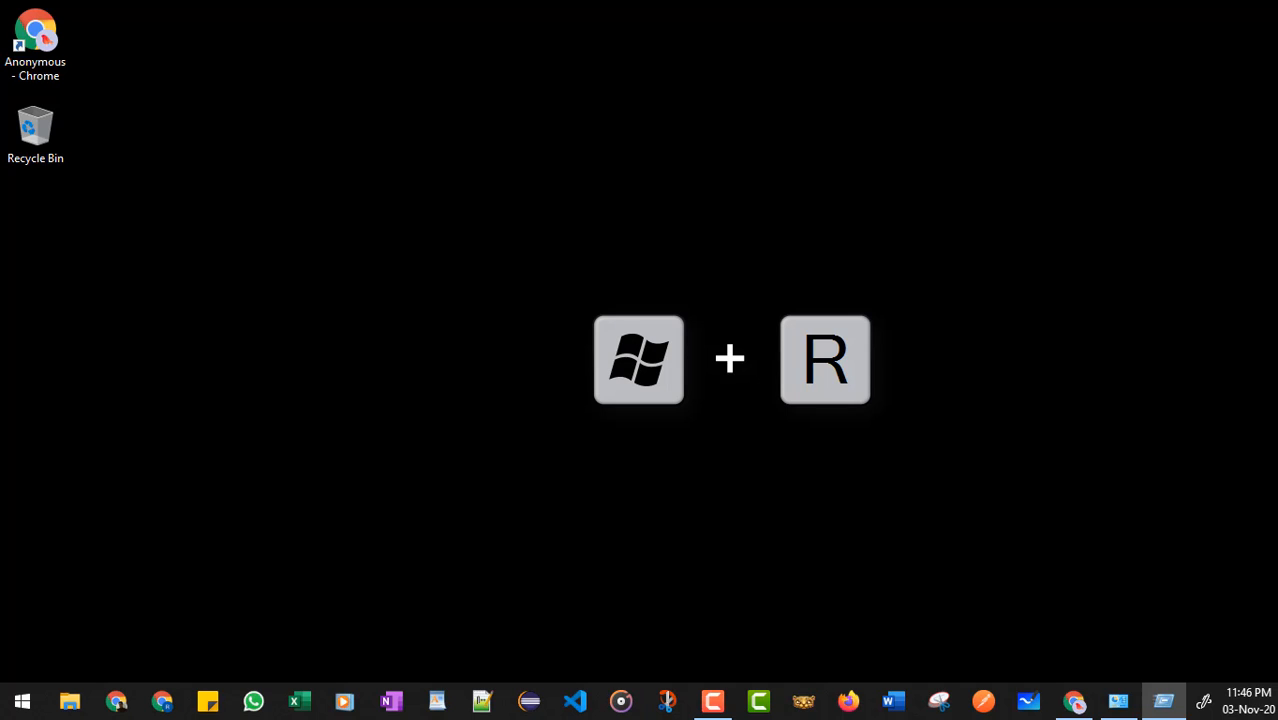
# Step: Run 'inetcpl.cpl ,4' from the Win+R box to reach the Connections settings
pyautogui.press('Win+r')
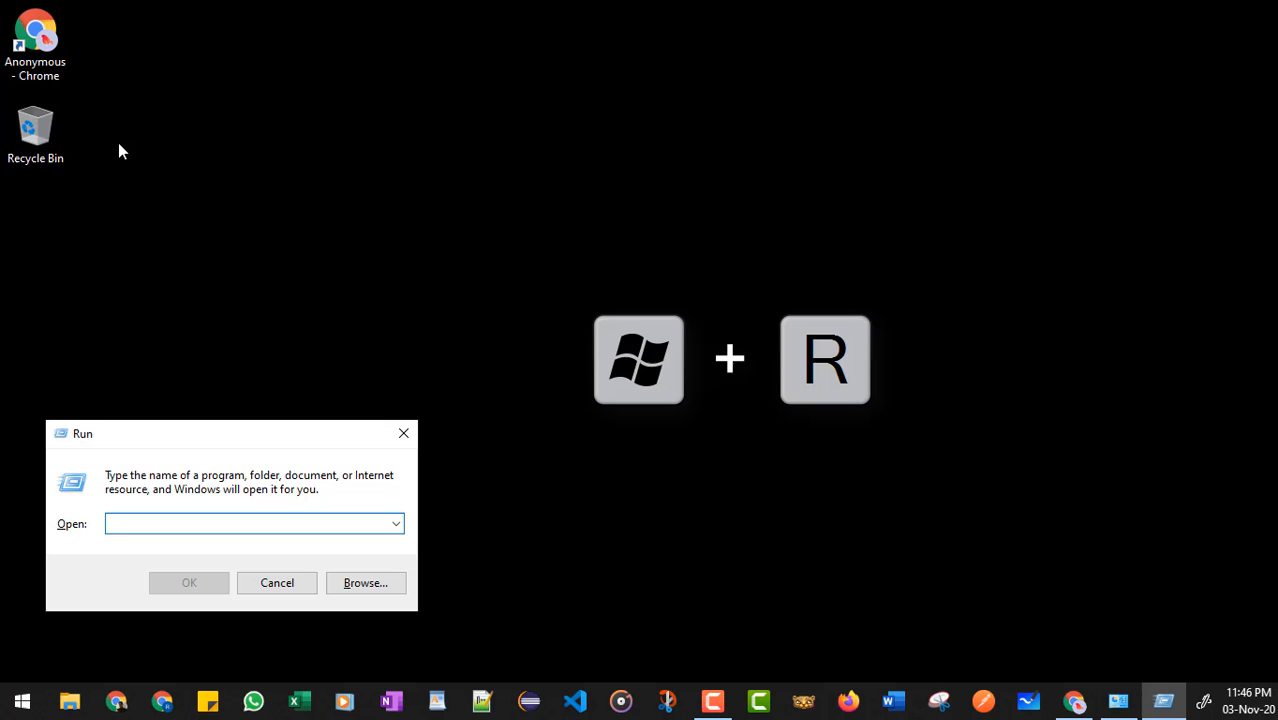
pyautogui.write('inetcpl.cpl')
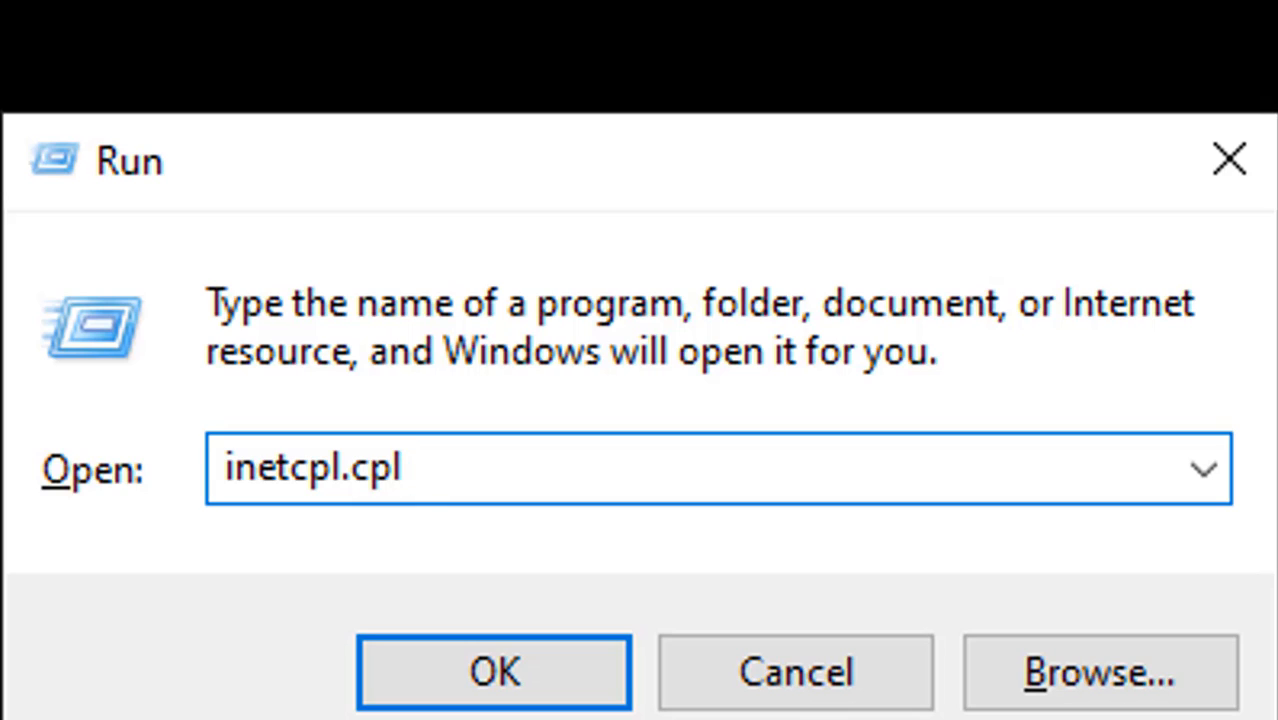
pyautogui.write(',4')
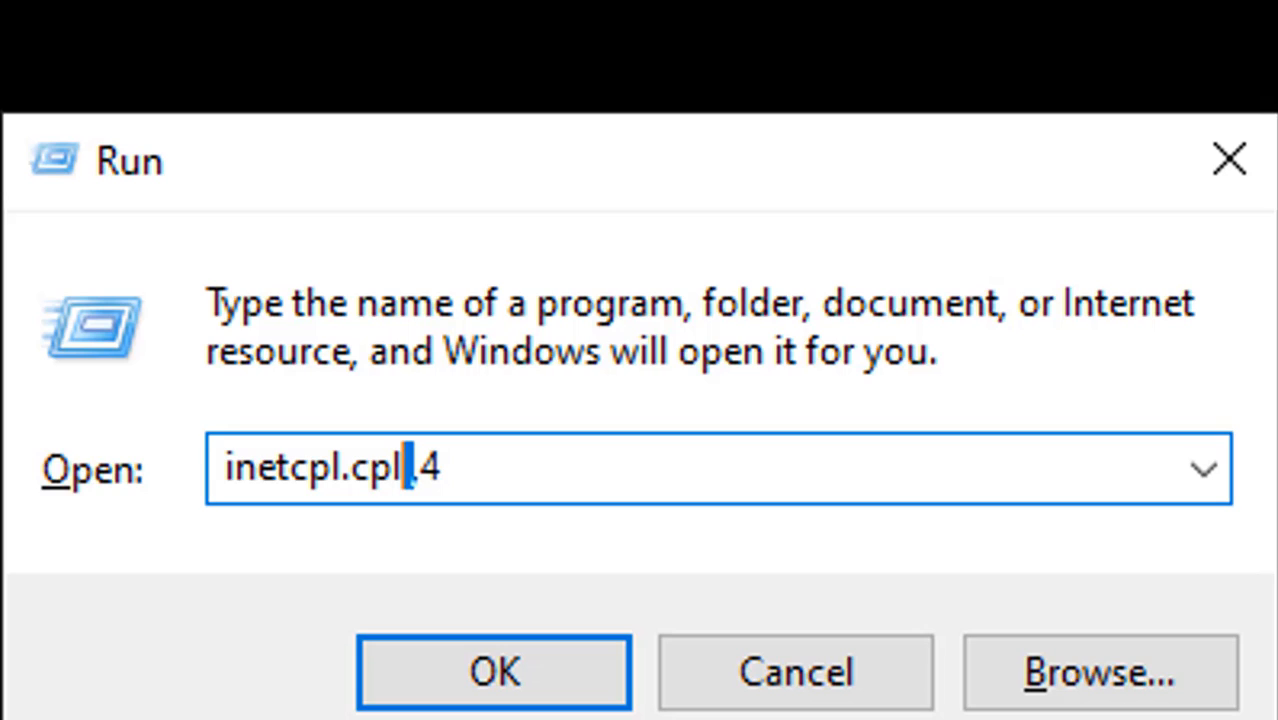
pyautogui.write('" "')
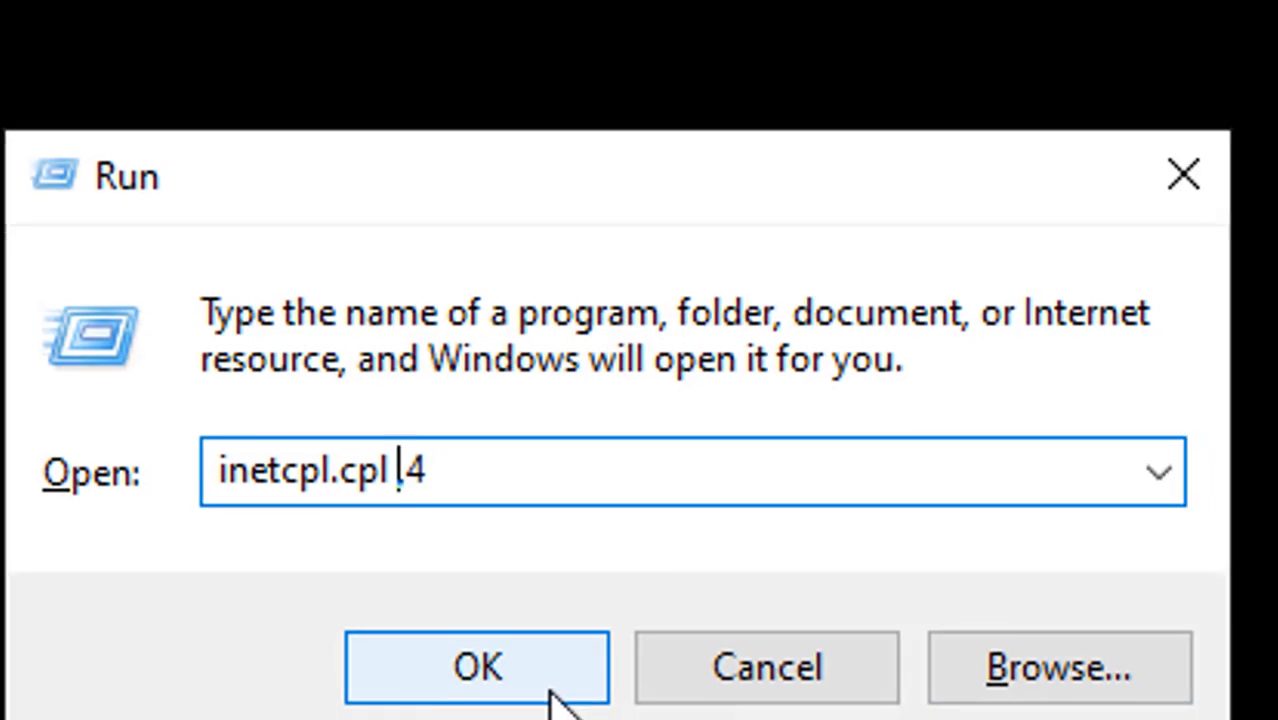
pyautogui.click(476, 668)
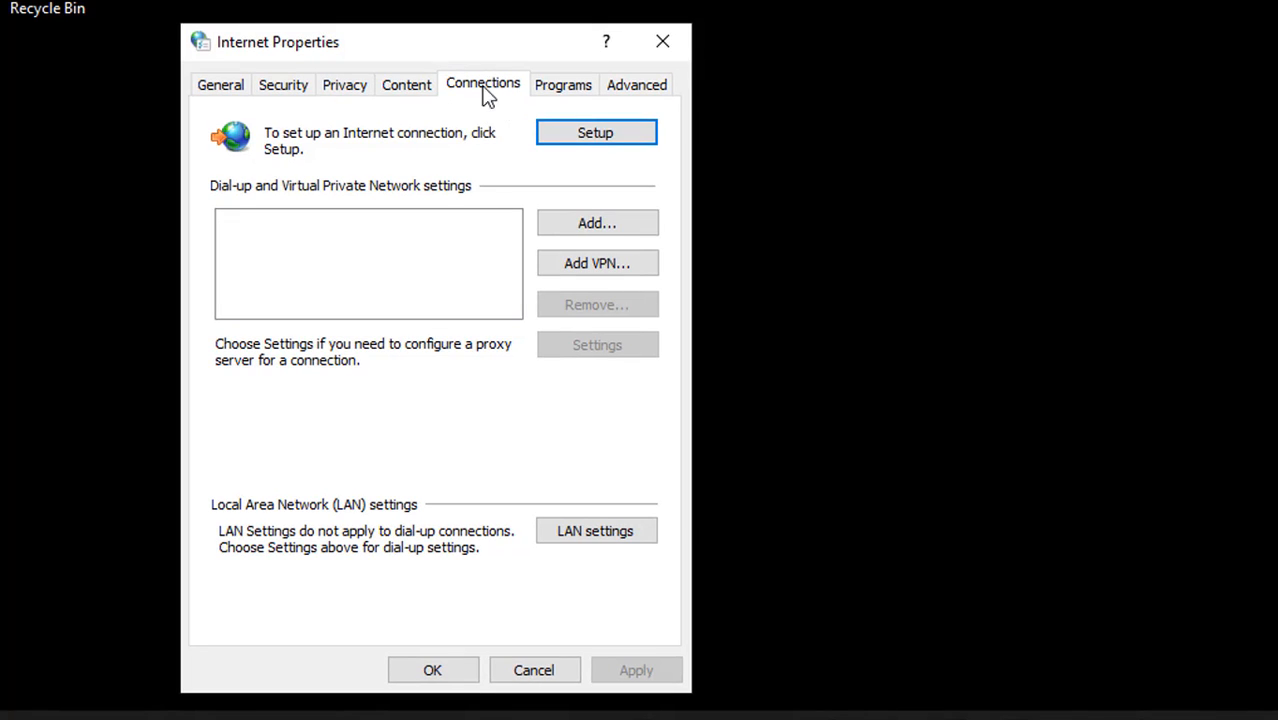
pyautogui.moveTo(210, 70)
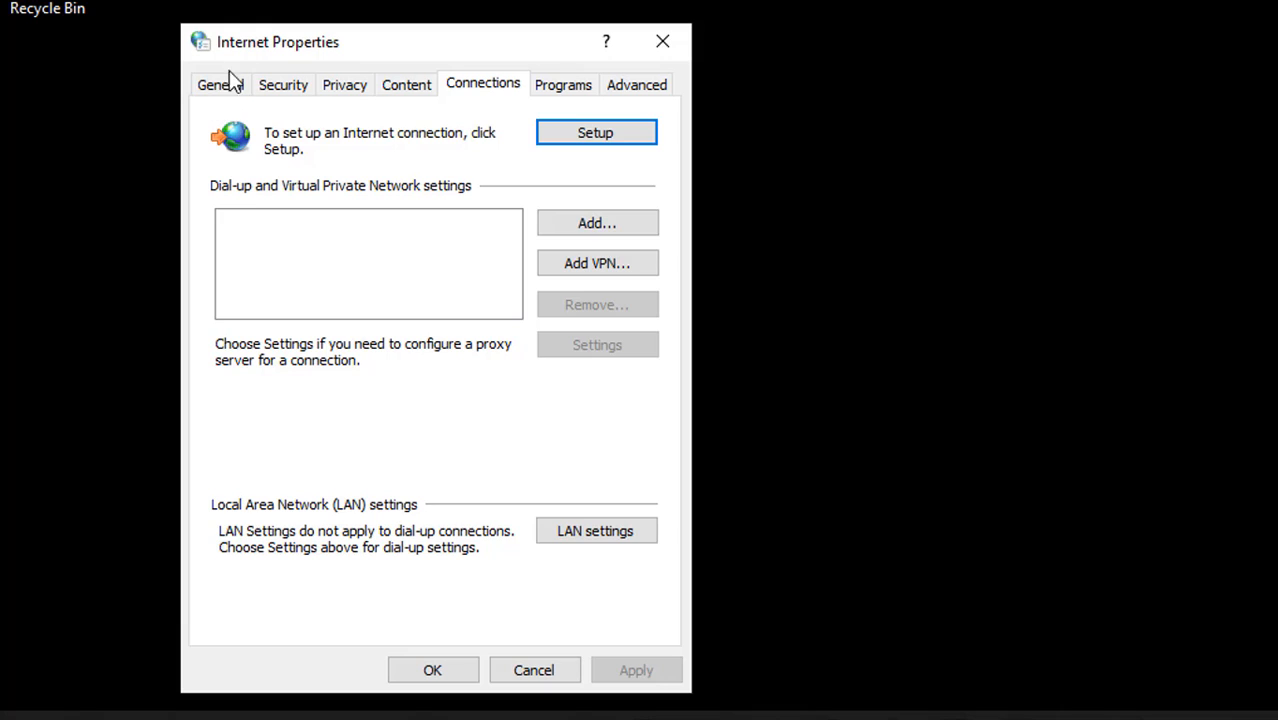
pyautogui.moveTo(304, 90)
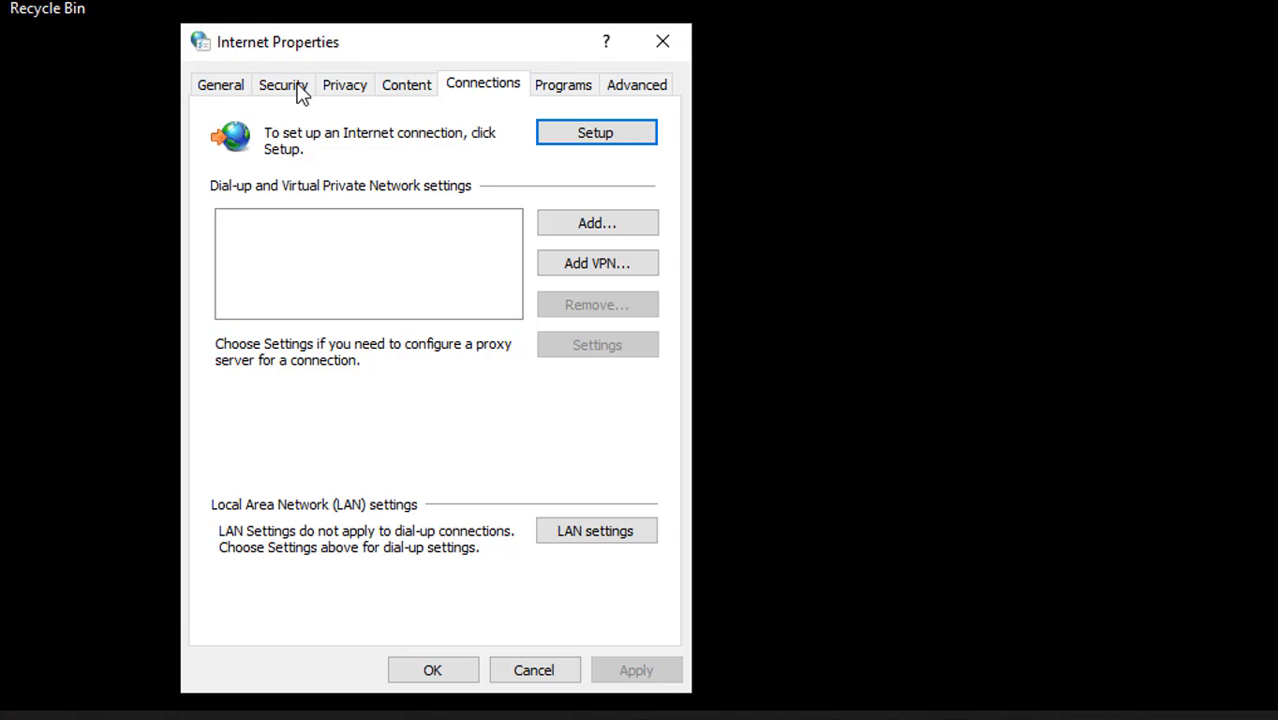
pyautogui.moveTo(344, 96)
pyautogui.write('i')
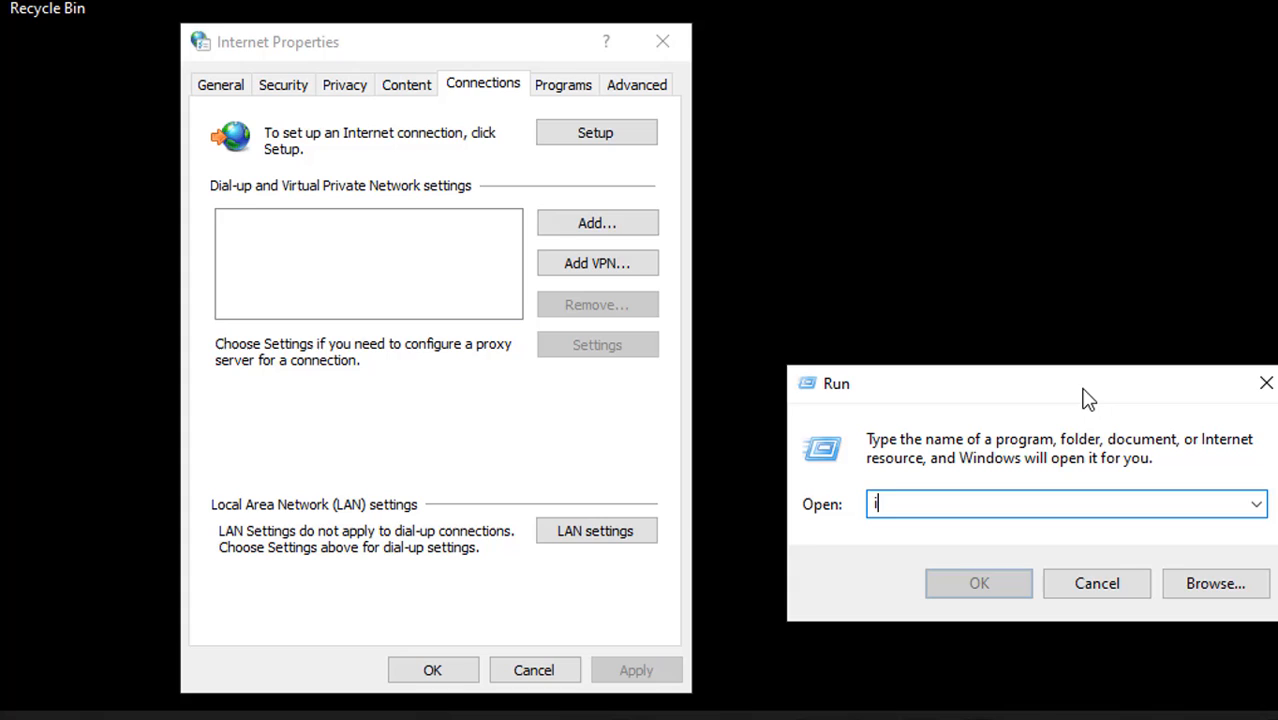
# Step: Enter inetcpl.cpl in the Run box and close it, returning to the desktop
pyautogui.write('netcpl.')
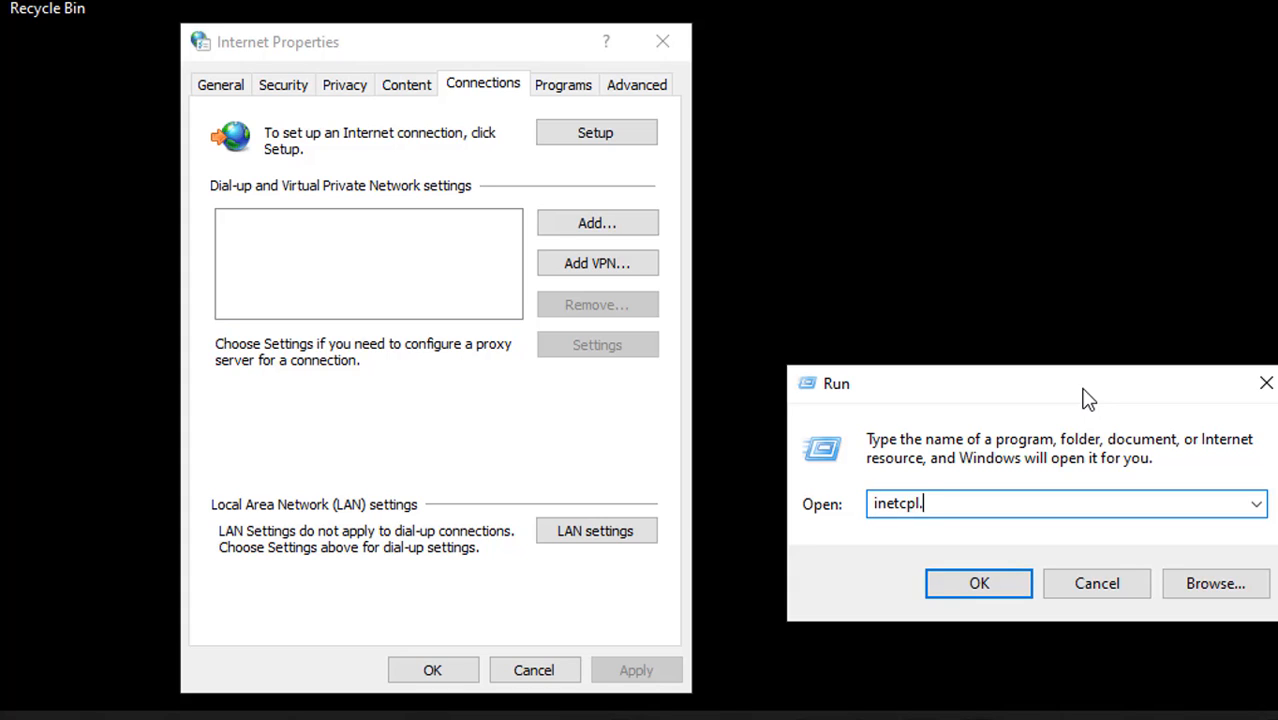
pyautogui.write('cpl')
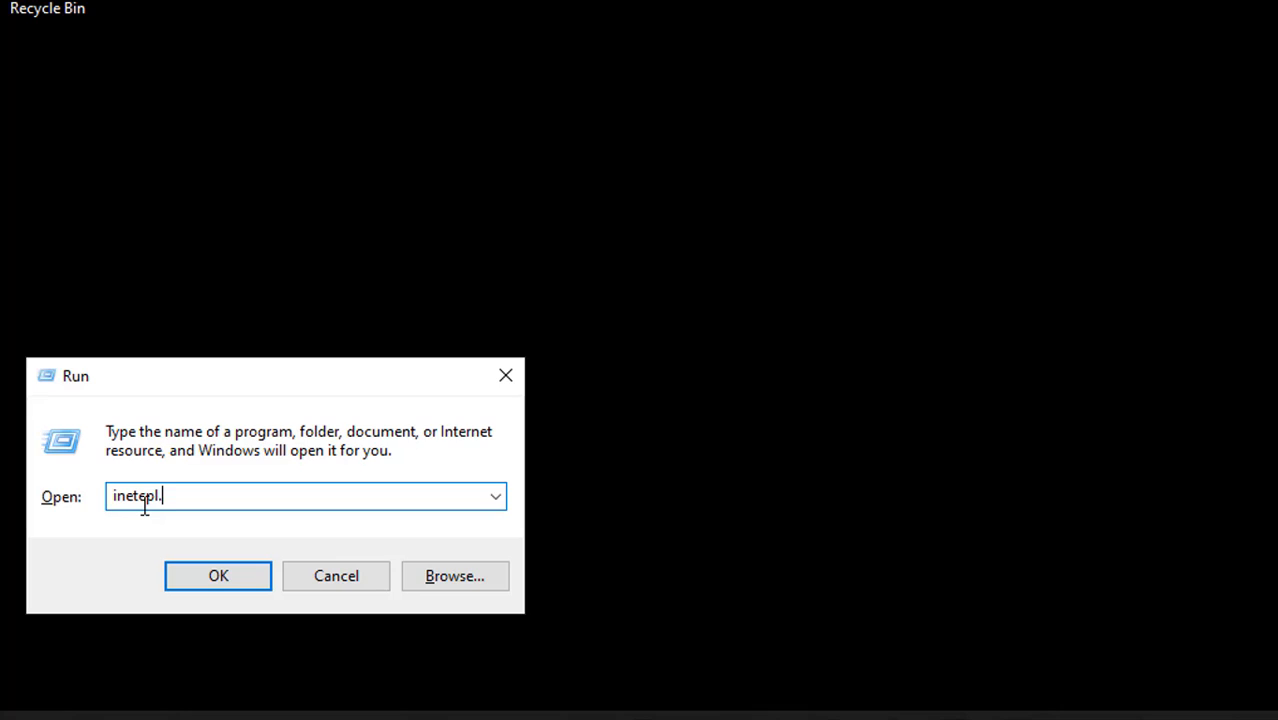
pyautogui.click(218, 576)
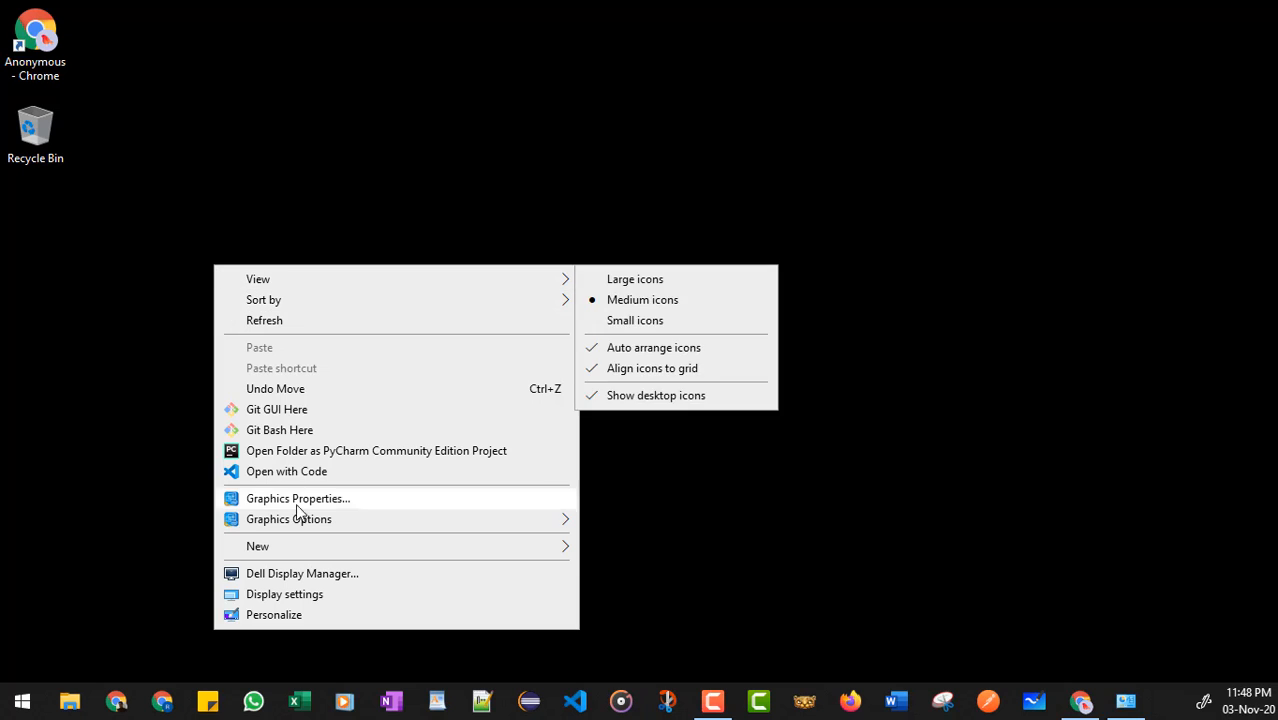
# Step: Start a new desktop shortcut with the target inetcpl.cpl ,4
pyautogui.click(258, 546)
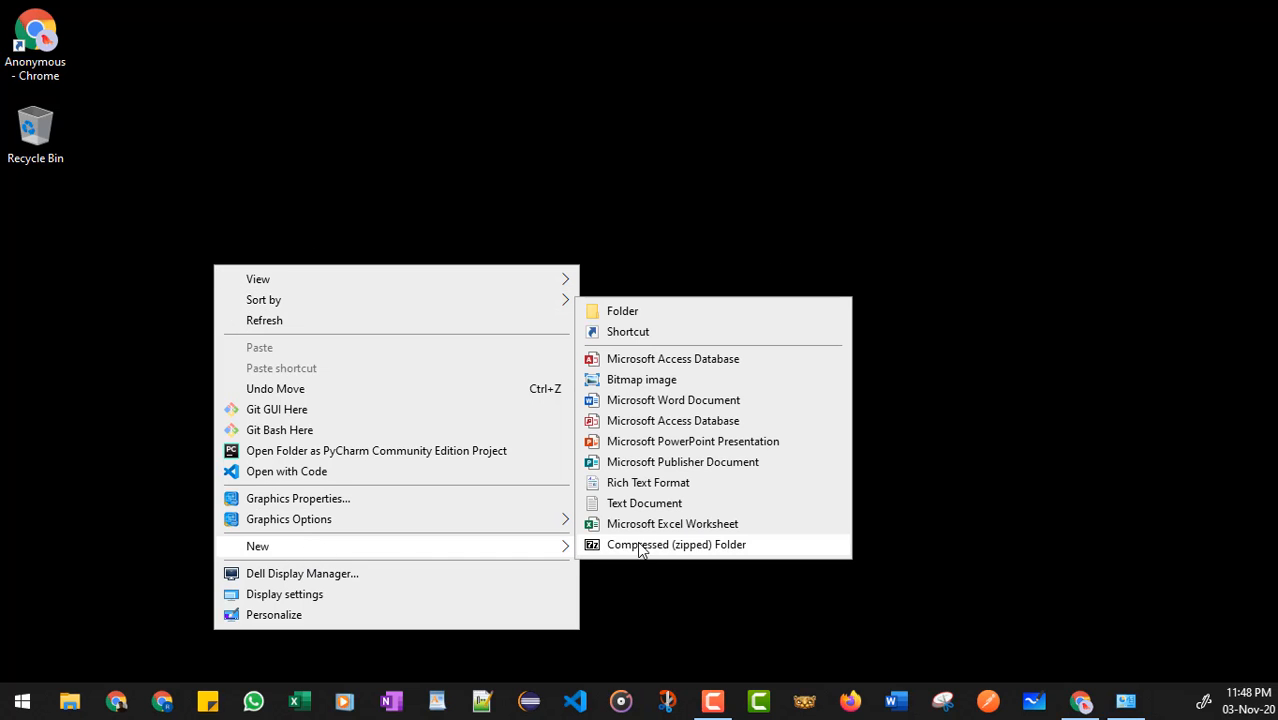
pyautogui.click(628, 332)
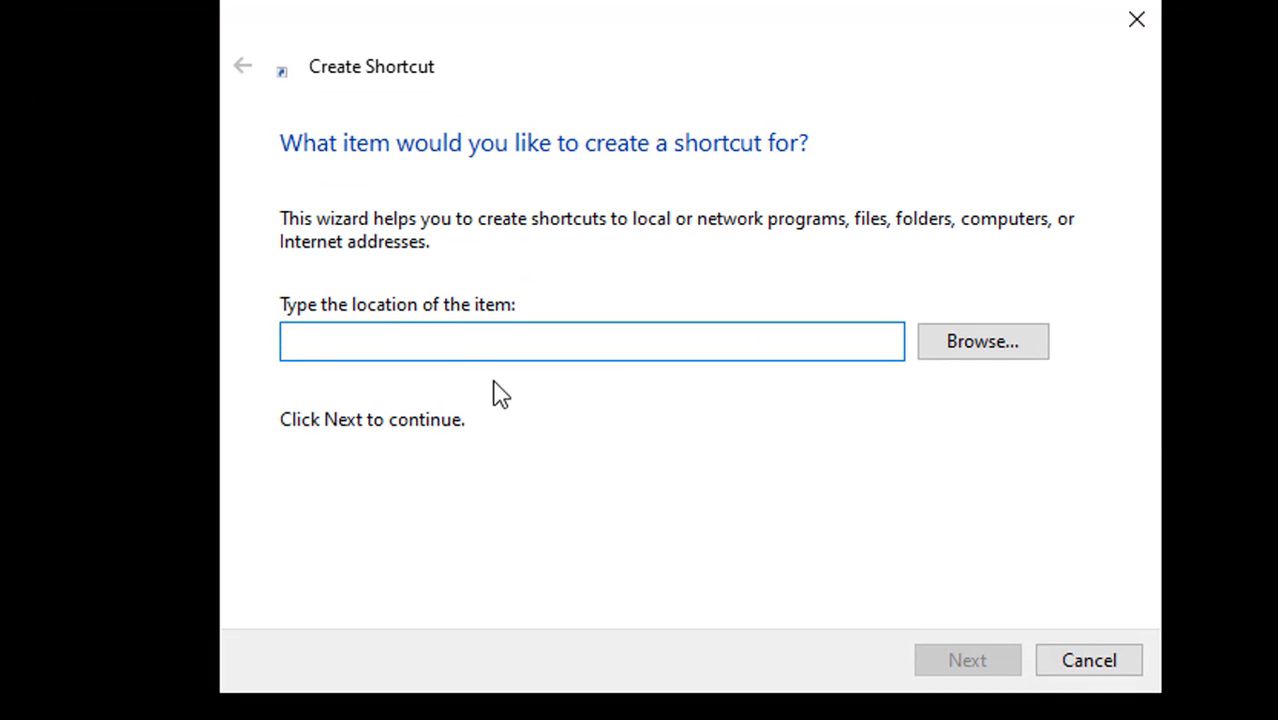
pyautogui.write('inetcp')
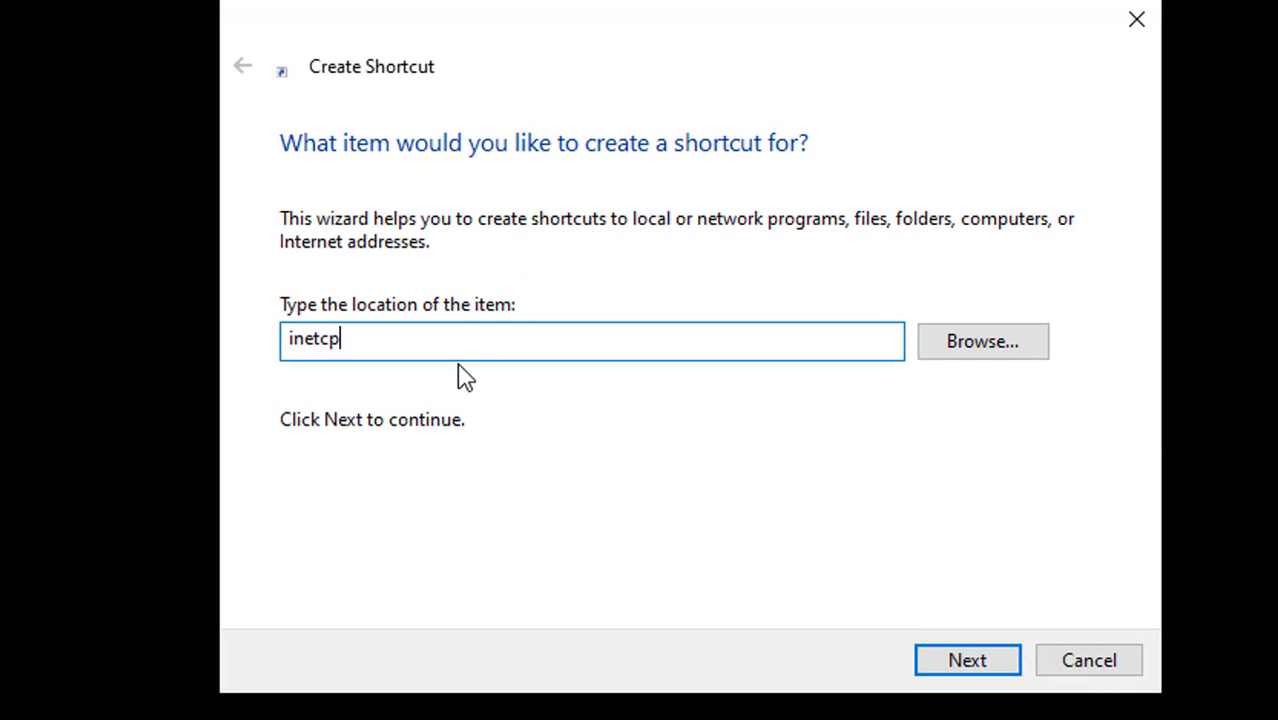
pyautogui.write('l.cpl')
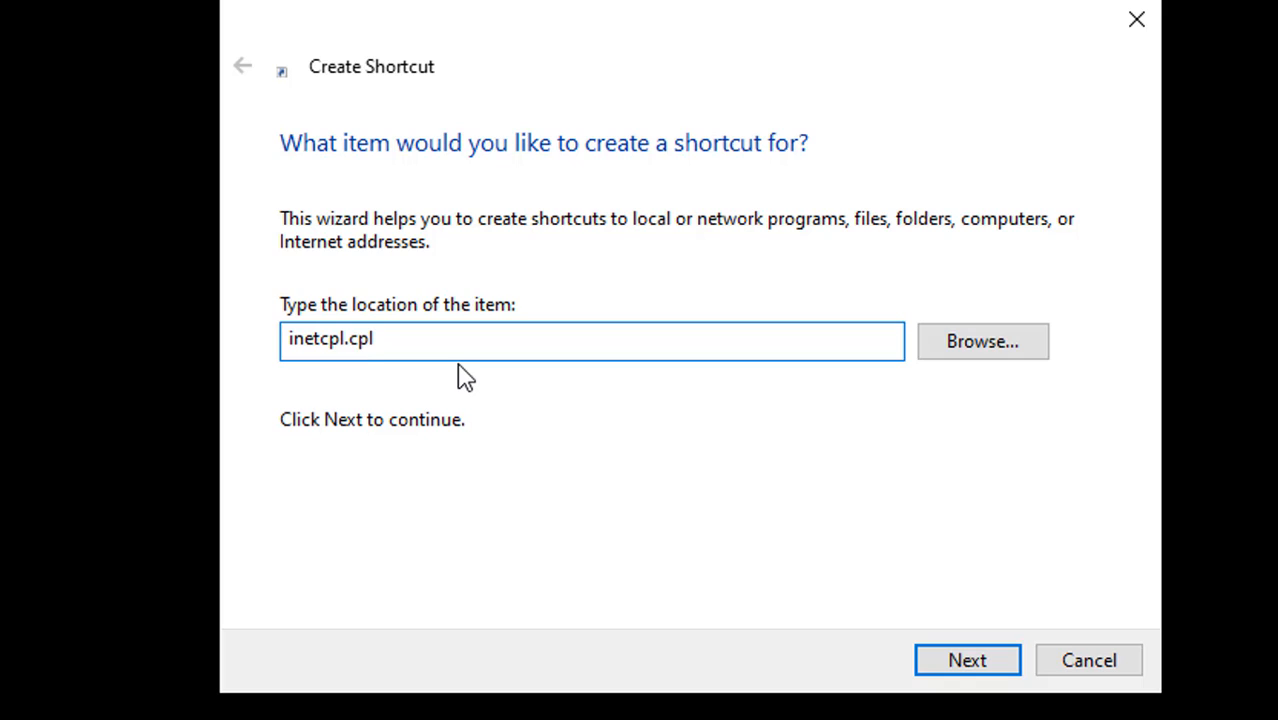
pyautogui.write(',4')
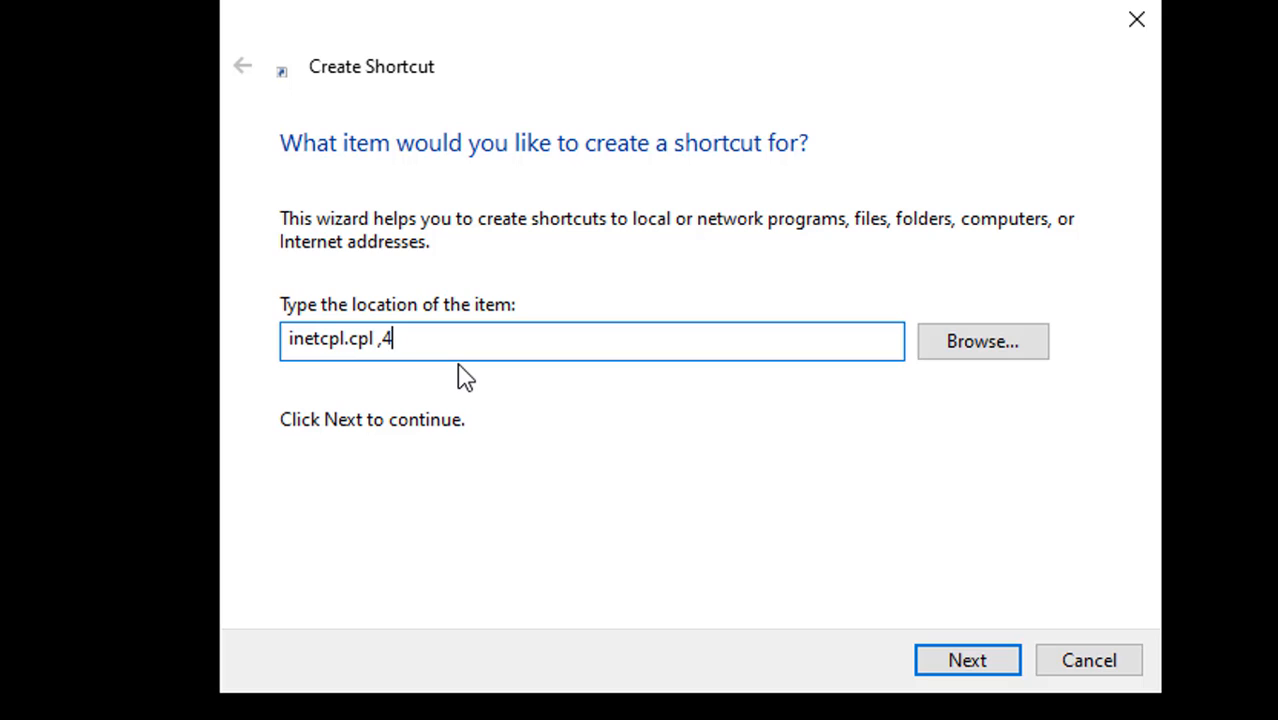
pyautogui.moveTo(544, 352)
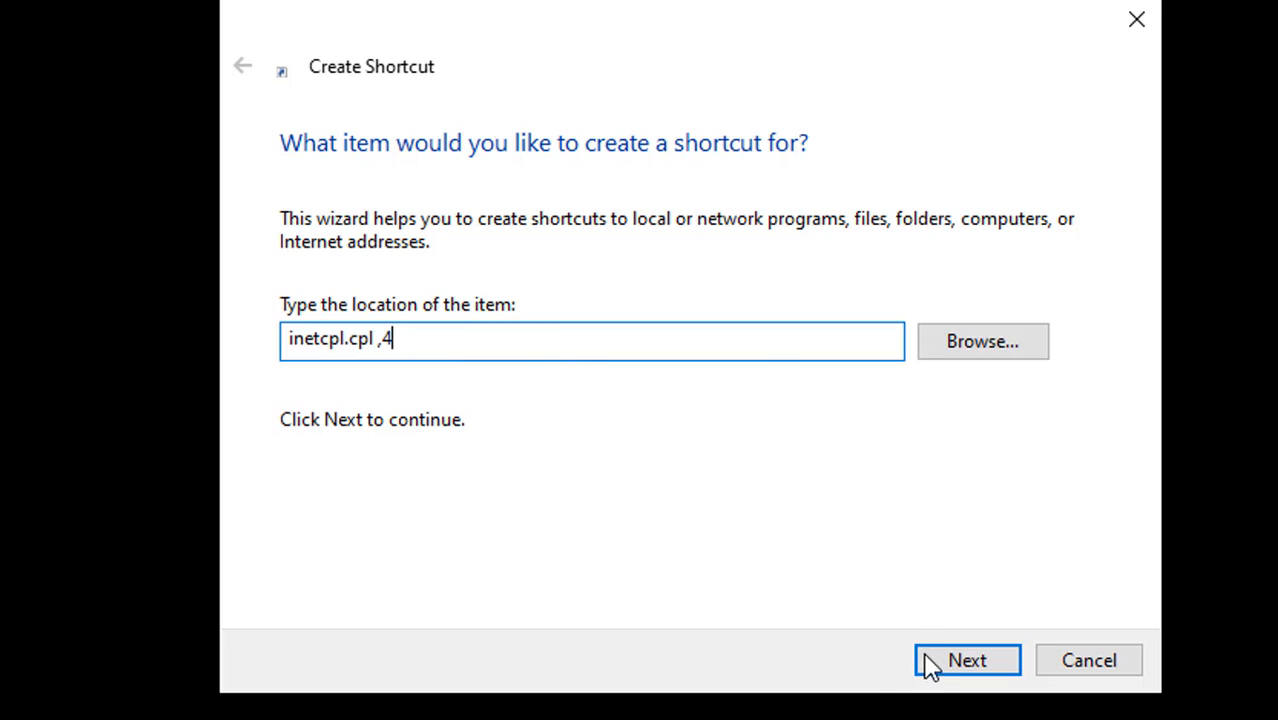
pyautogui.click(966, 660)
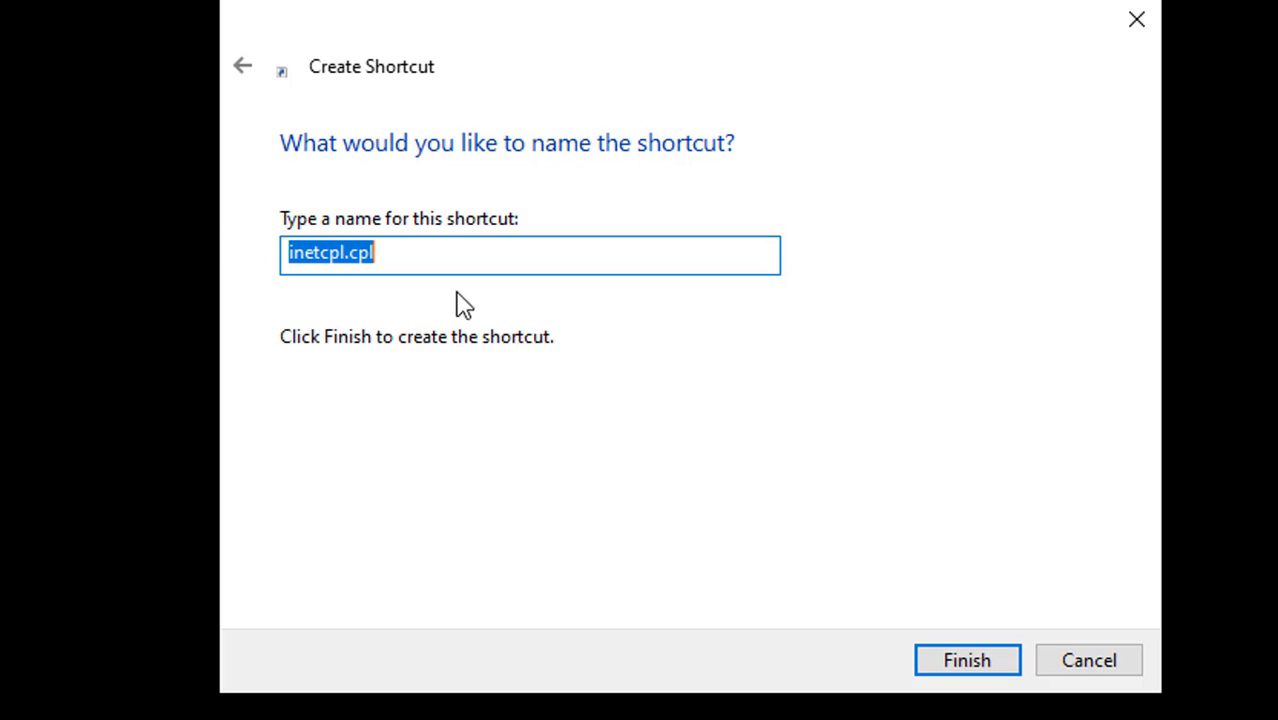
pyautogui.moveTo(390, 292)
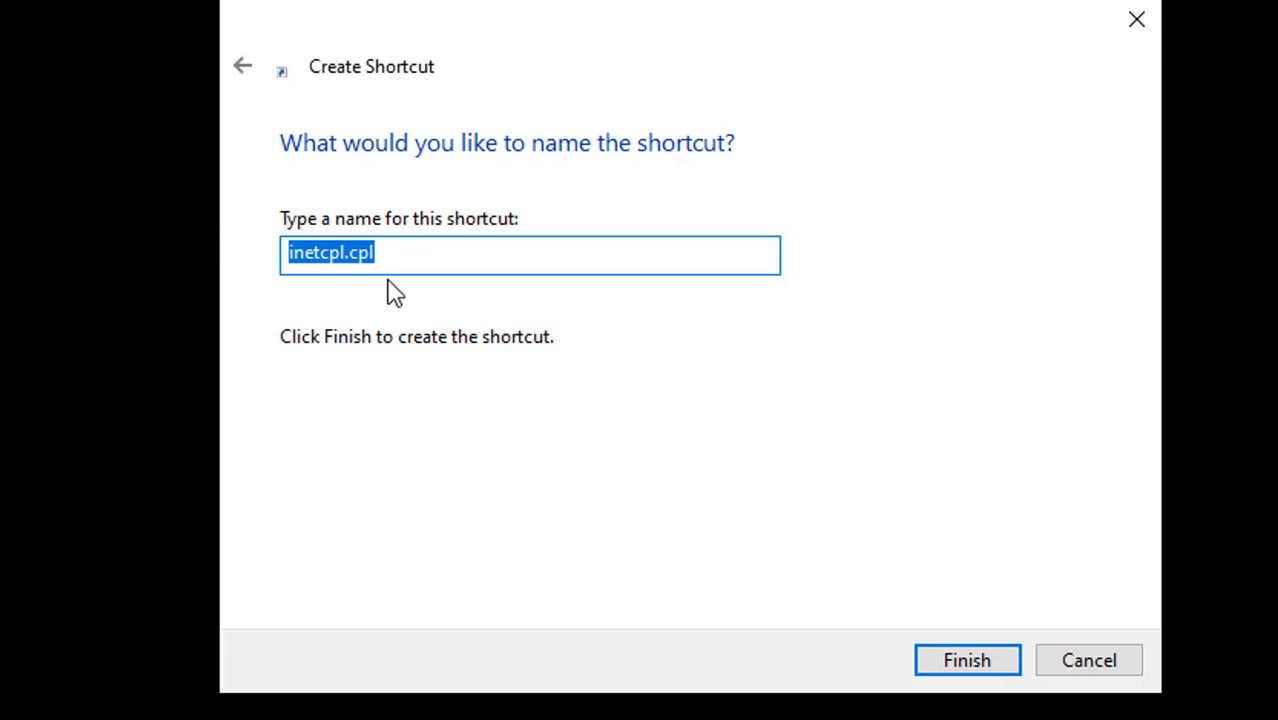
# Step: Name the shortcut 'Proxy settings' and finish creating it
pyautogui.write('Pro')
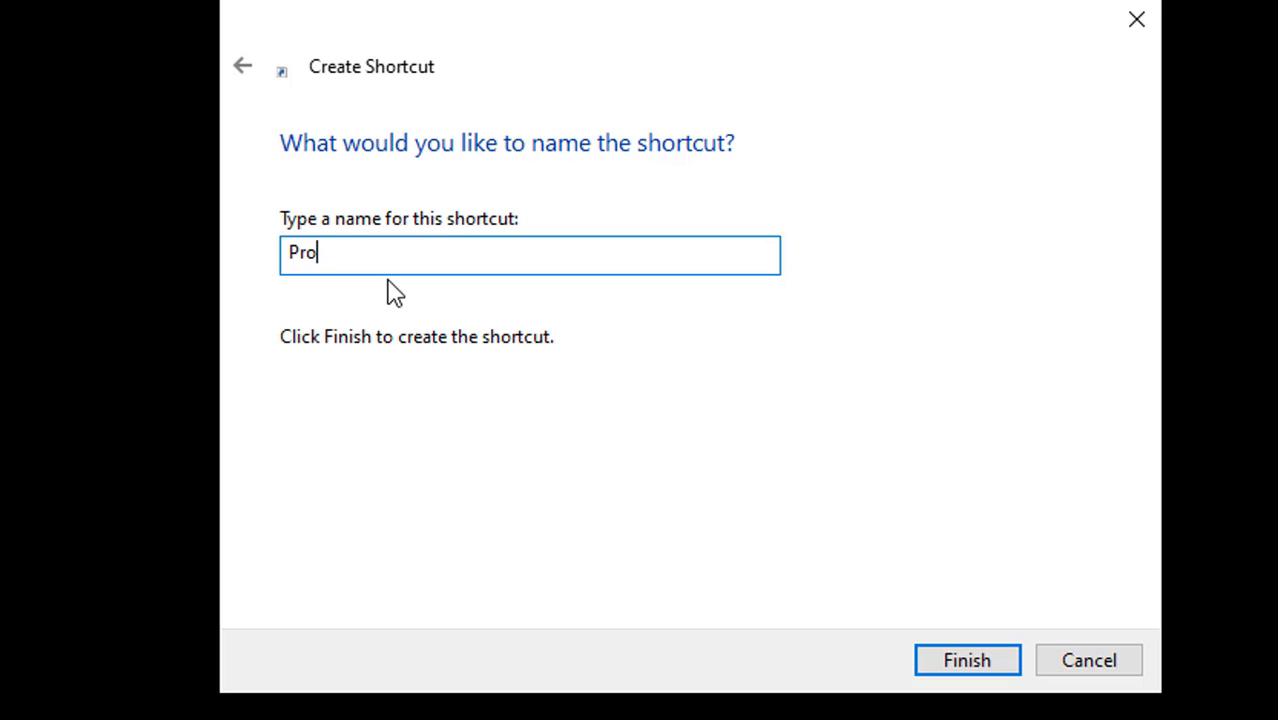
pyautogui.write('xy settings')
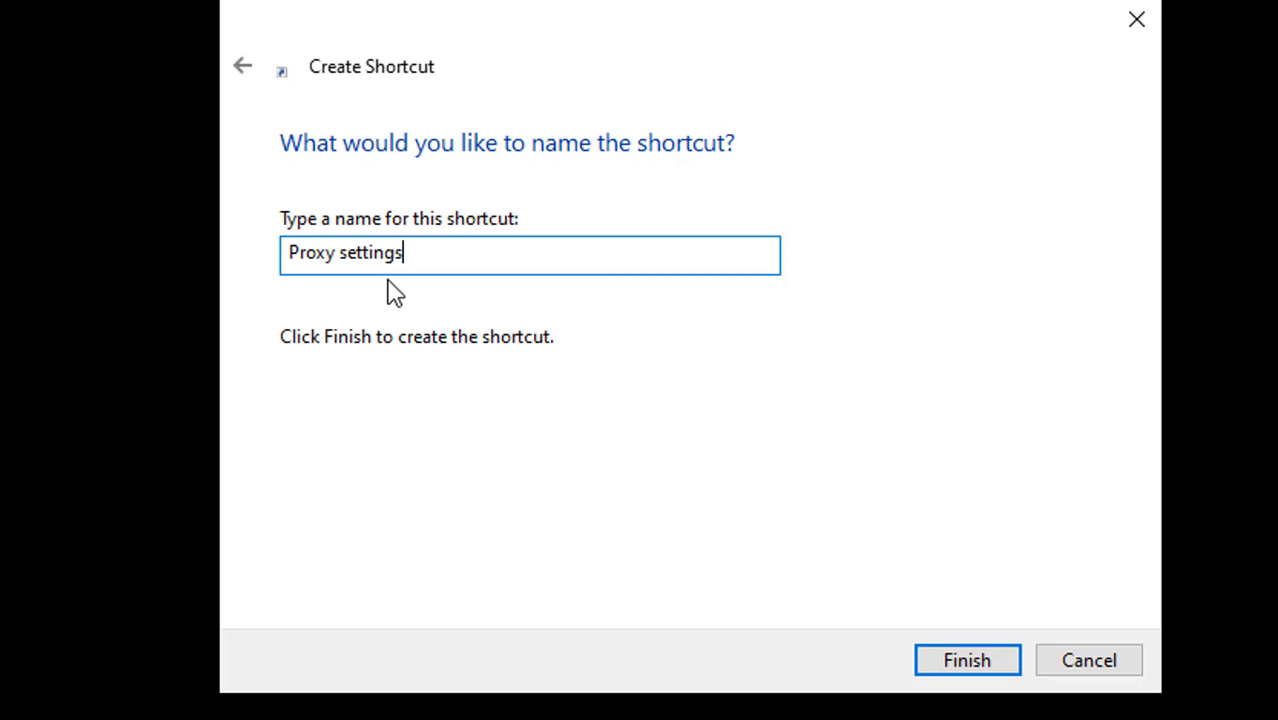
pyautogui.moveTo(398, 336)
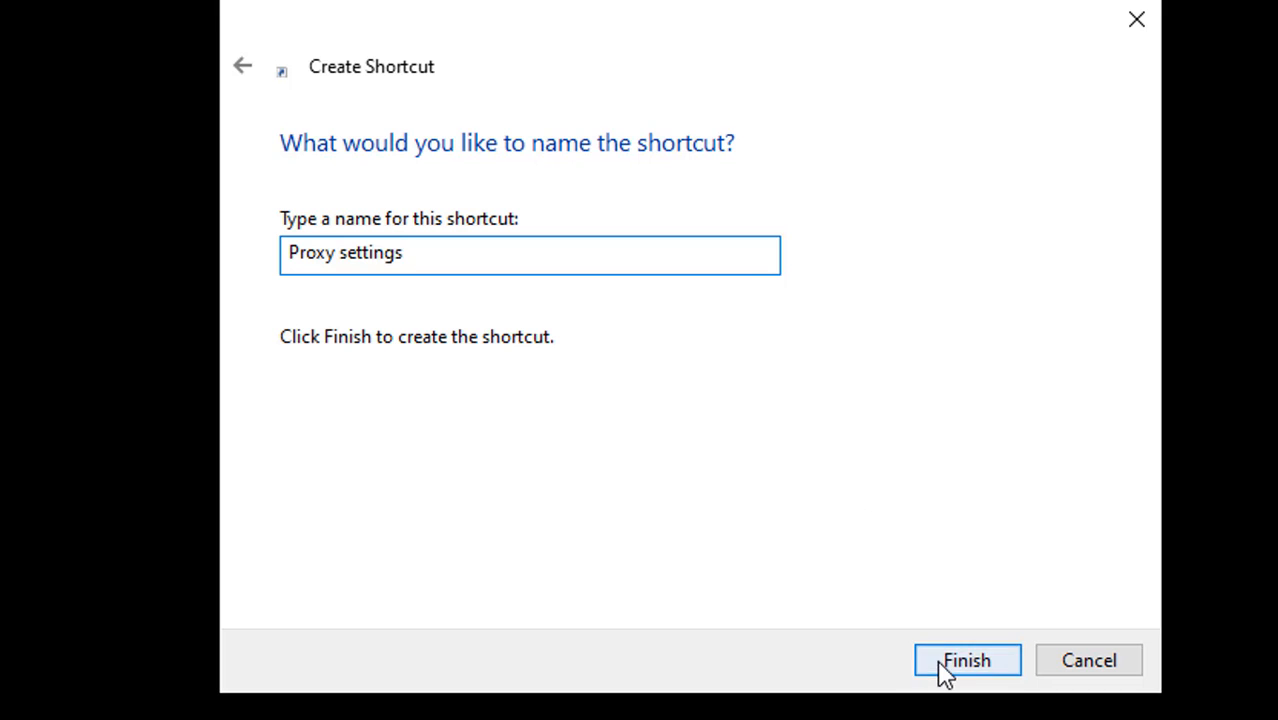
pyautogui.click(966, 660)
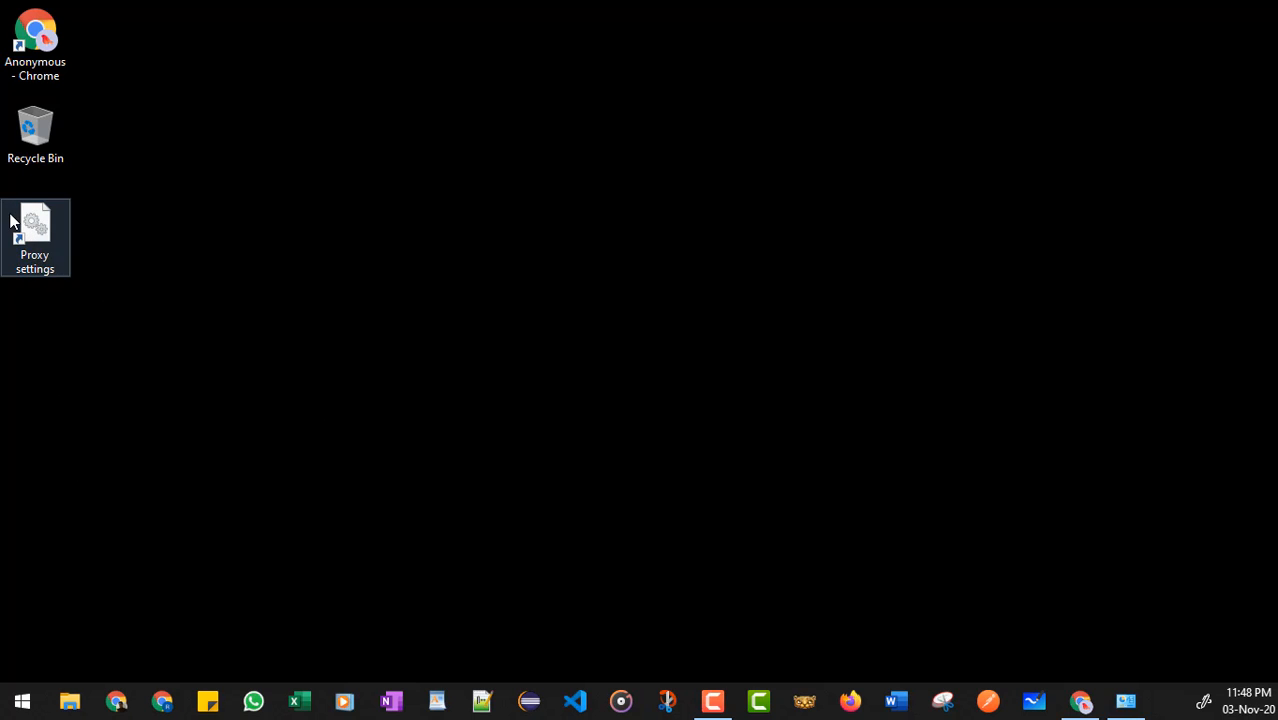
pyautogui.doubleClick(36, 224)
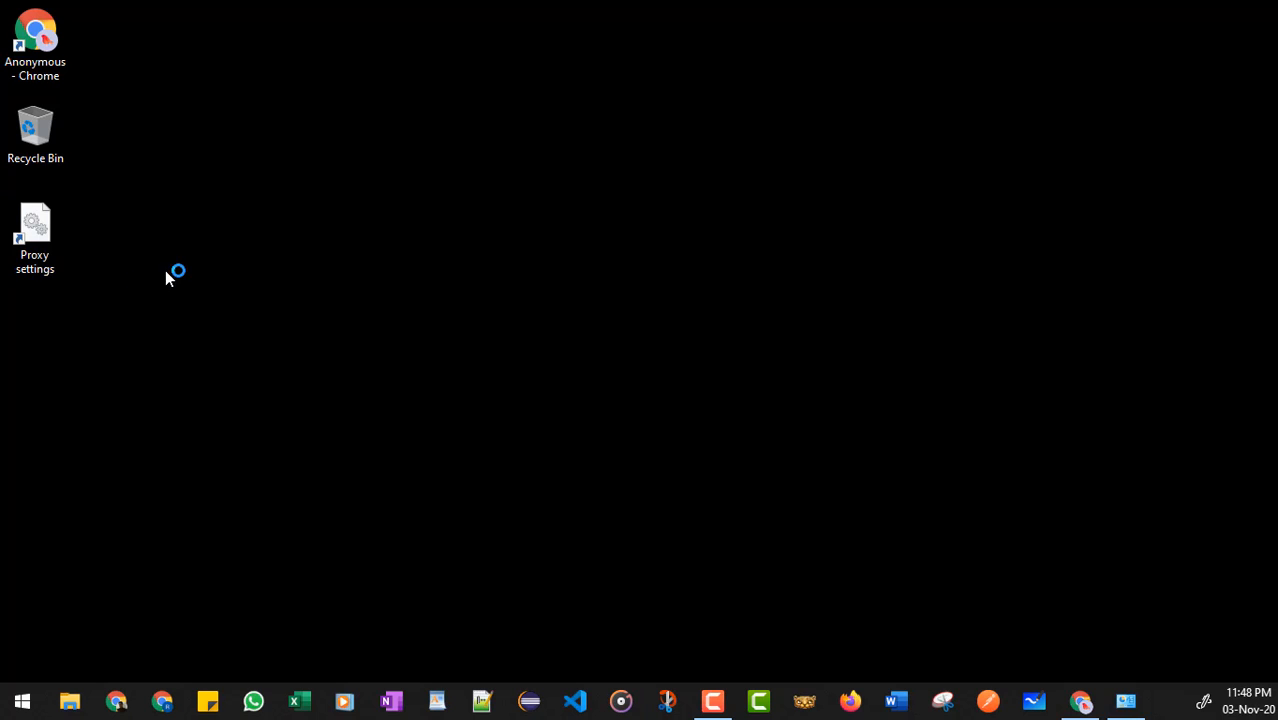
pyautogui.doubleClick(36, 236)
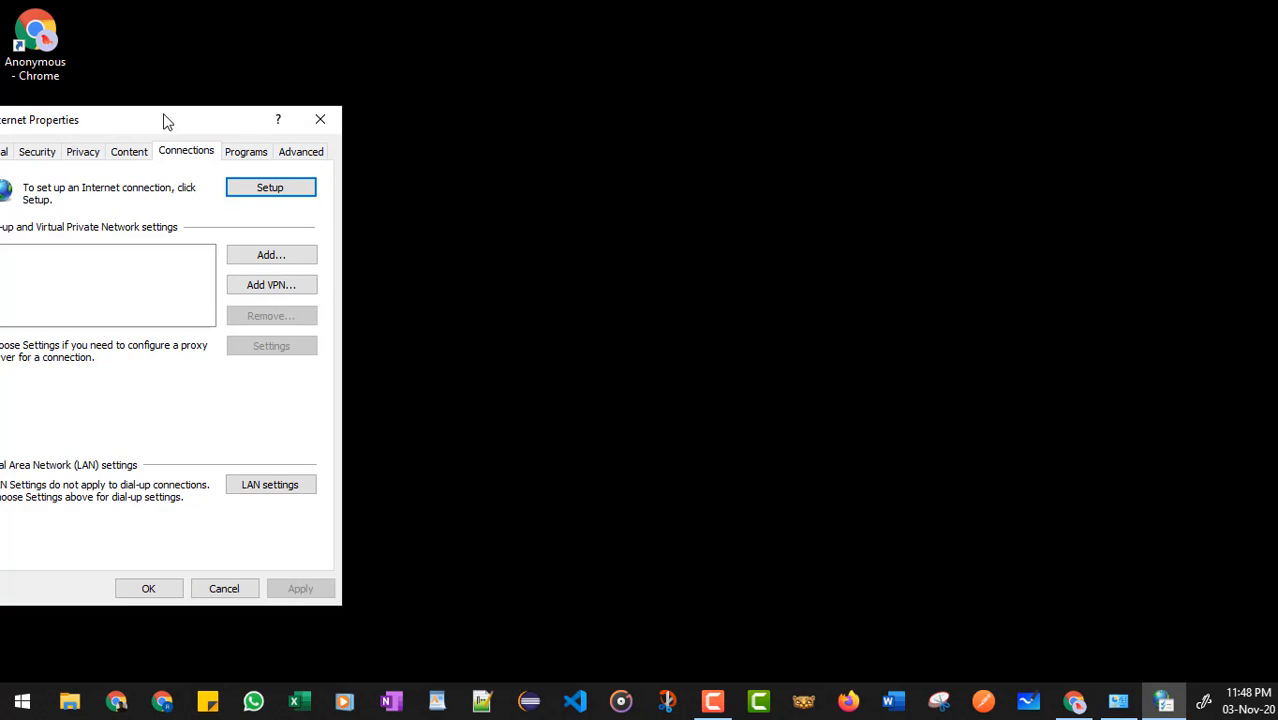
pyautogui.moveTo(168, 120); pyautogui.dragTo(496, 96)
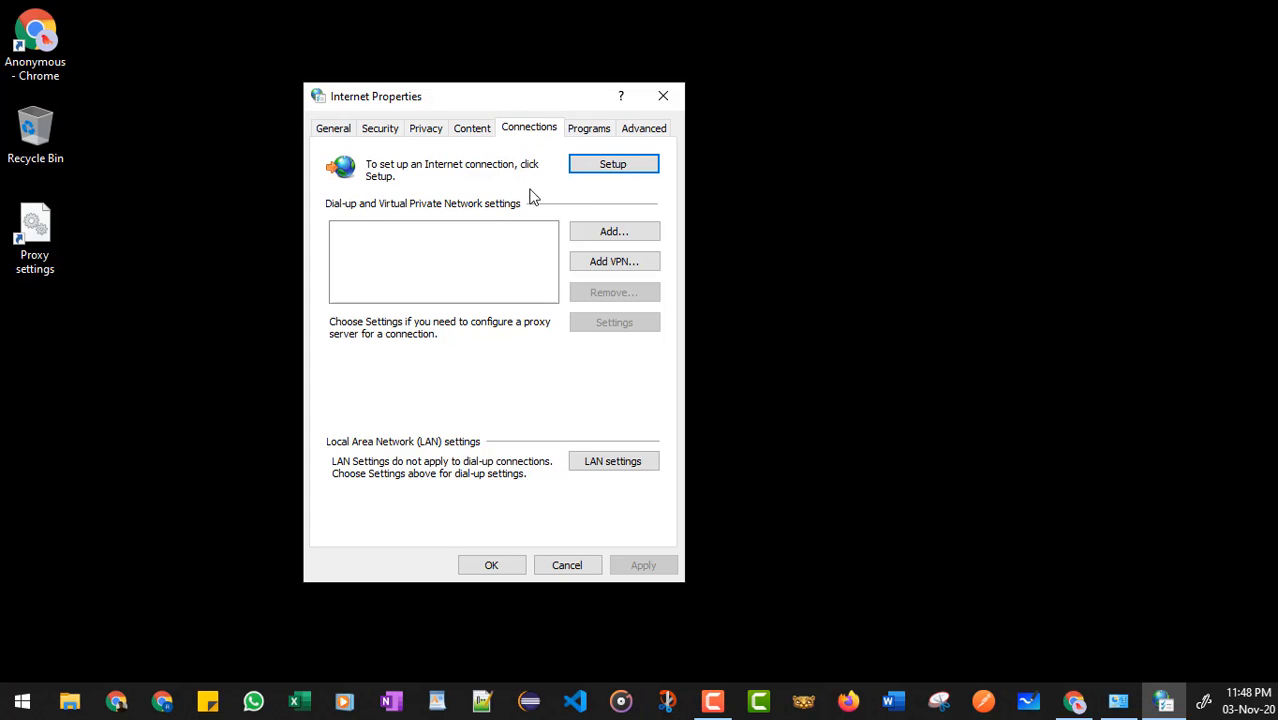
pyautogui.moveTo(530, 156)
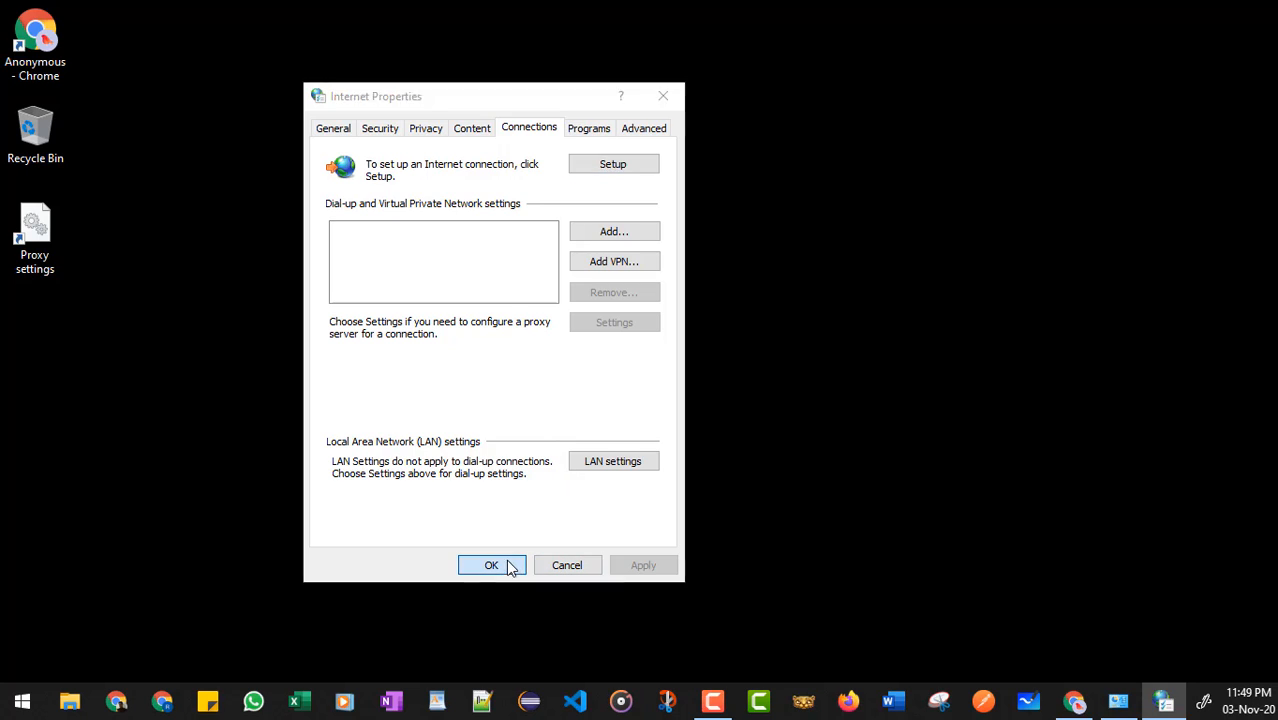
pyautogui.click(492, 564)
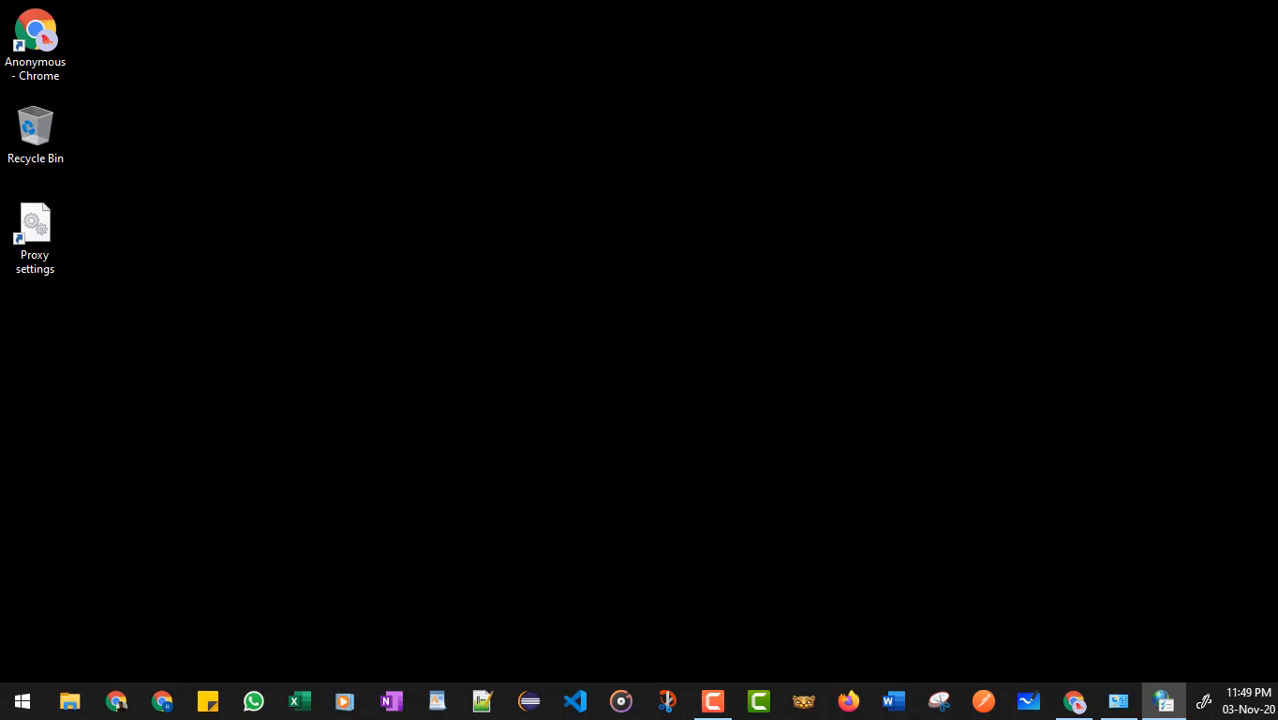
pyautogui.doubleClick(36, 236)
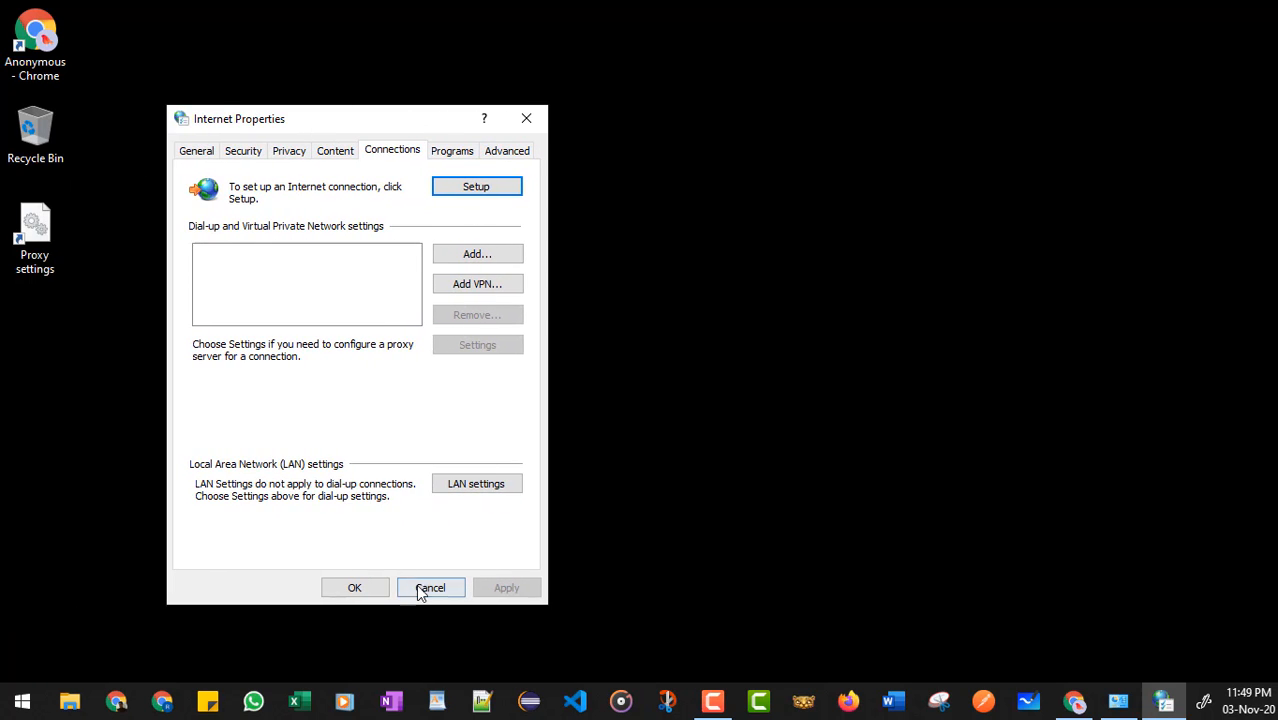
pyautogui.click(430, 588)
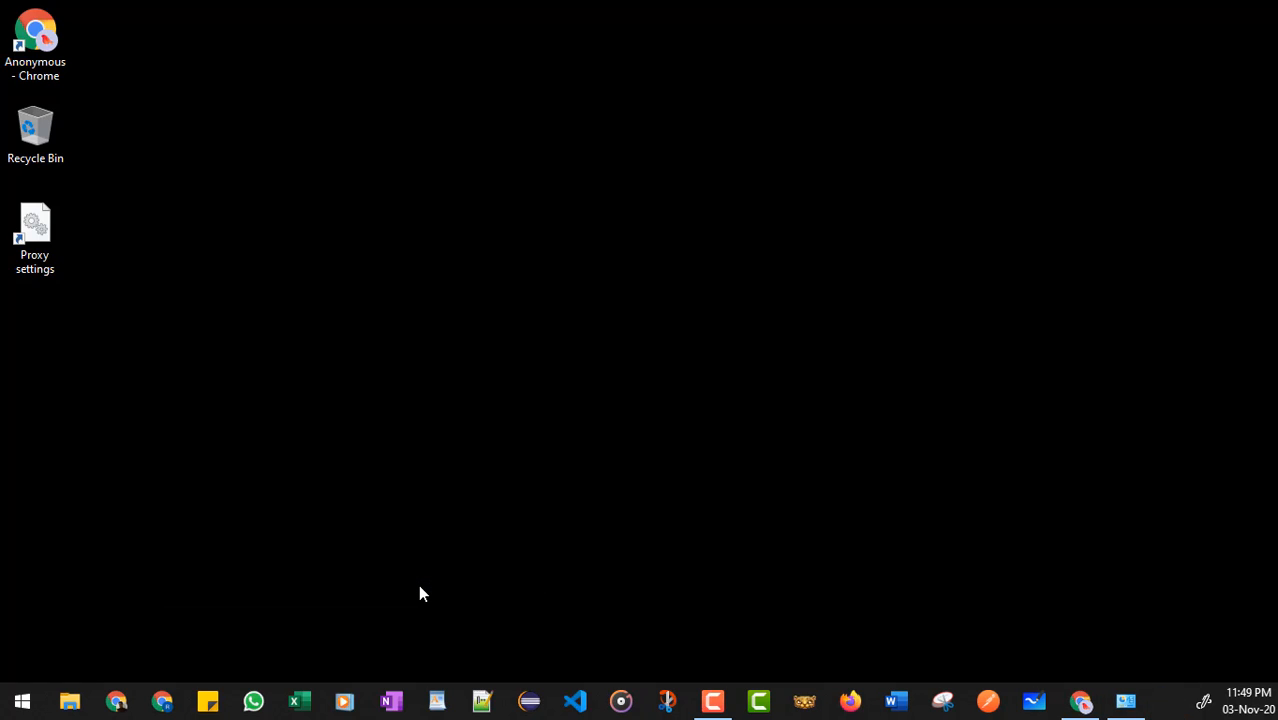
pyautogui.moveTo(424, 584)
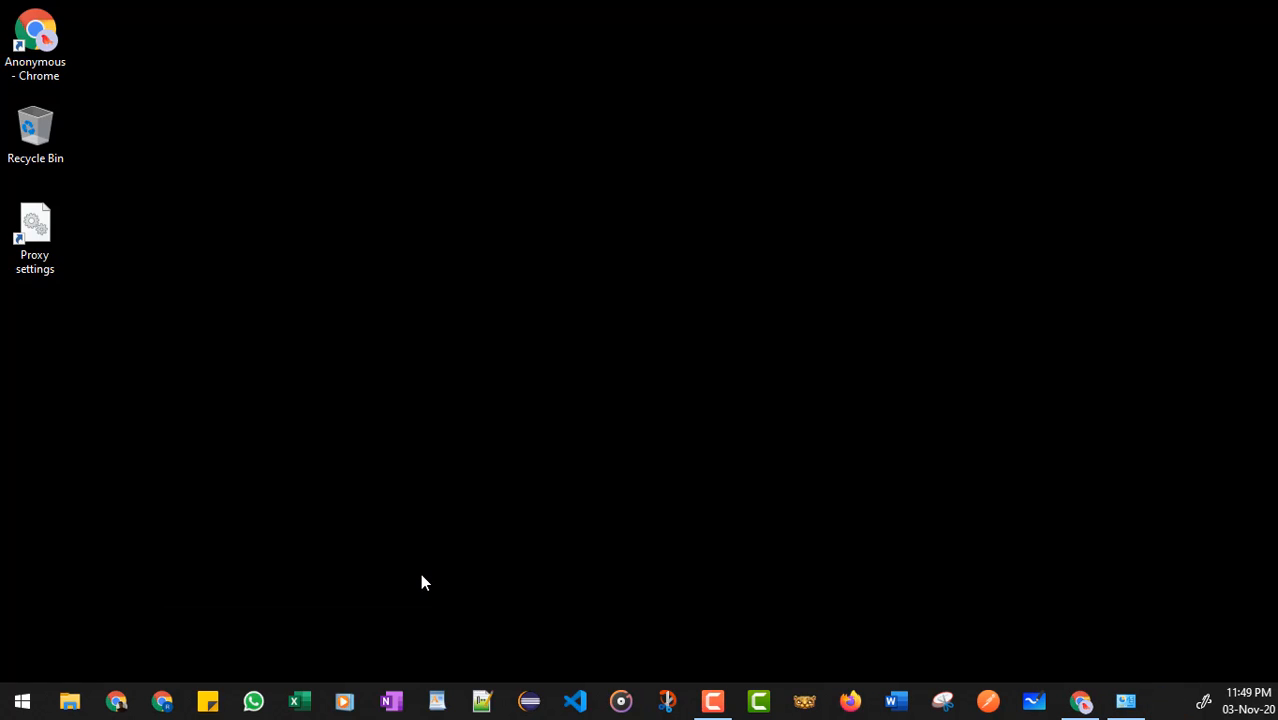
pyautogui.moveTo(420, 574)
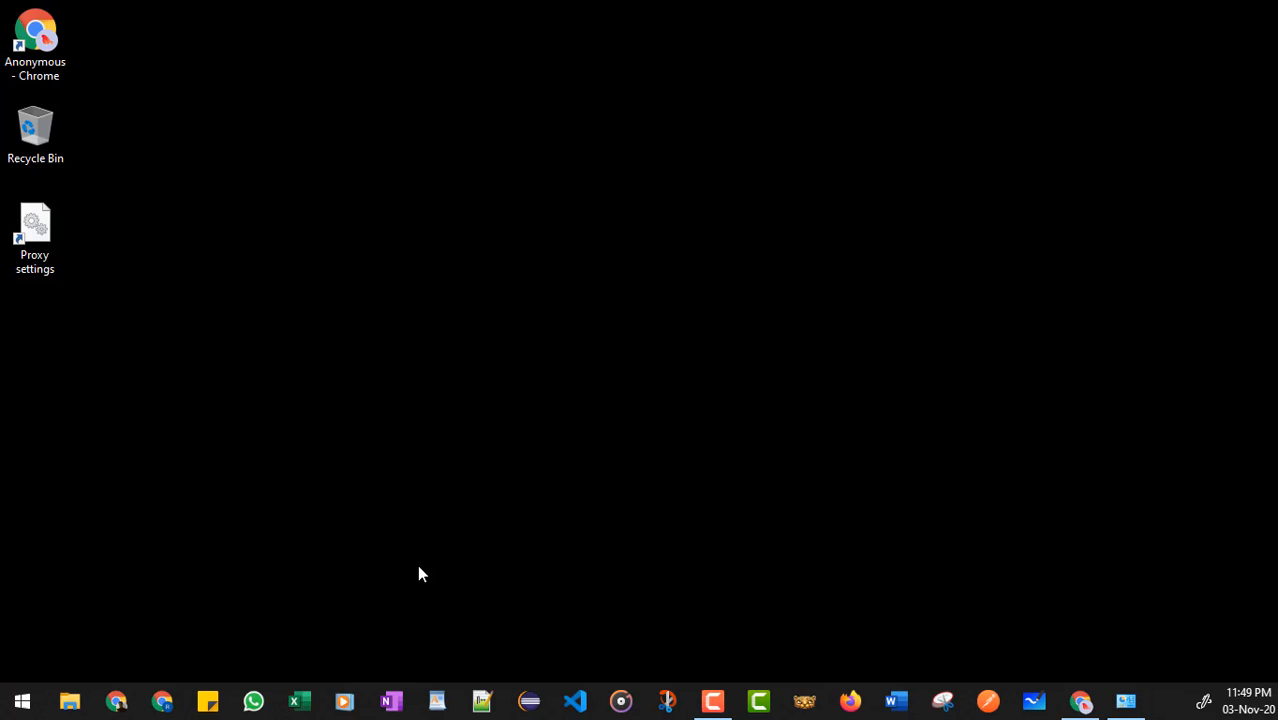